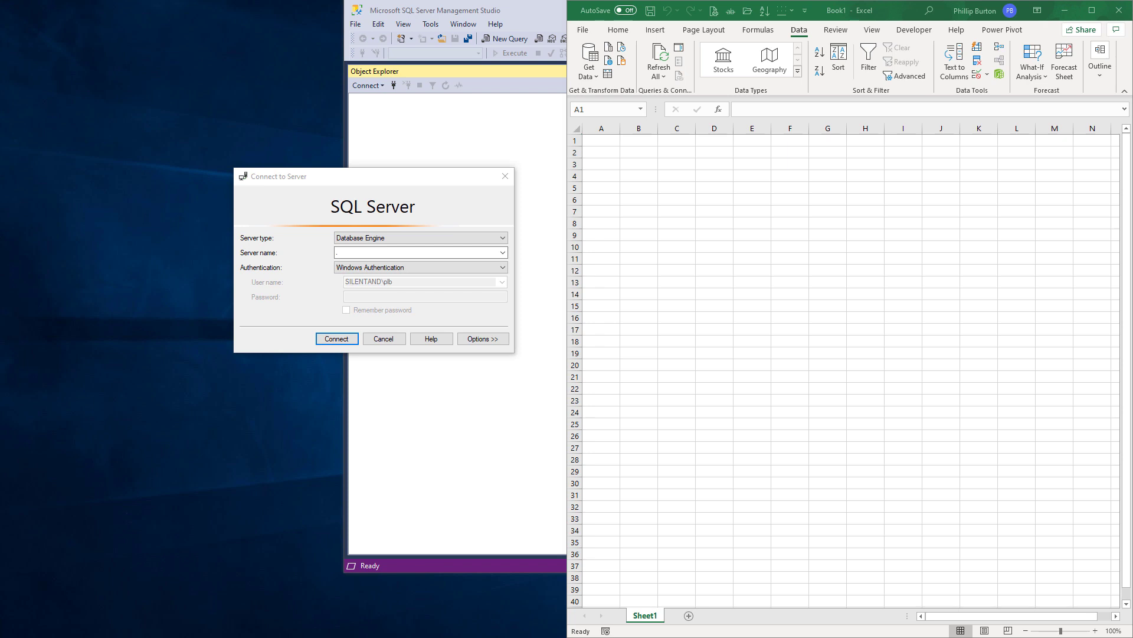
pyautogui.moveTo(367, 210)
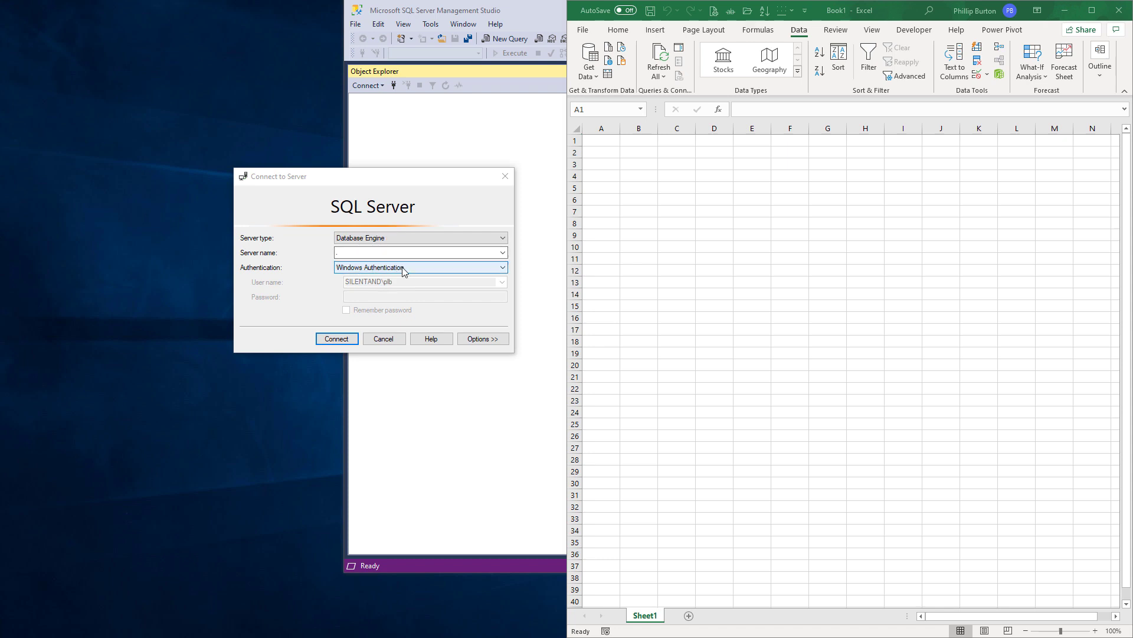
# - Connect to the 'localhost' SQL Server instance using Windows Authentication
pyautogui.click(502, 267)
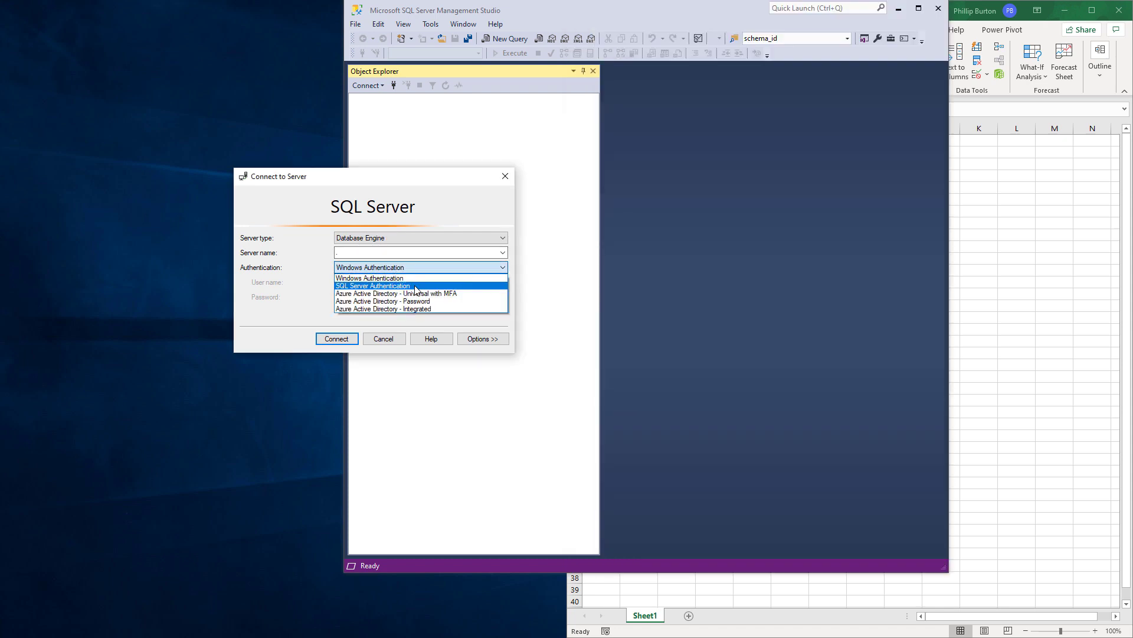
pyautogui.moveTo(416, 279)
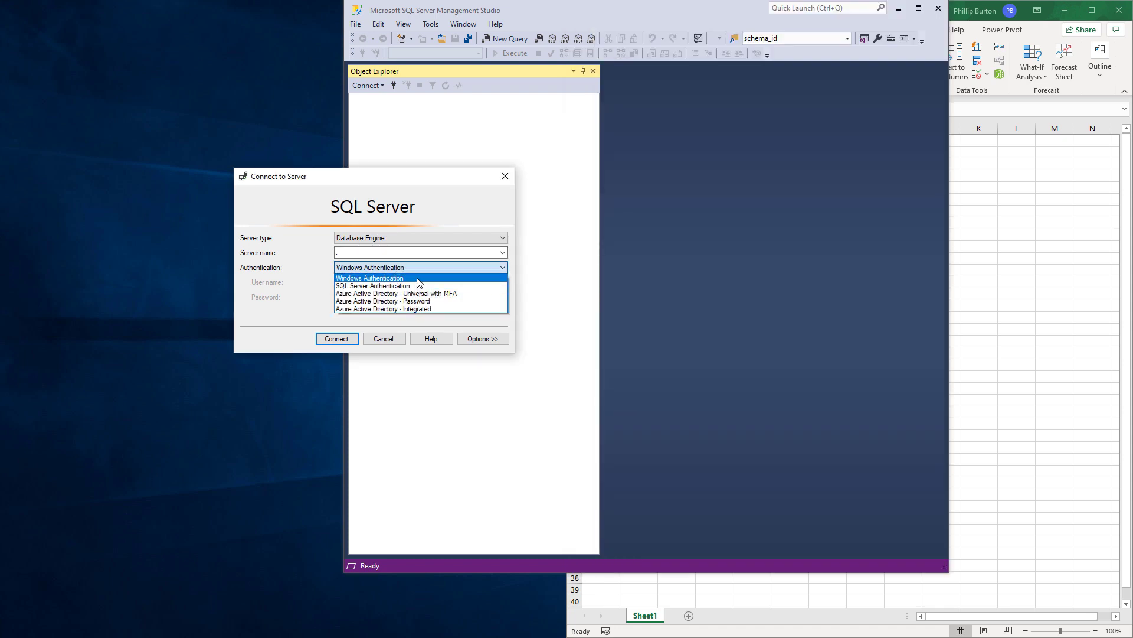
pyautogui.click(368, 277)
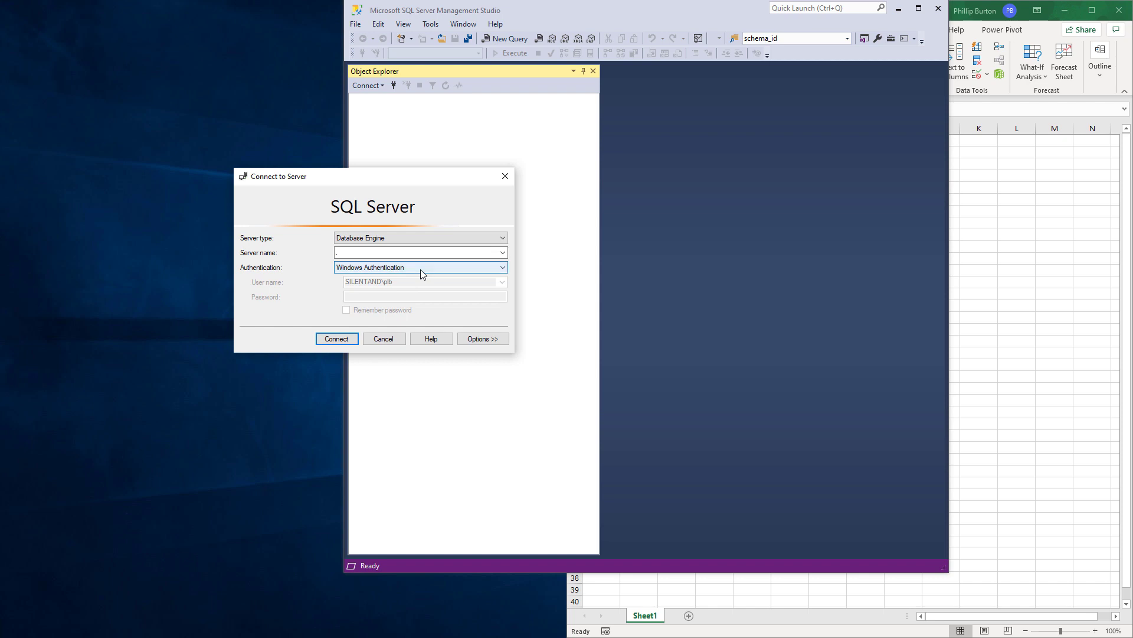
pyautogui.moveTo(432, 271)
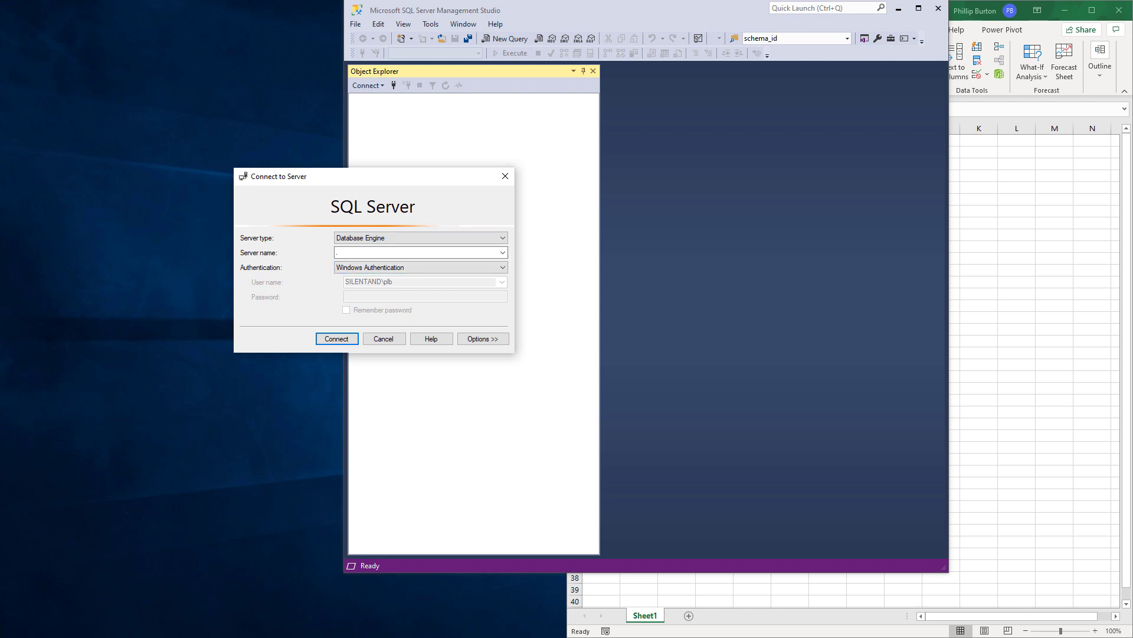
pyautogui.moveTo(185, 343)
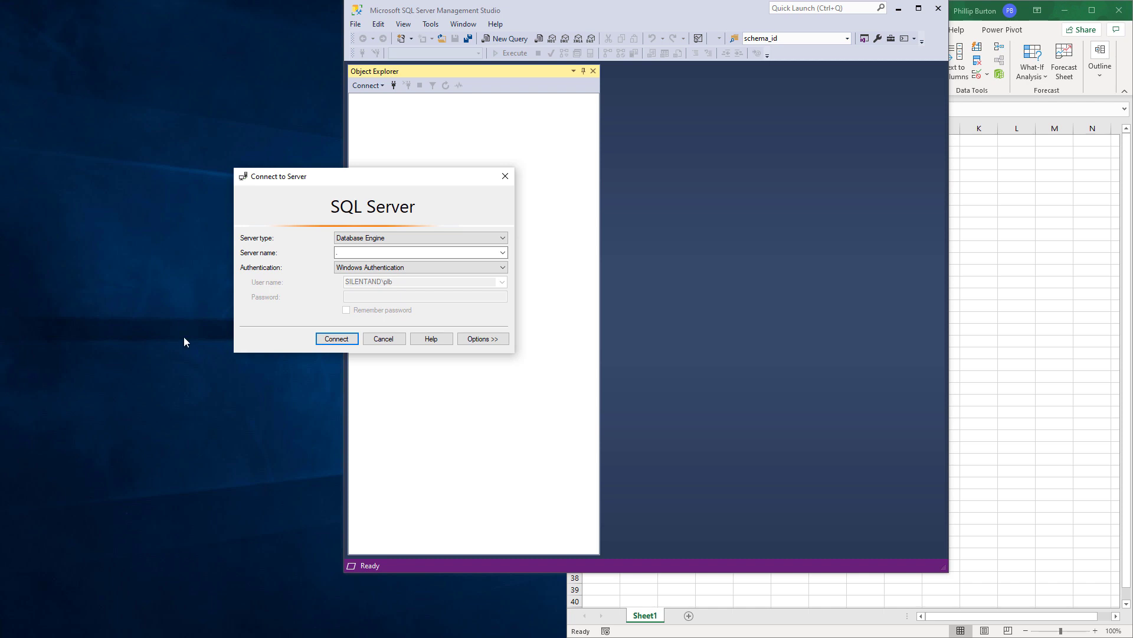
pyautogui.click(419, 253)
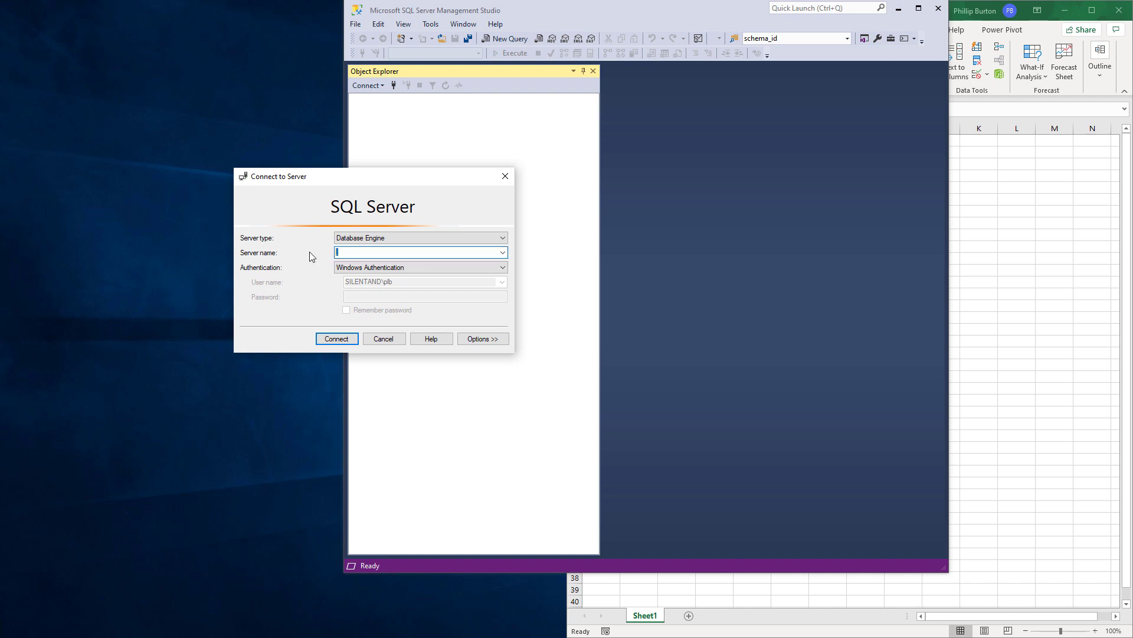
pyautogui.write('localhost')
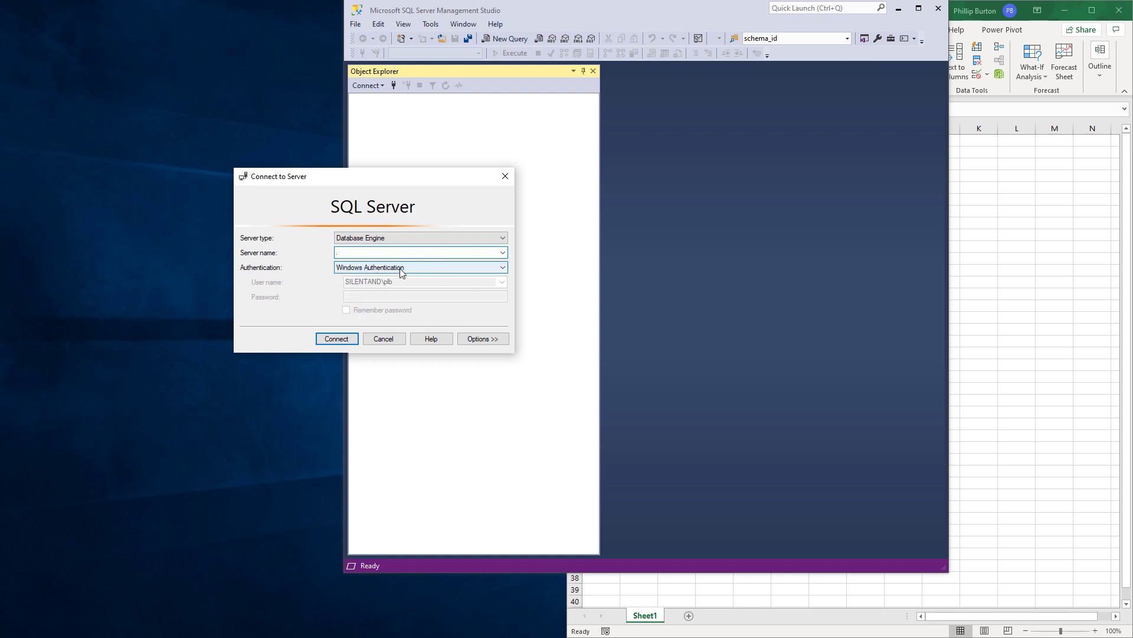
pyautogui.click(337, 339)
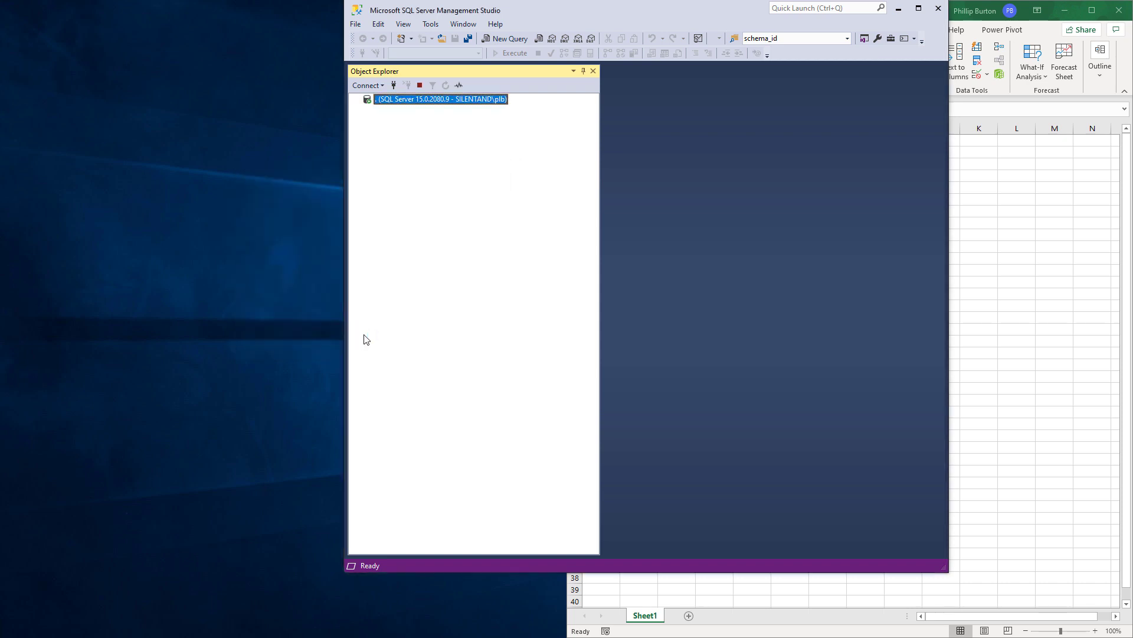
# - Expand AdventureWorks2014 down to its Stored Procedures under Programmability
pyautogui.click(356, 99)
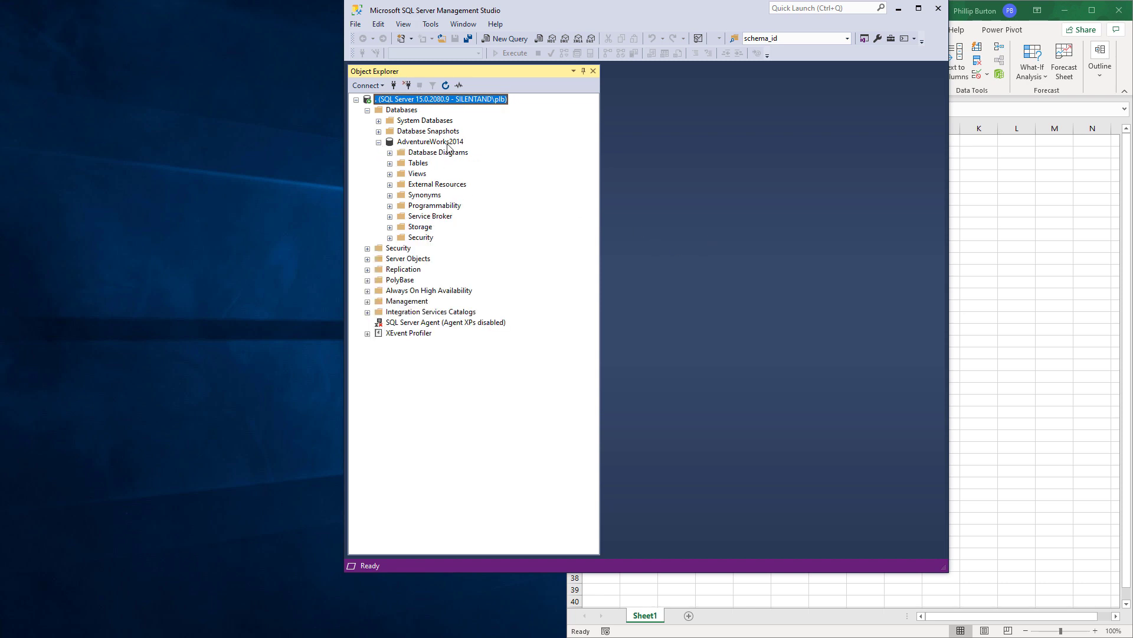
pyautogui.click(390, 163)
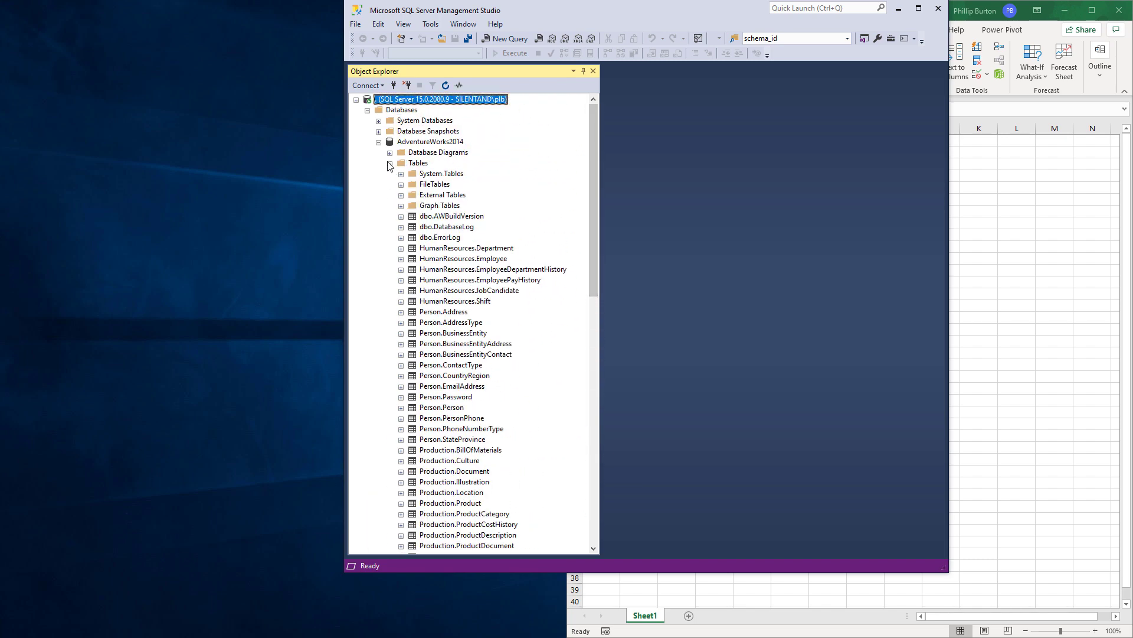
pyautogui.click(390, 163)
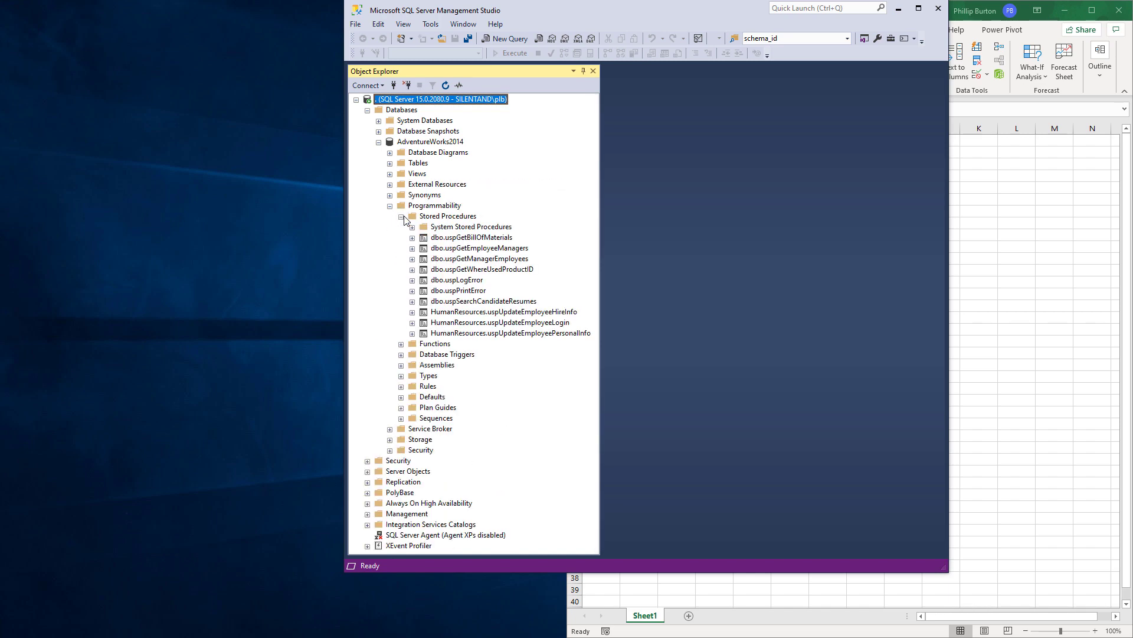
pyautogui.moveTo(390, 210)
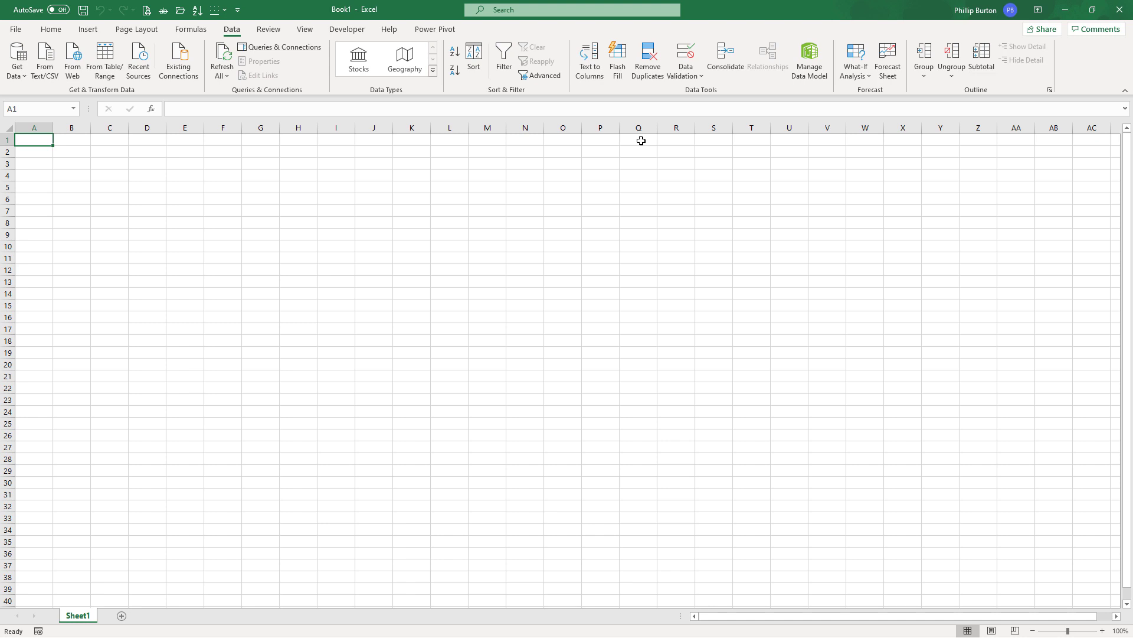
pyautogui.moveTo(641, 140)
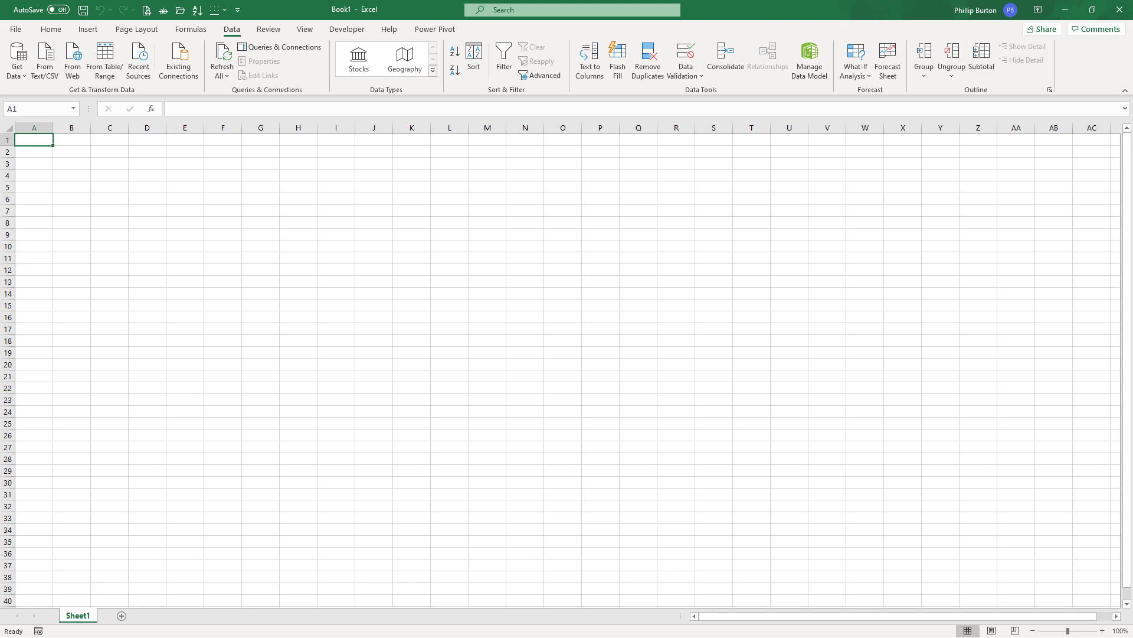
pyautogui.moveTo(318, 312)
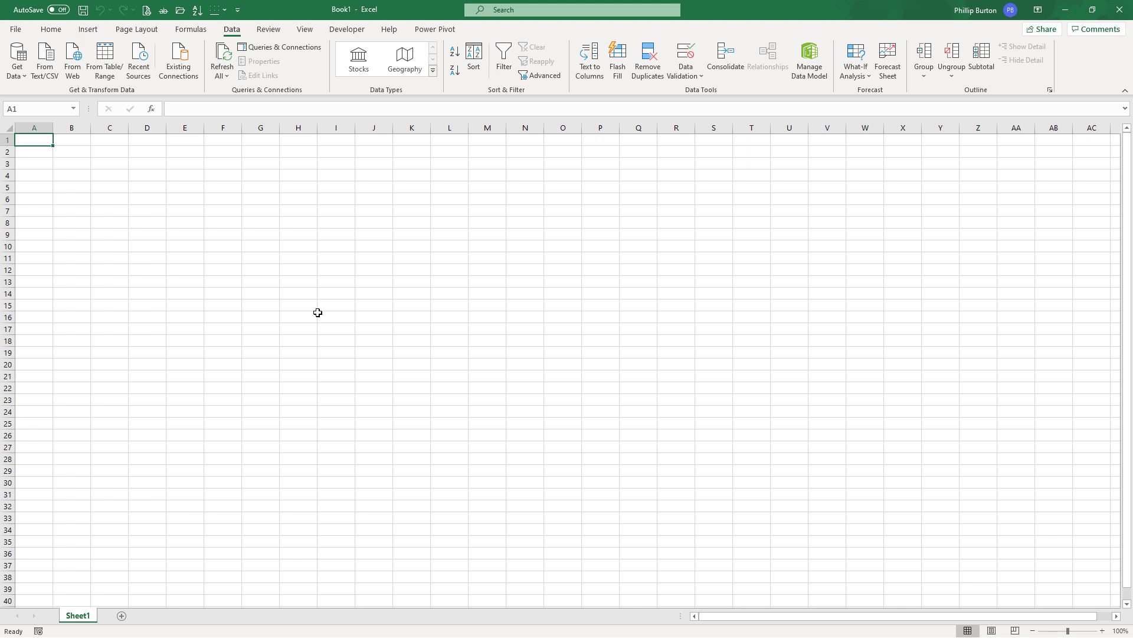
pyautogui.moveTo(450, 450)
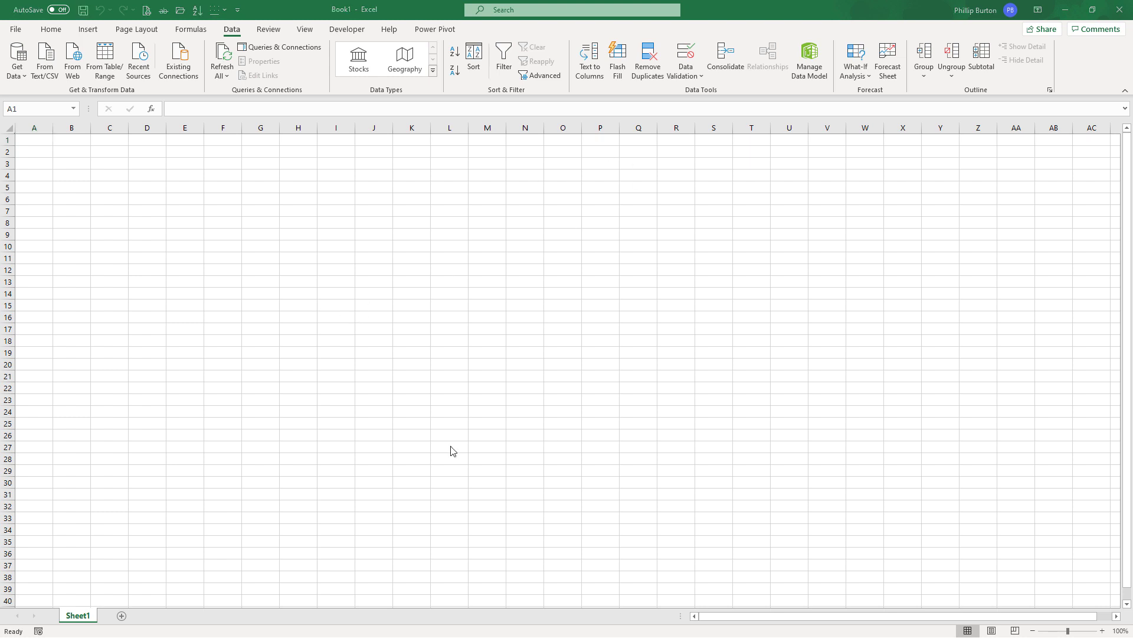
pyautogui.moveTo(521, 405)
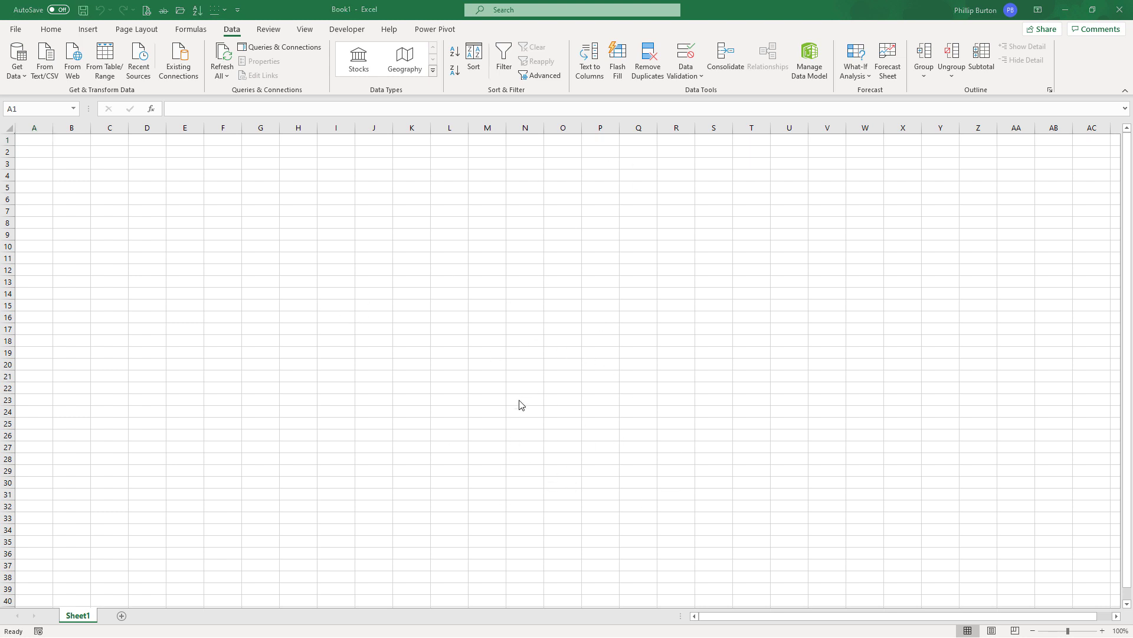
pyautogui.moveTo(528, 402)
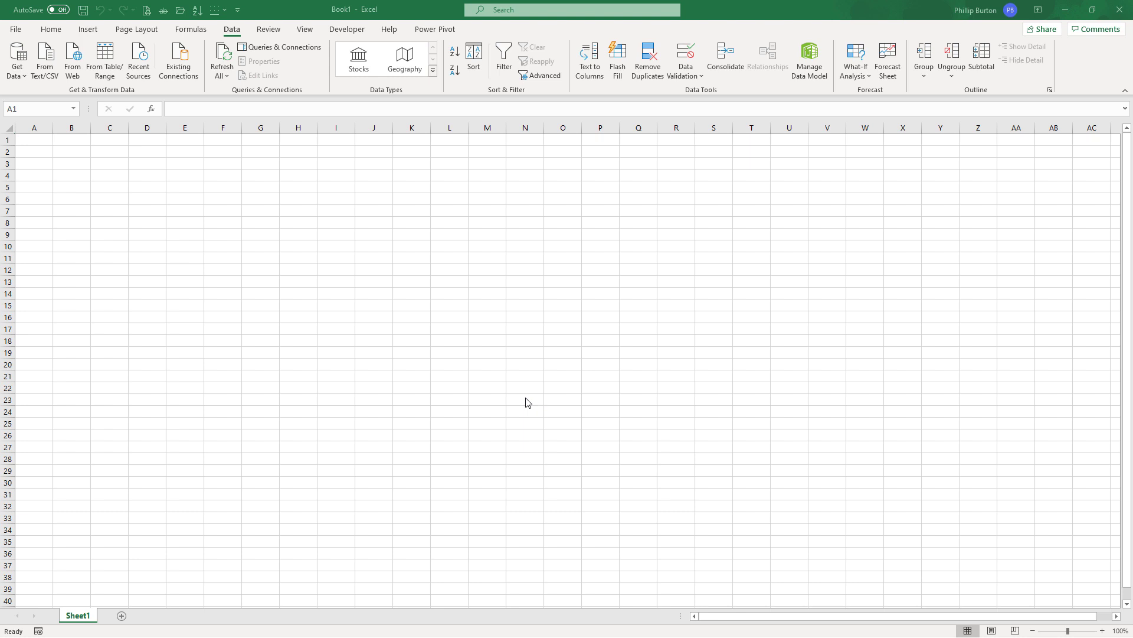
pyautogui.moveTo(72, 60)
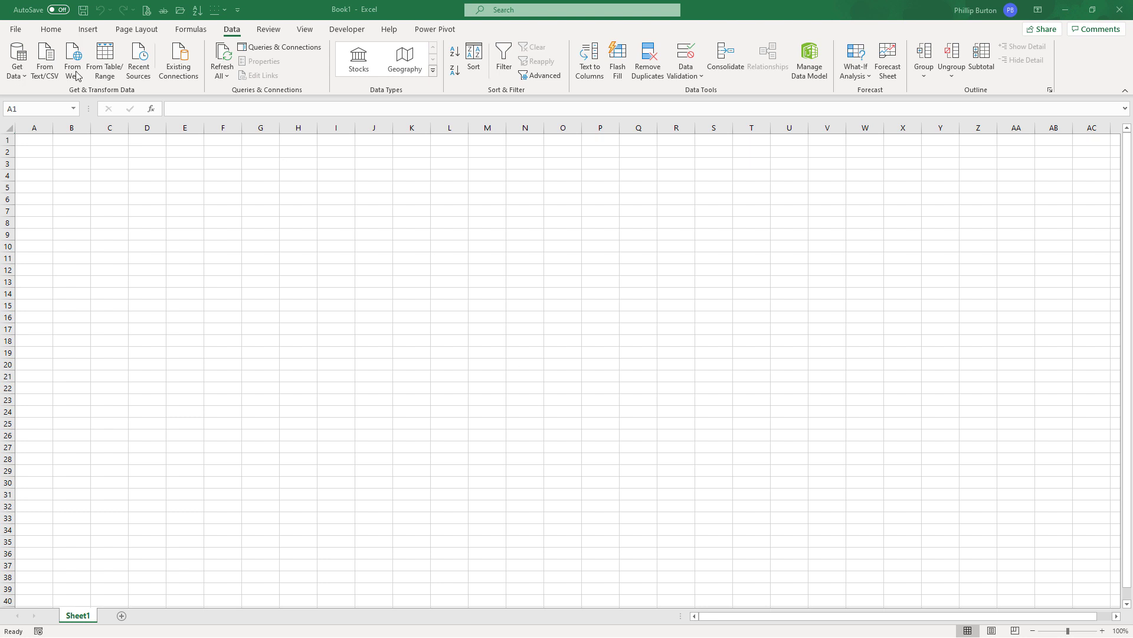
pyautogui.moveTo(18, 78)
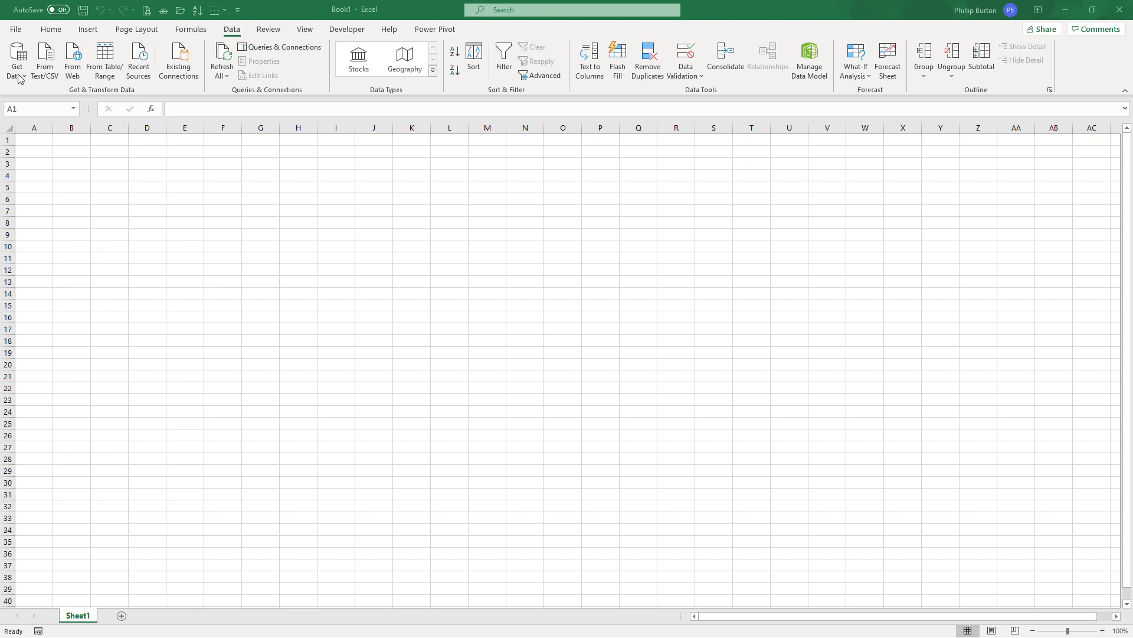
pyautogui.moveTo(16, 61)
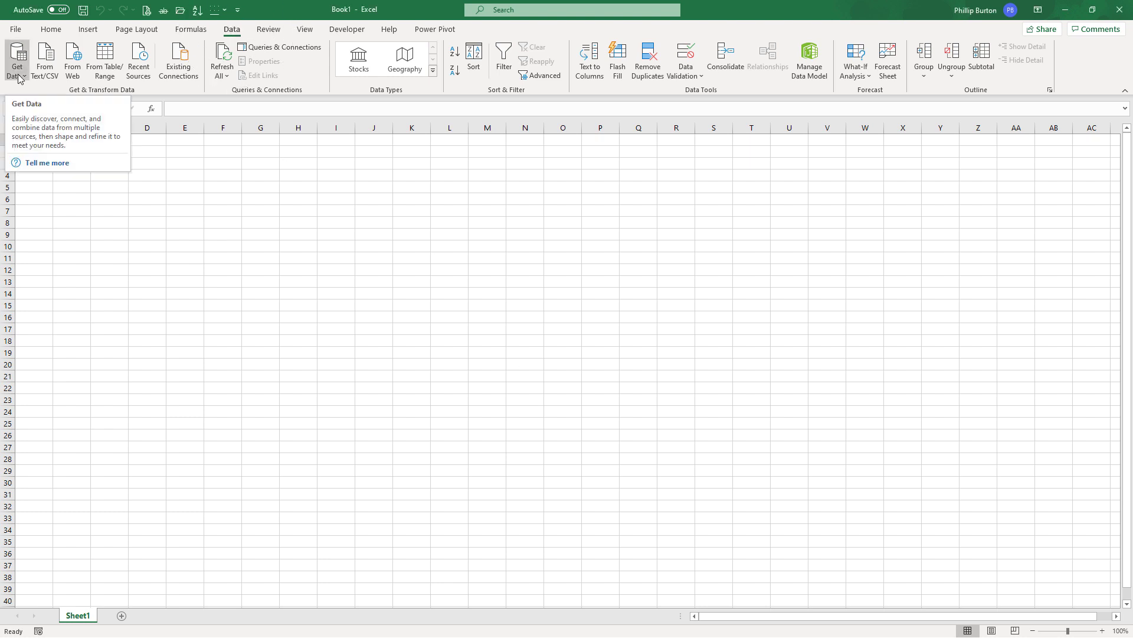
pyautogui.moveTo(222, 59)
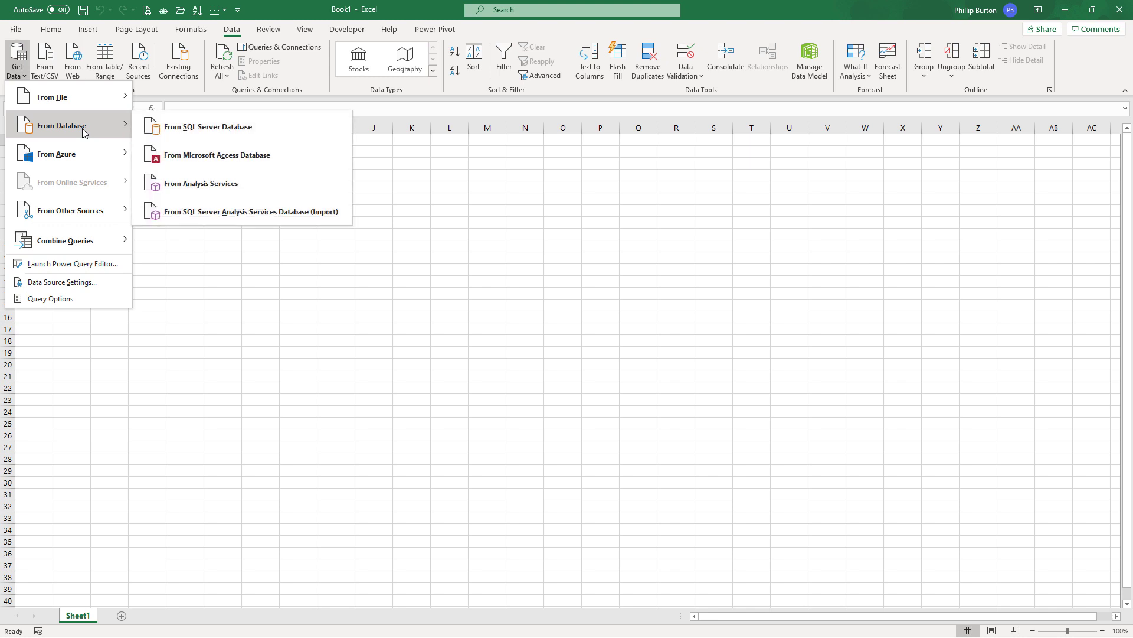
pyautogui.moveTo(210, 127)
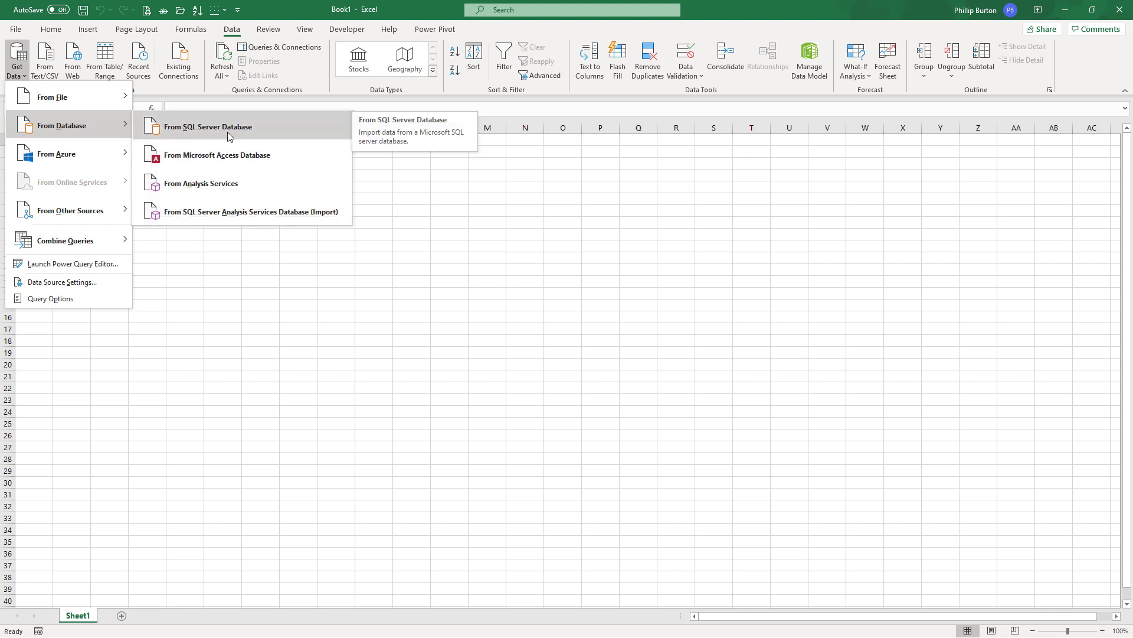
pyautogui.moveTo(235, 137)
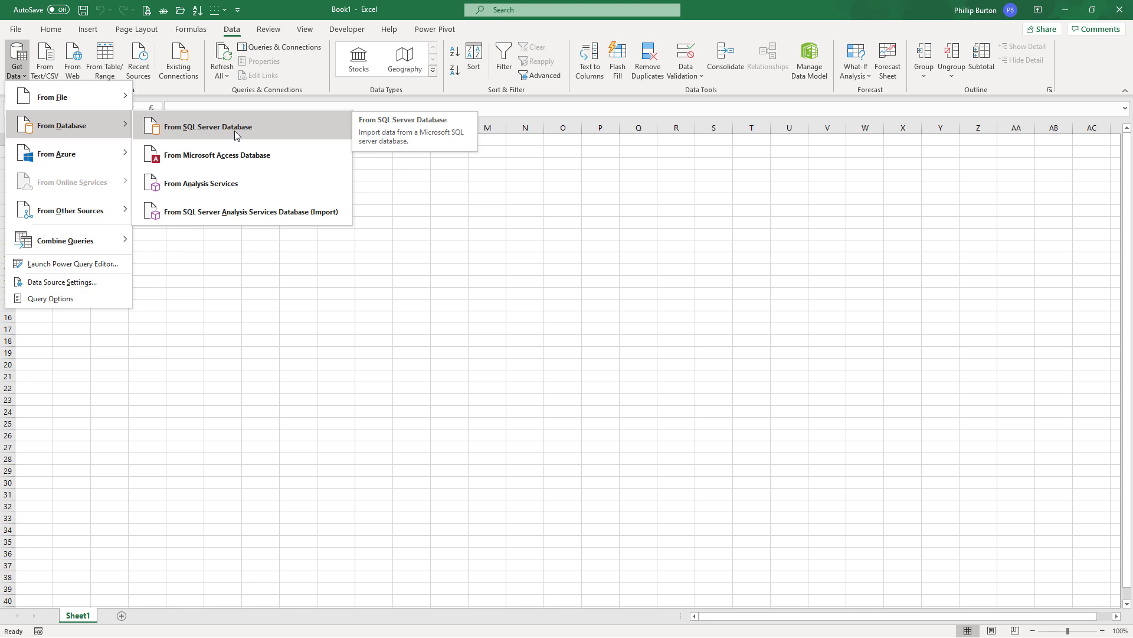
# - Start a Get Data import from a SQL Server database in the blank workbook
pyautogui.click(208, 127)
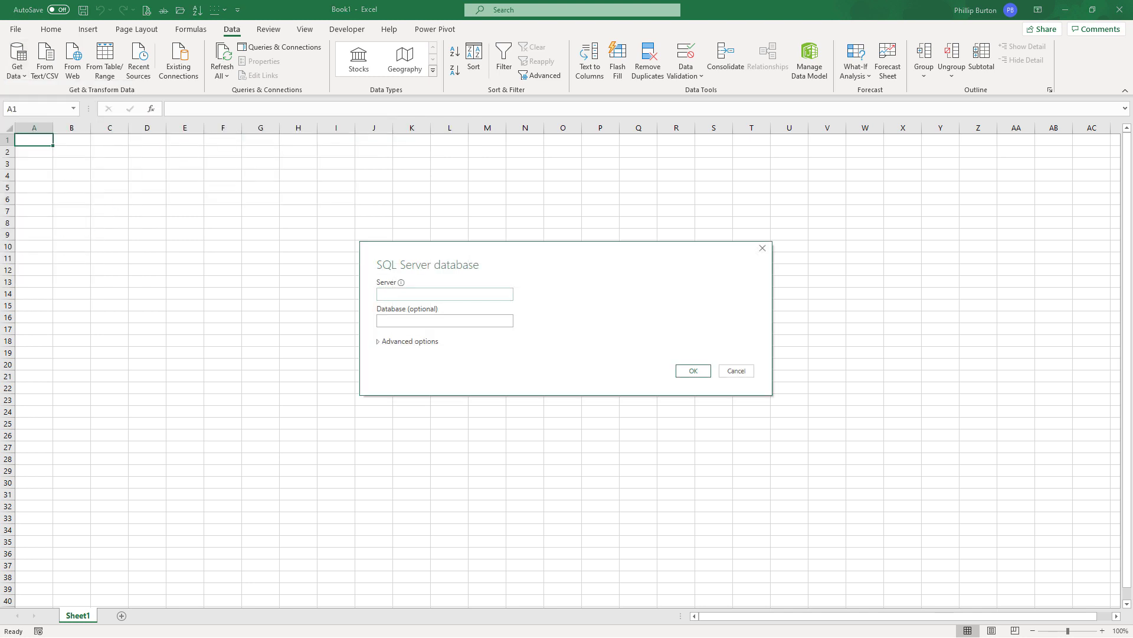
pyautogui.click(445, 294)
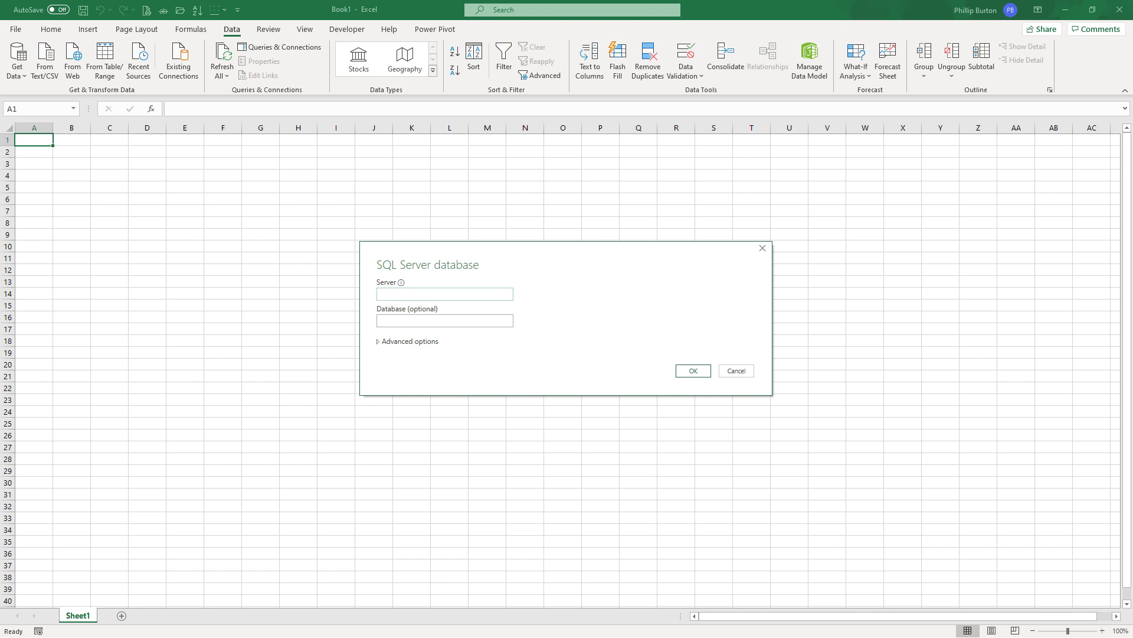
pyautogui.click(444, 294)
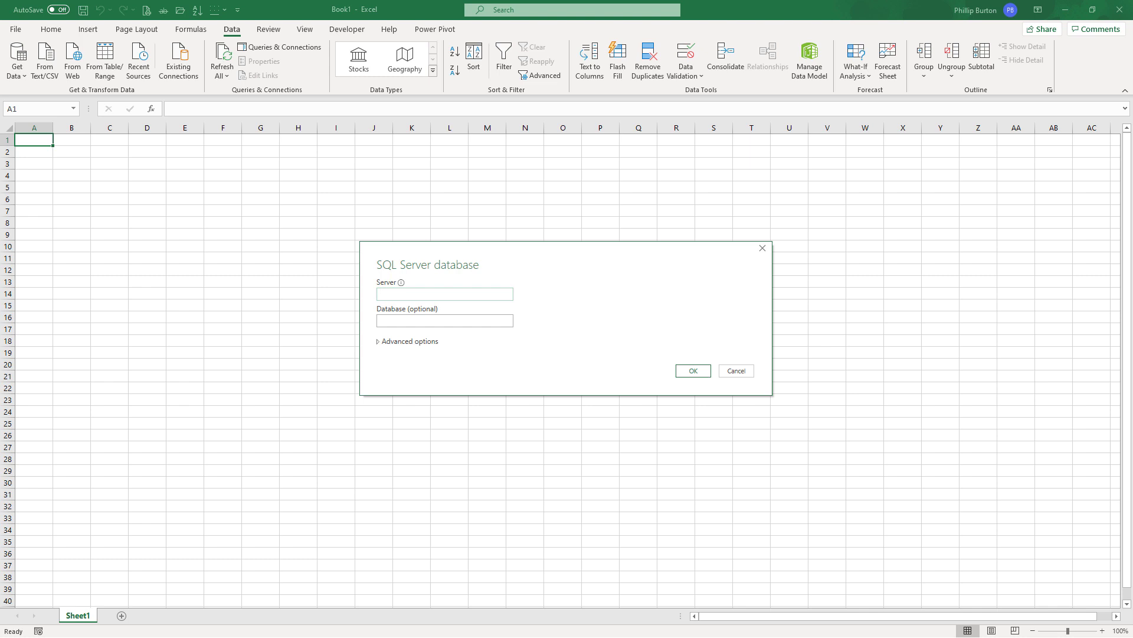
pyautogui.click(445, 294)
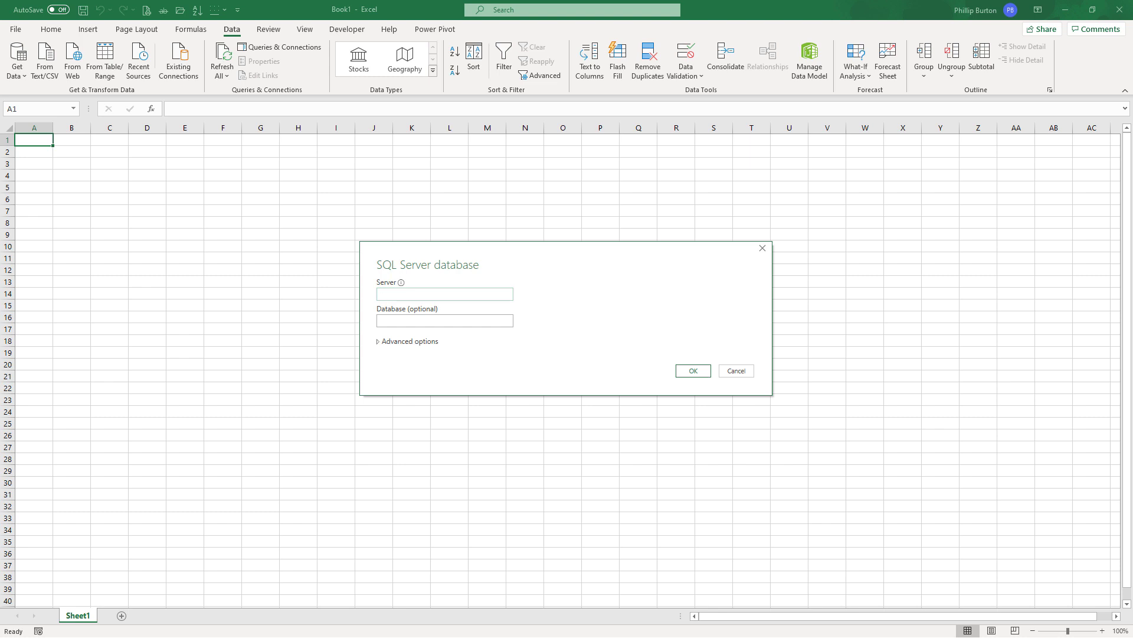
pyautogui.click(445, 294)
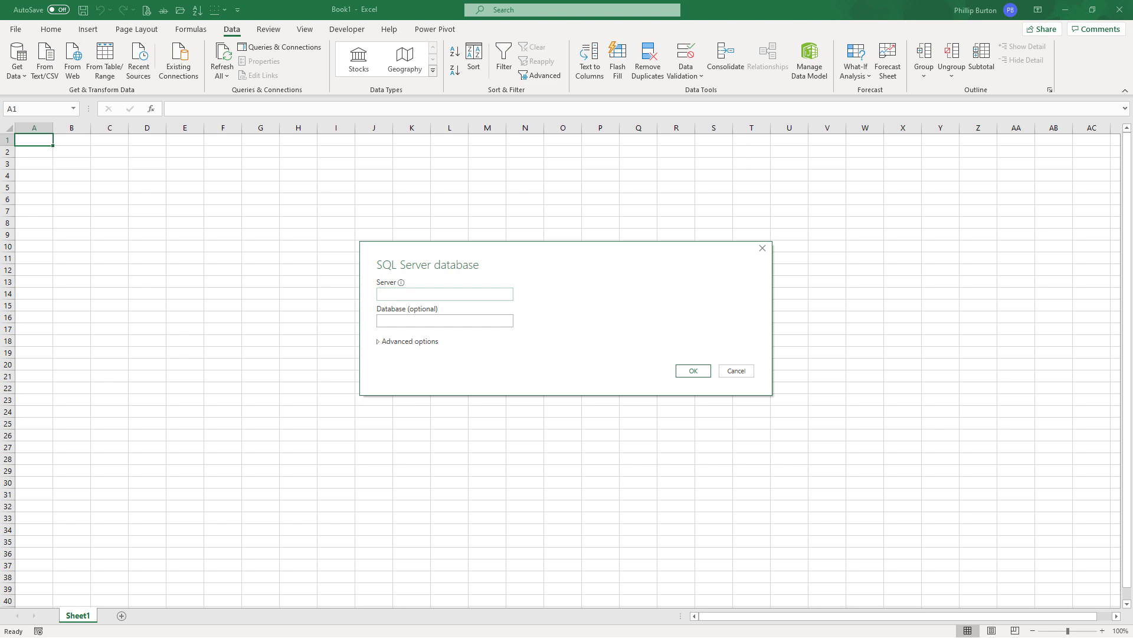
pyautogui.click(444, 294)
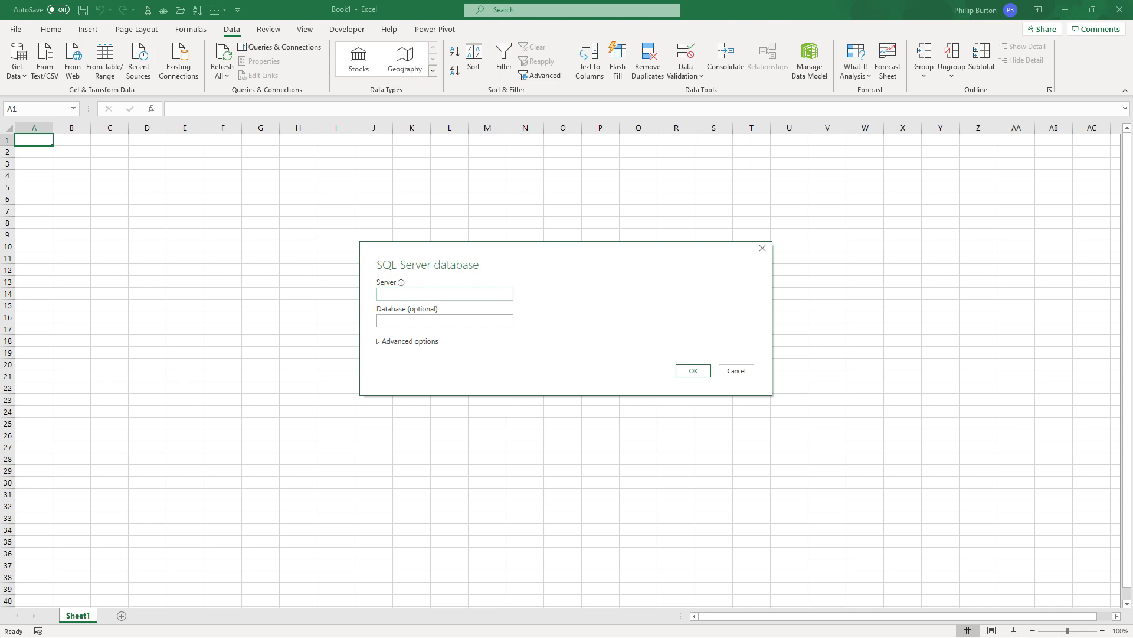
pyautogui.click(445, 294)
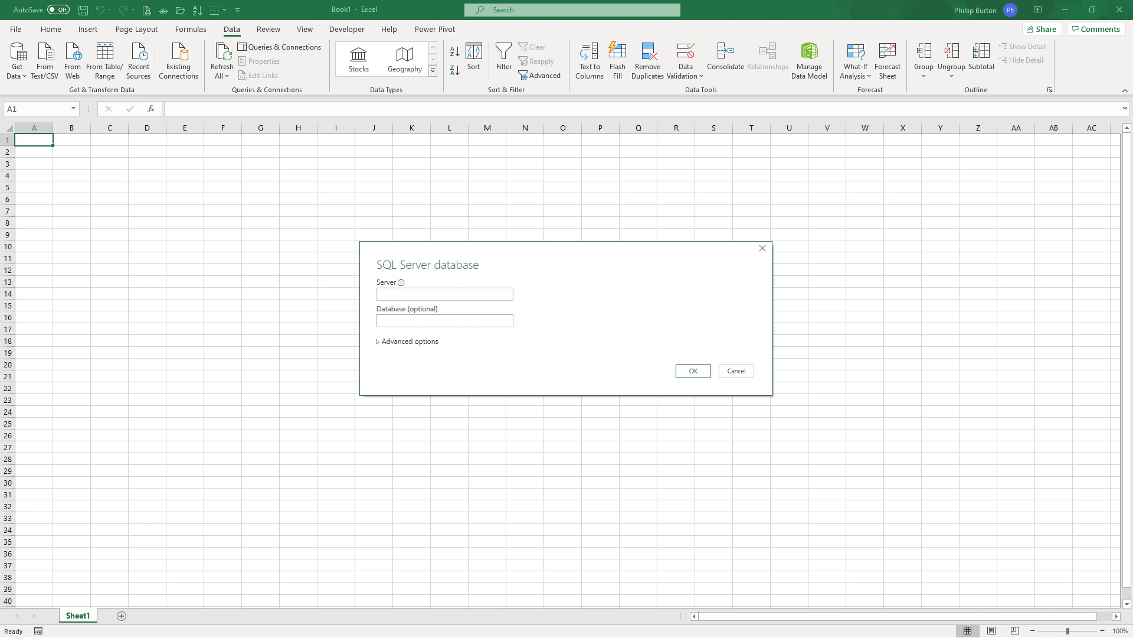
pyautogui.click(445, 294)
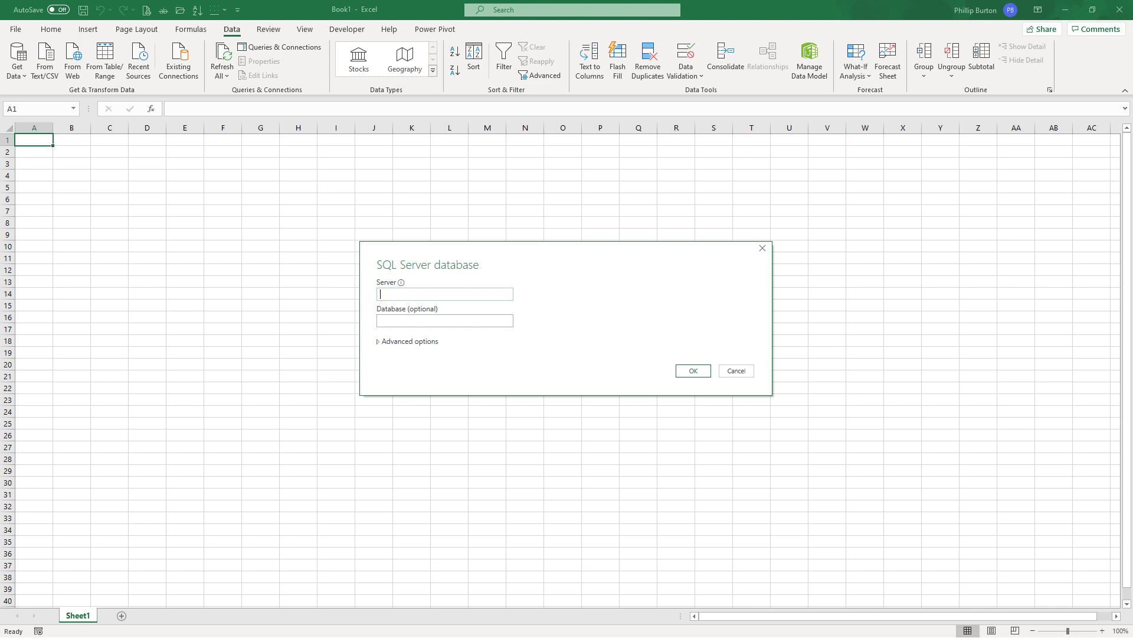
pyautogui.moveTo(395, 345)
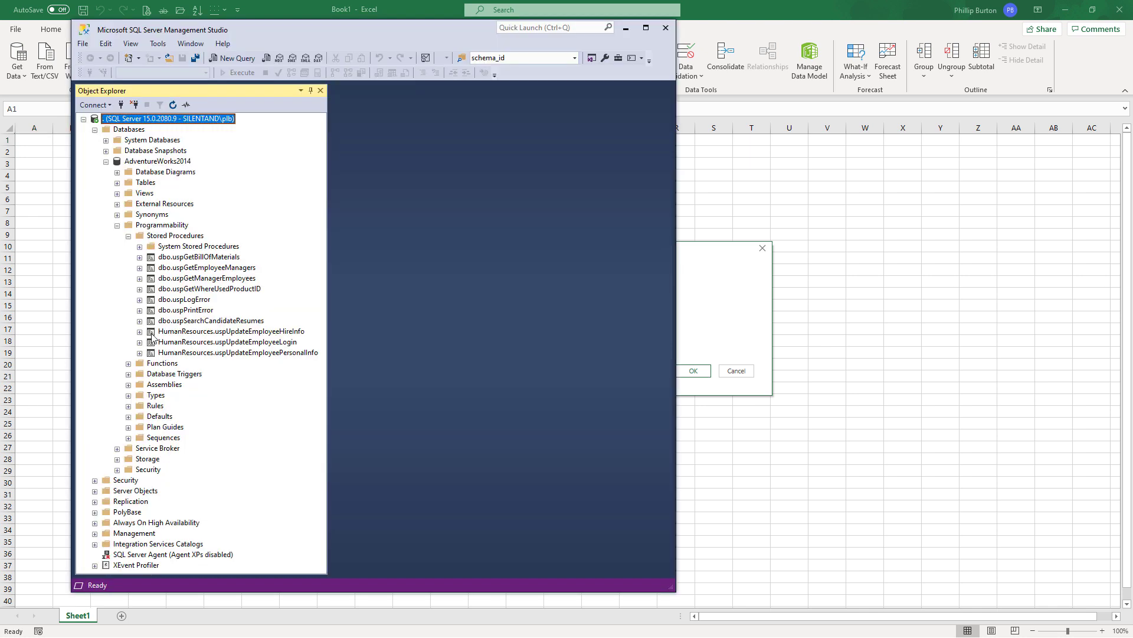
# - Check the local server name in SSMS and enter '.' as the Server in Excel
pyautogui.click(94, 105)
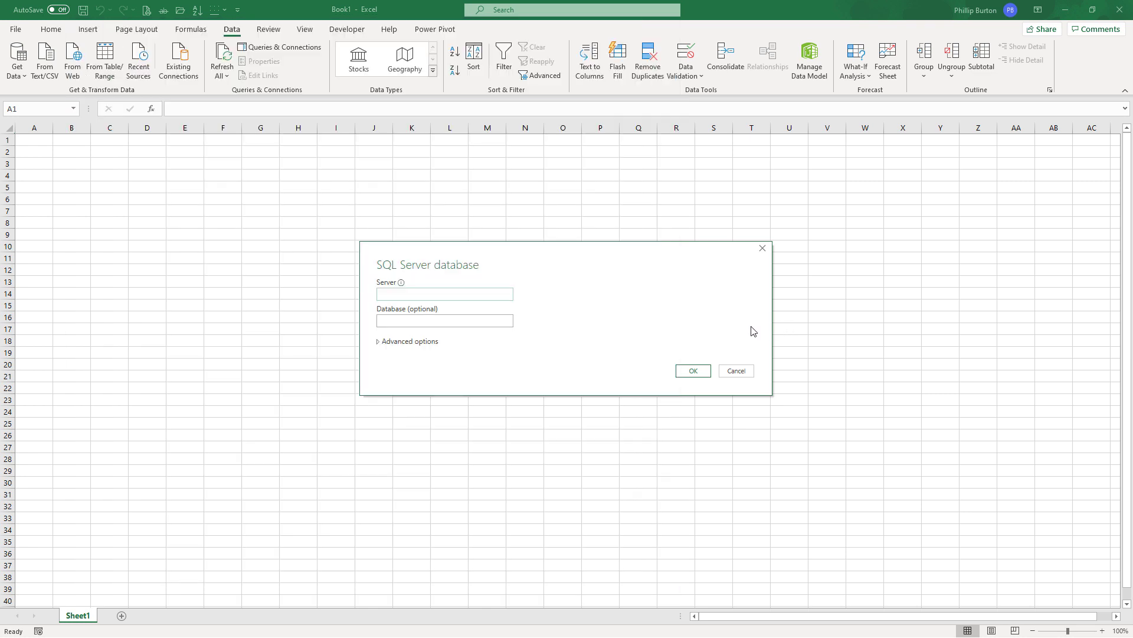
pyautogui.click(444, 294)
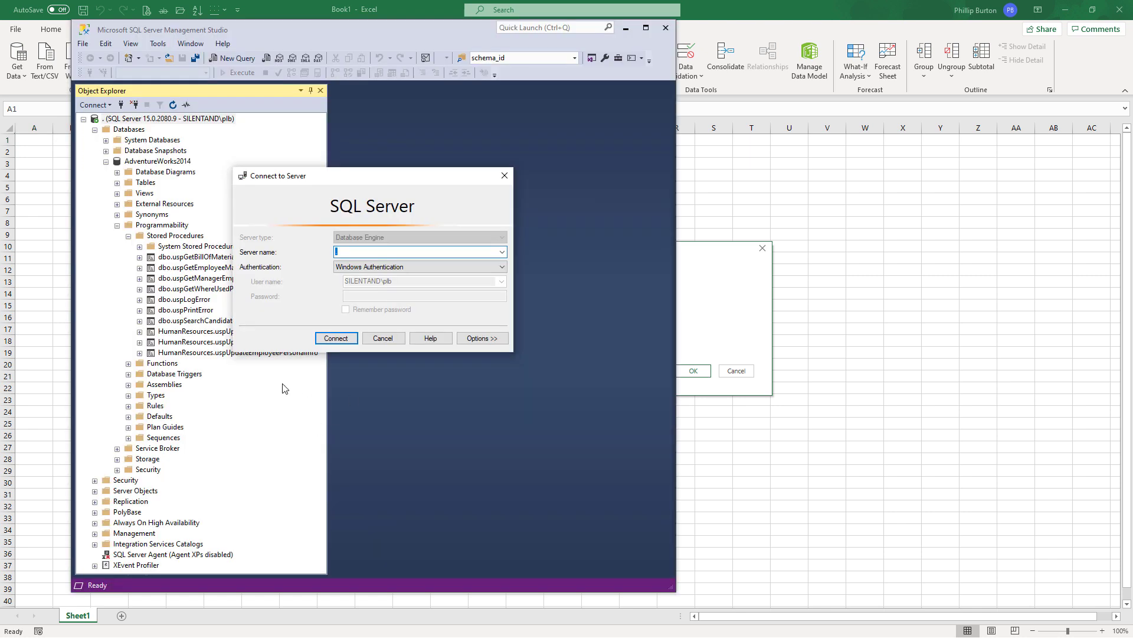
pyautogui.click(382, 337)
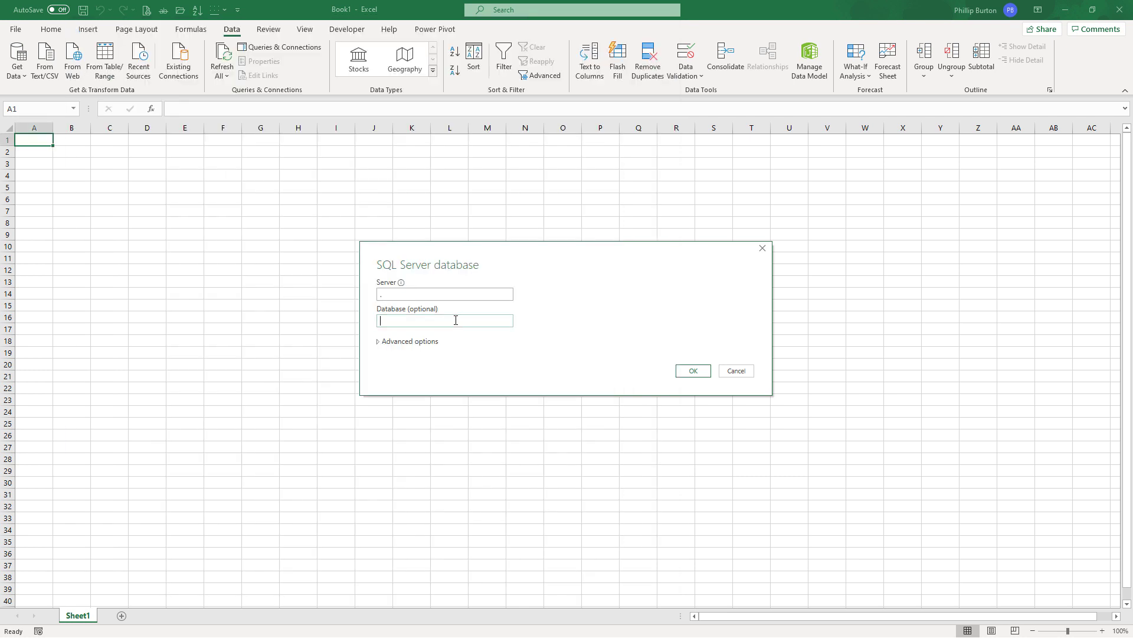
# - Enter AdventureWorks2 as the database and expand the Advanced connection options
pyautogui.write('AdventureWorks2014')
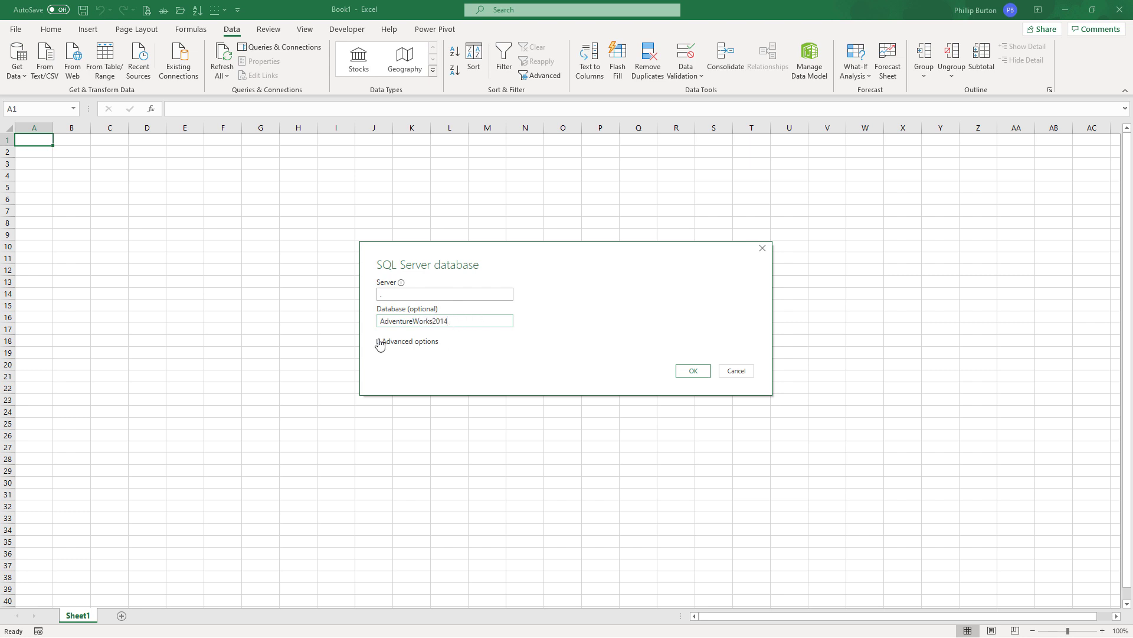
pyautogui.click(408, 342)
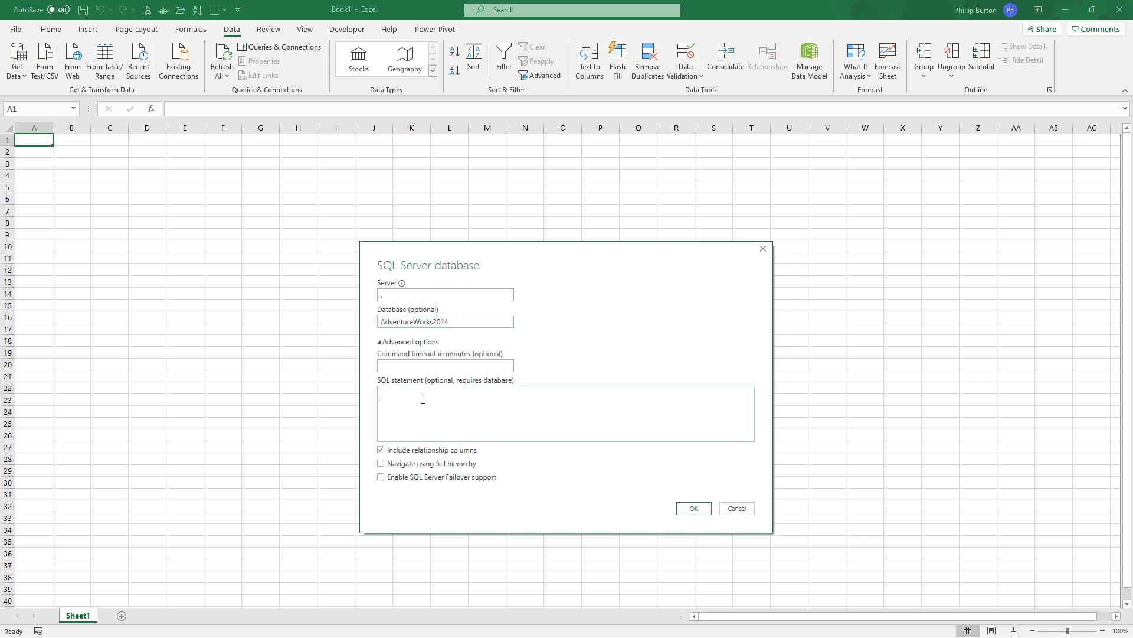
pyautogui.moveTo(432, 398)
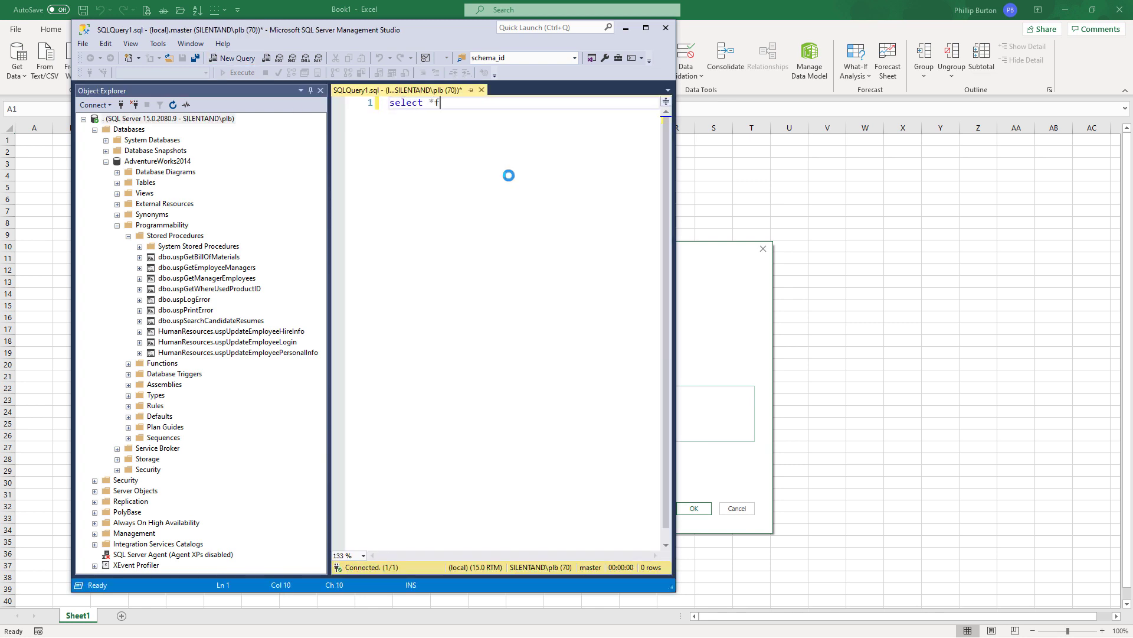
pyautogui.write('from')
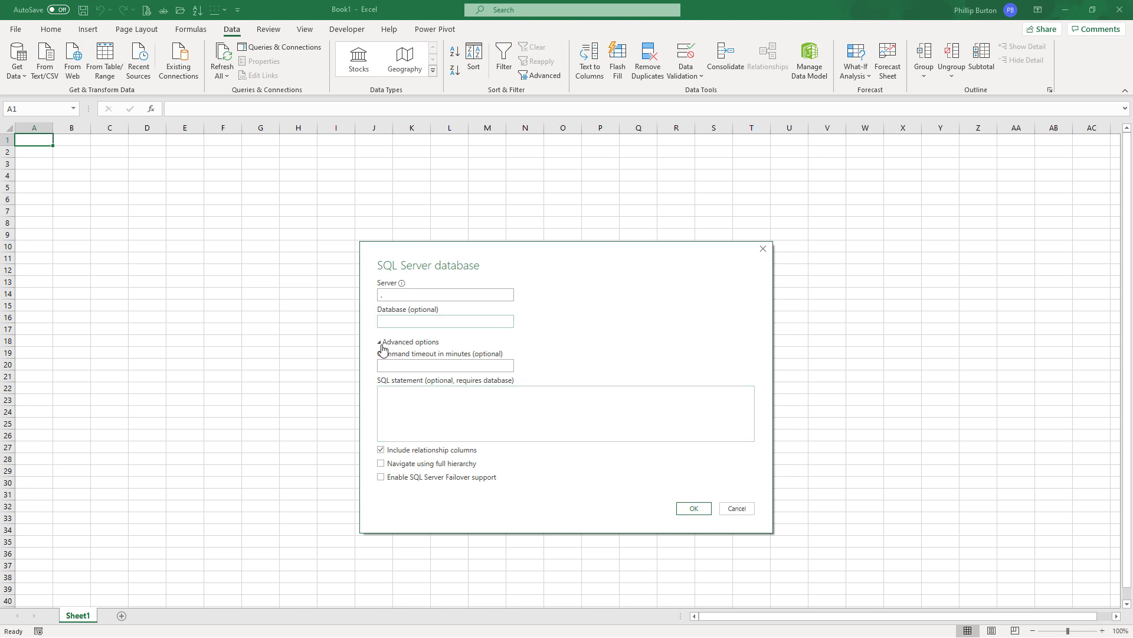
# - Collapse the Advanced options in the SQL Server connection dialog
pyautogui.click(379, 343)
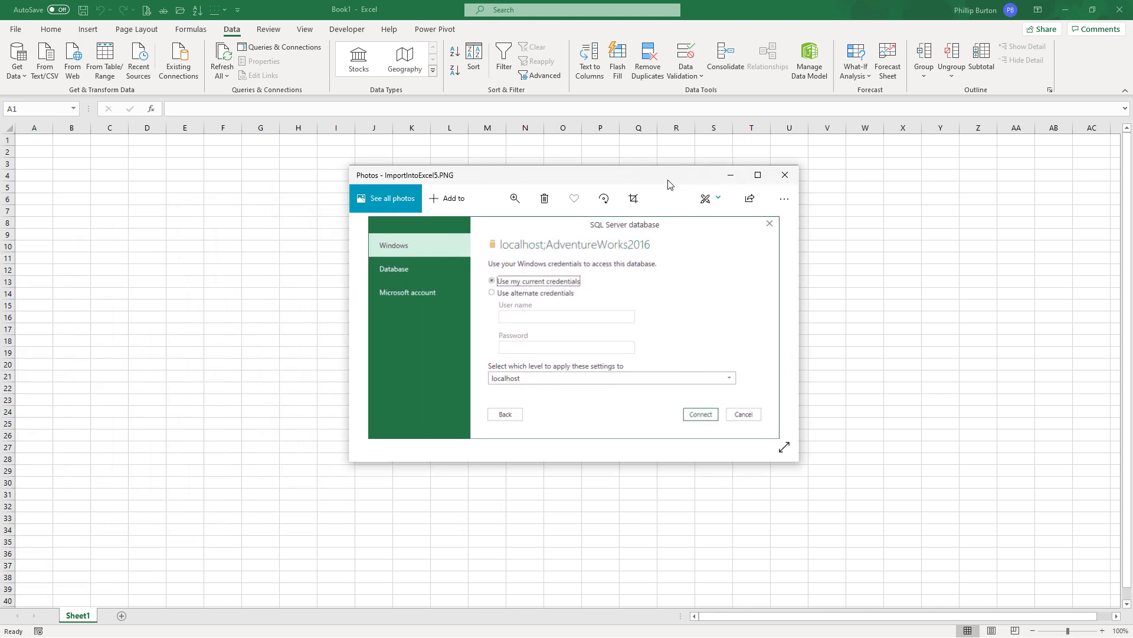
pyautogui.moveTo(421, 251)
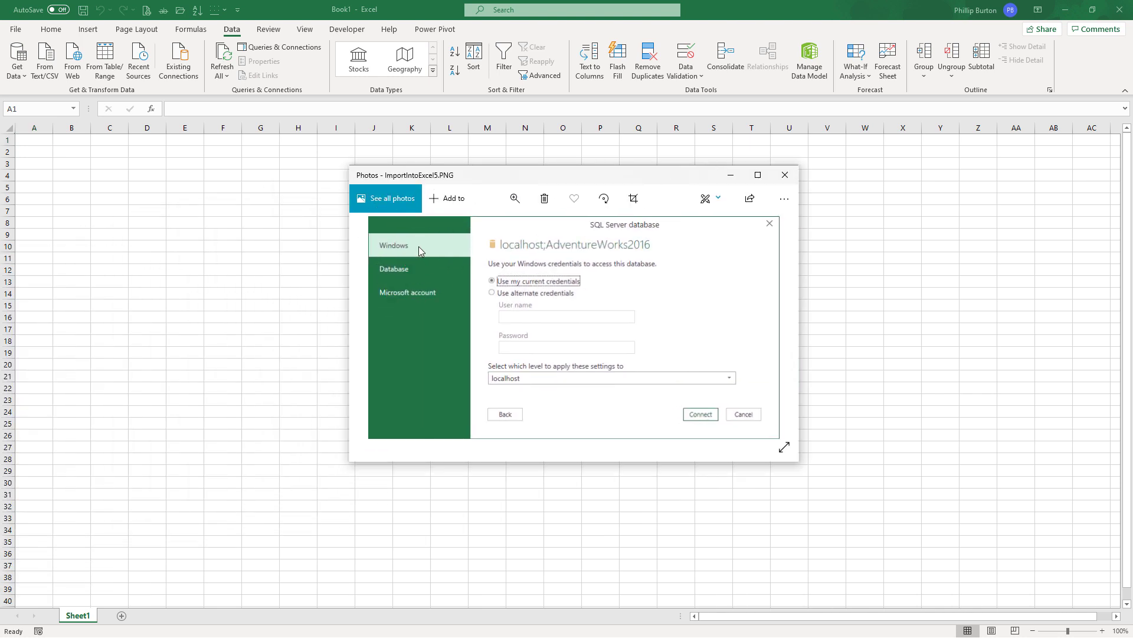
pyautogui.moveTo(422, 273)
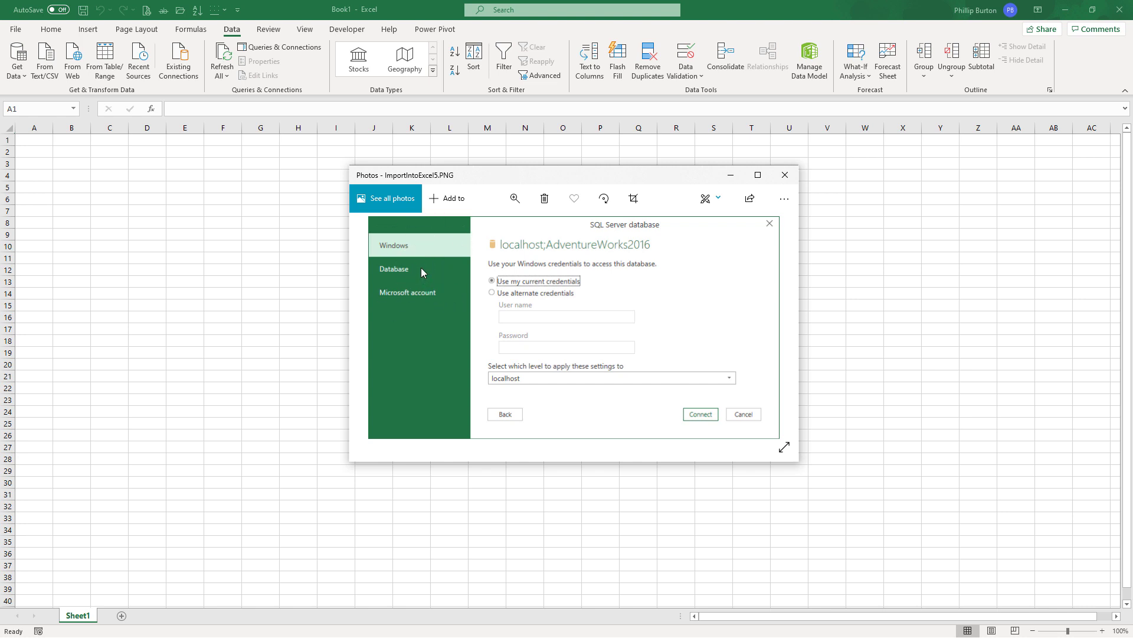
pyautogui.moveTo(525, 352)
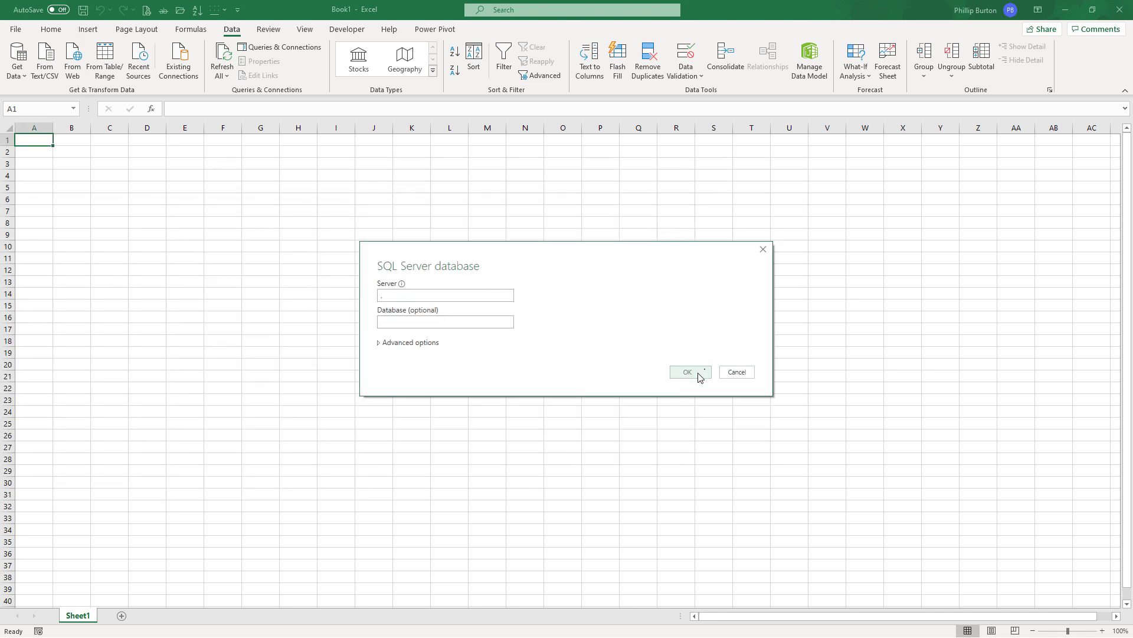
# - Confirm the connection and load the HumanResources.vEmployee view into the workbook
pyautogui.click(686, 372)
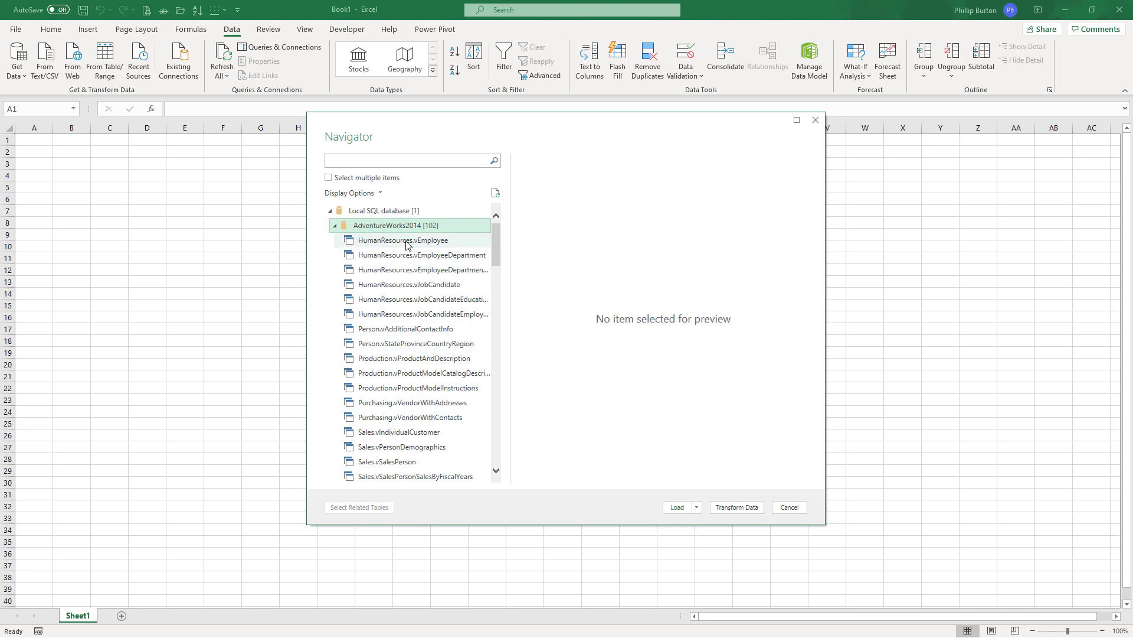
pyautogui.click(404, 240)
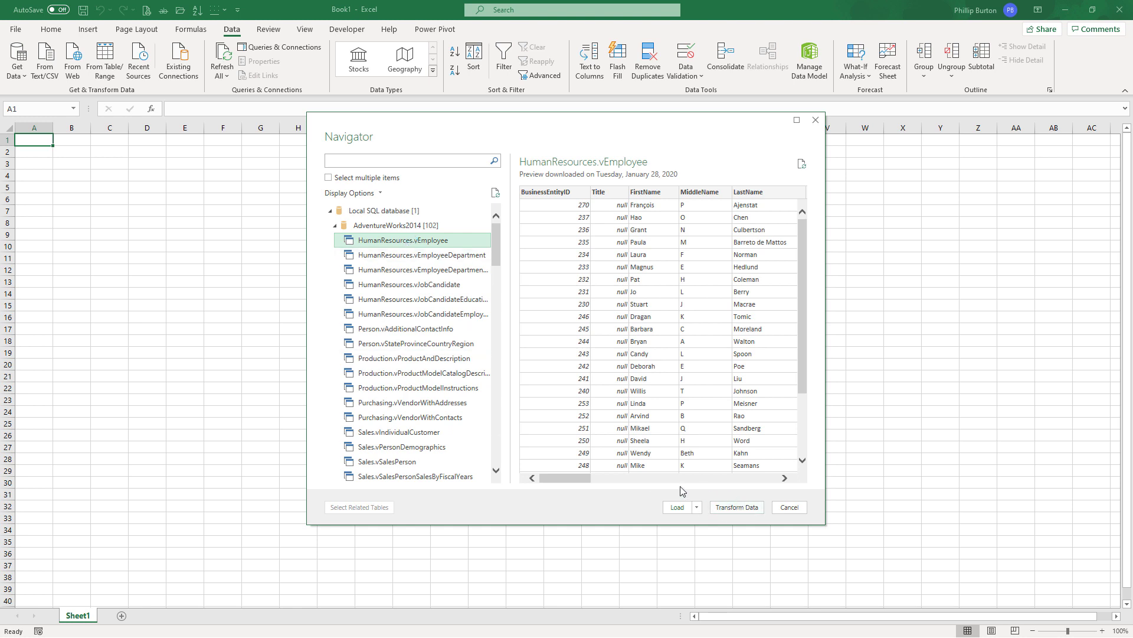
pyautogui.moveTo(676, 507)
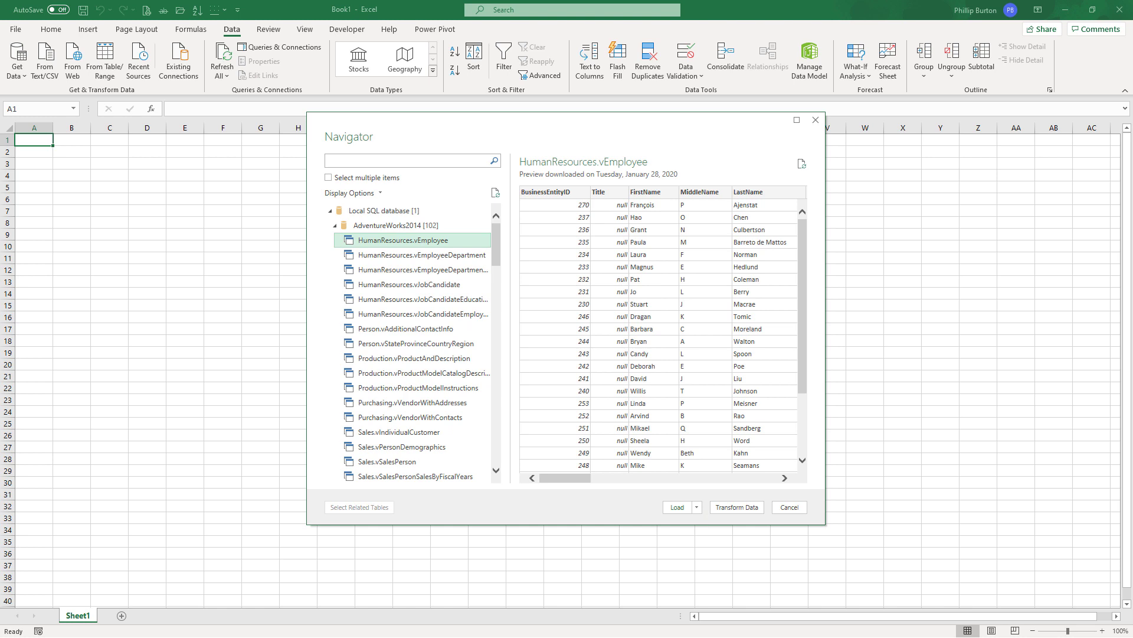
pyautogui.moveTo(737, 506)
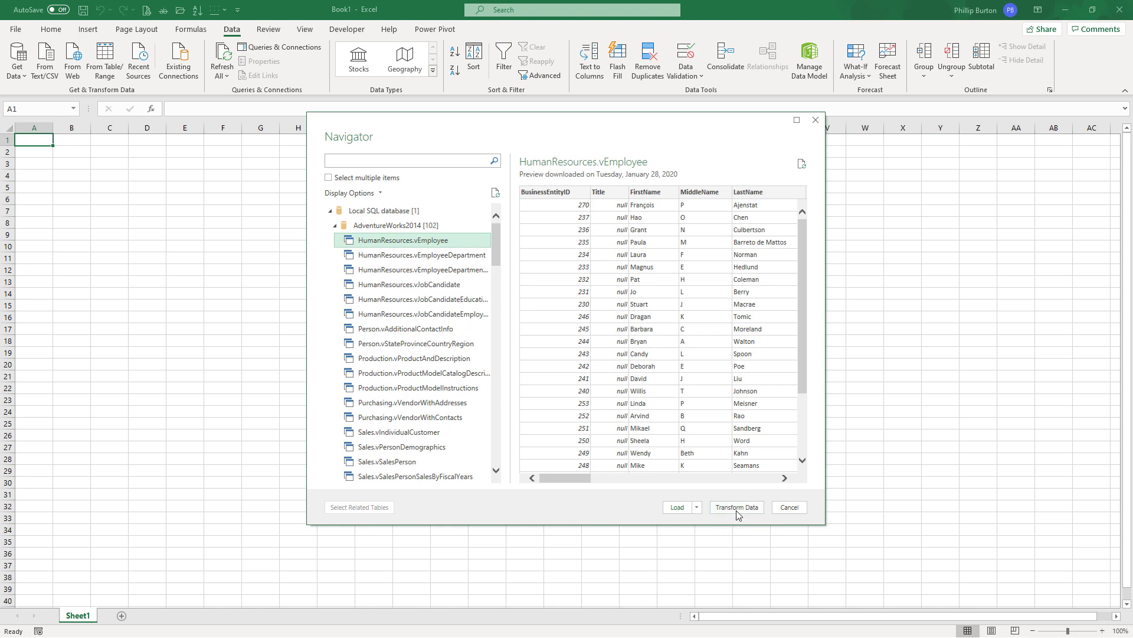
pyautogui.moveTo(741, 517)
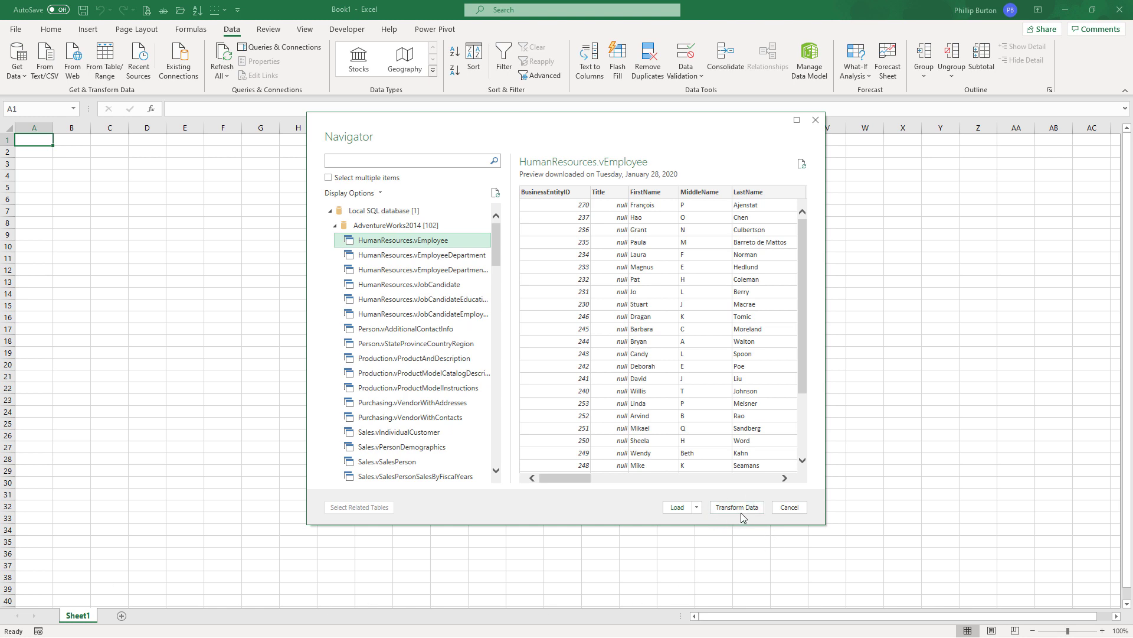
pyautogui.moveTo(677, 507)
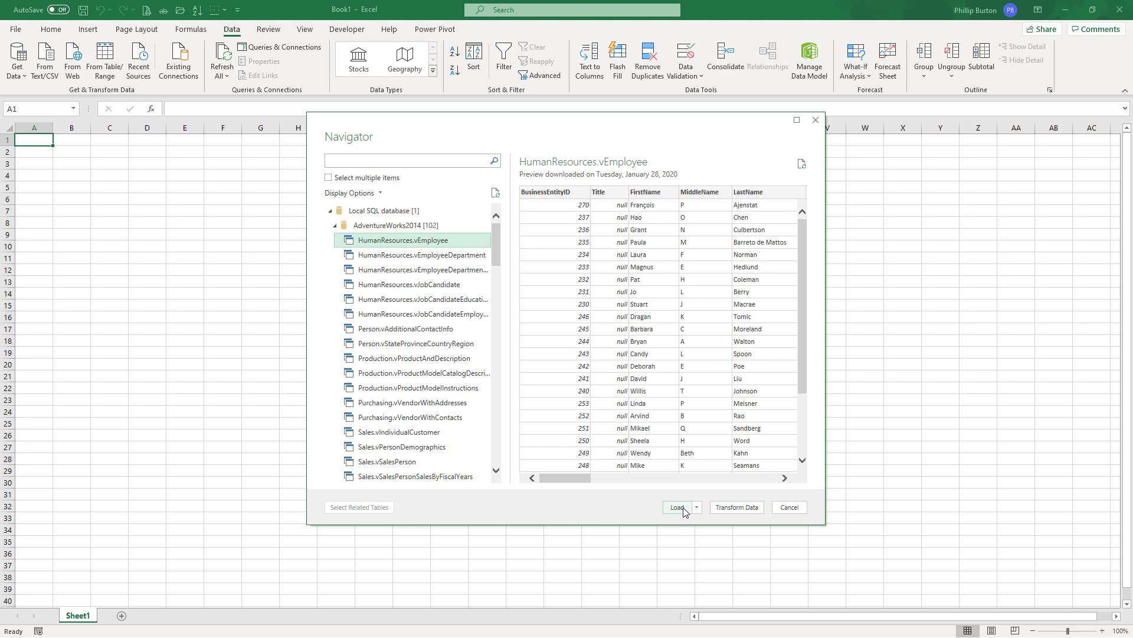
pyautogui.click(675, 509)
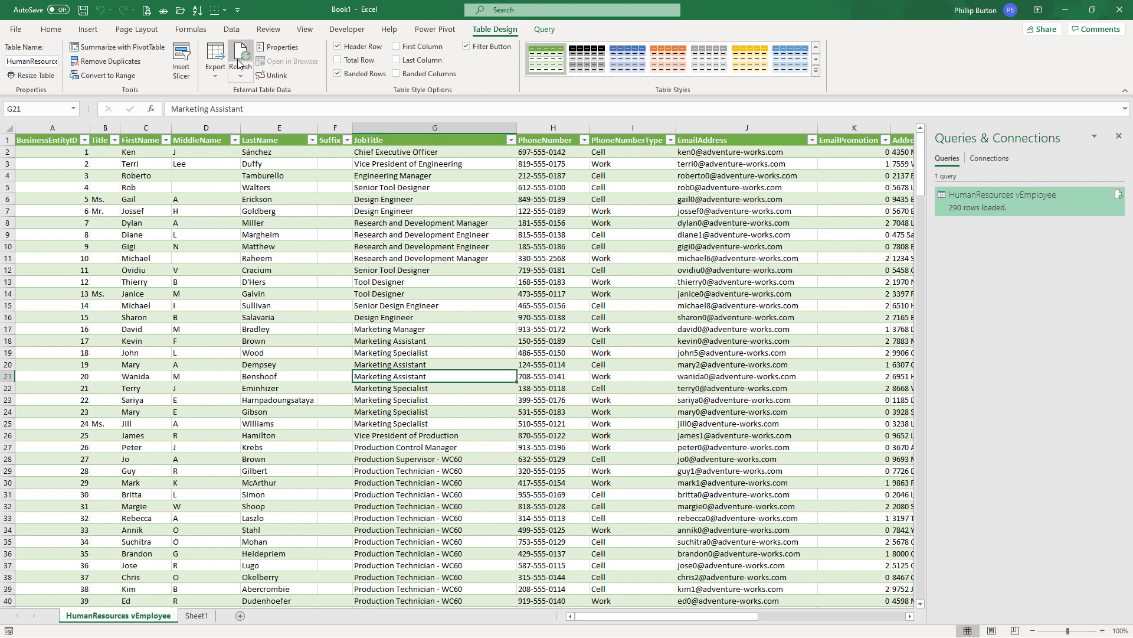
# - Refresh the vEmployee table from the database and close the workbook
pyautogui.rightClick(391, 292)
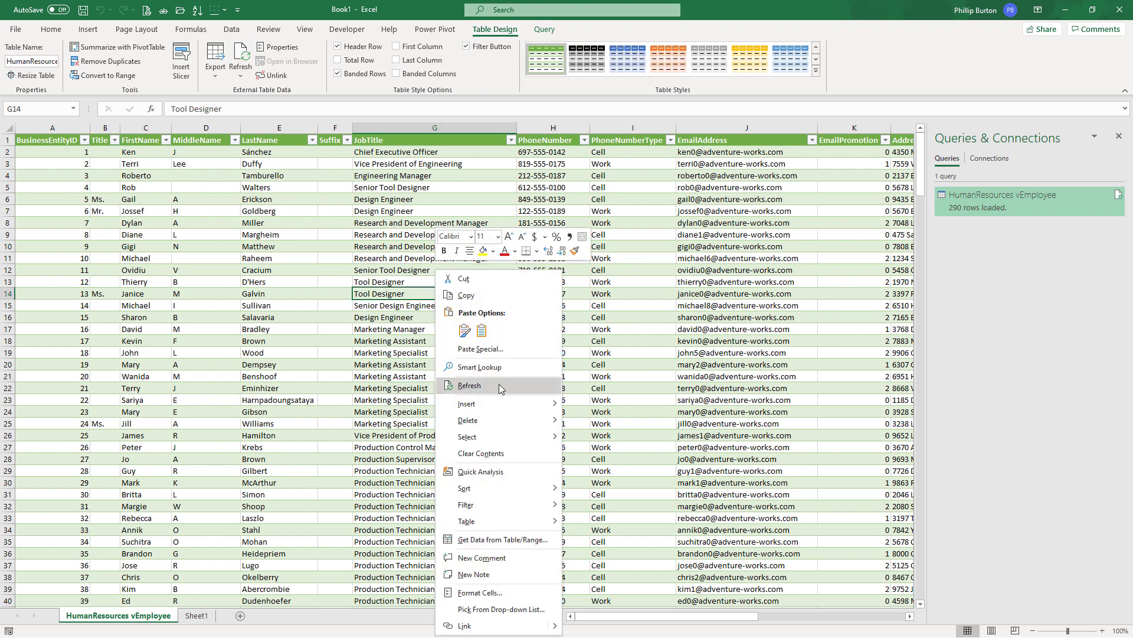
pyautogui.click(470, 385)
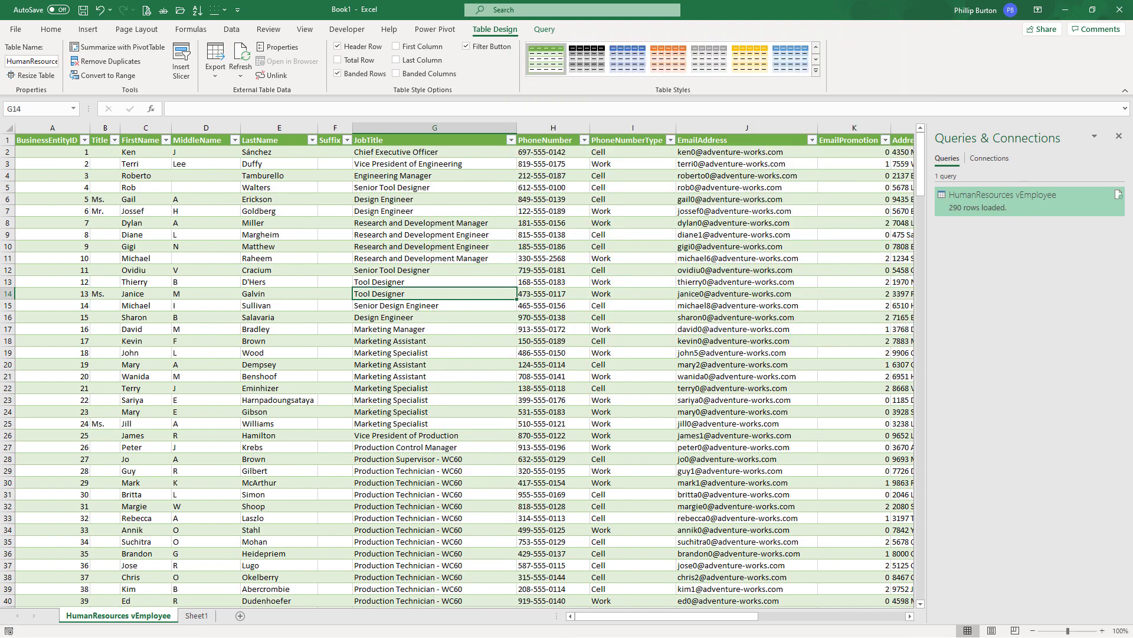
pyautogui.click(552, 259)
pyautogui.write('n')
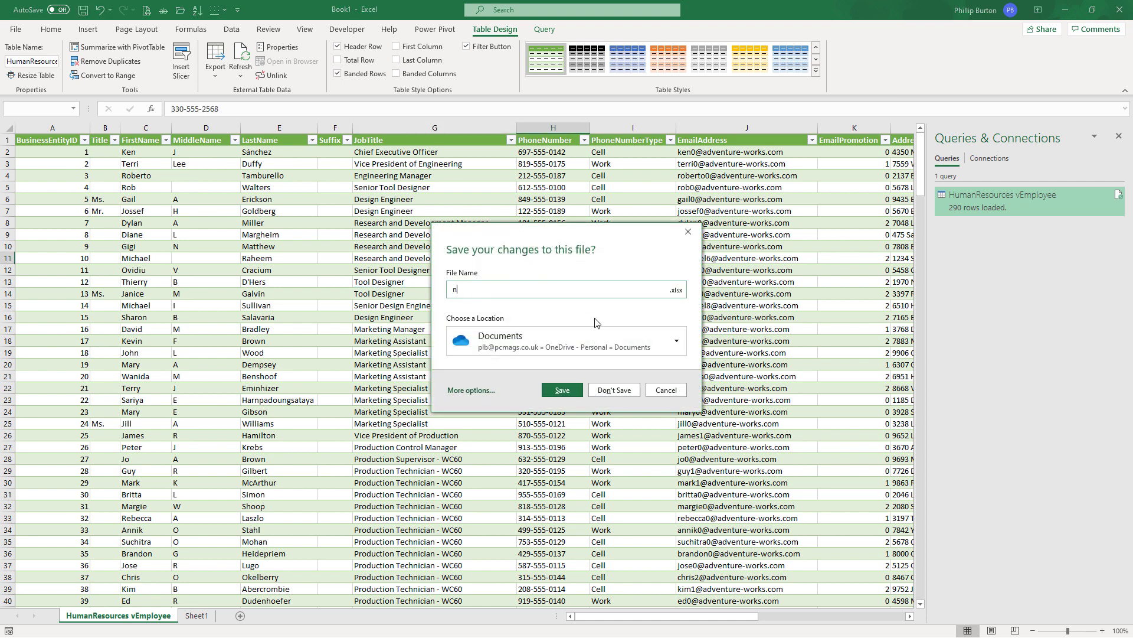
# - Discard the workbook unsaved and start a SQL Server import in a new blank workbook
pyautogui.click(613, 390)
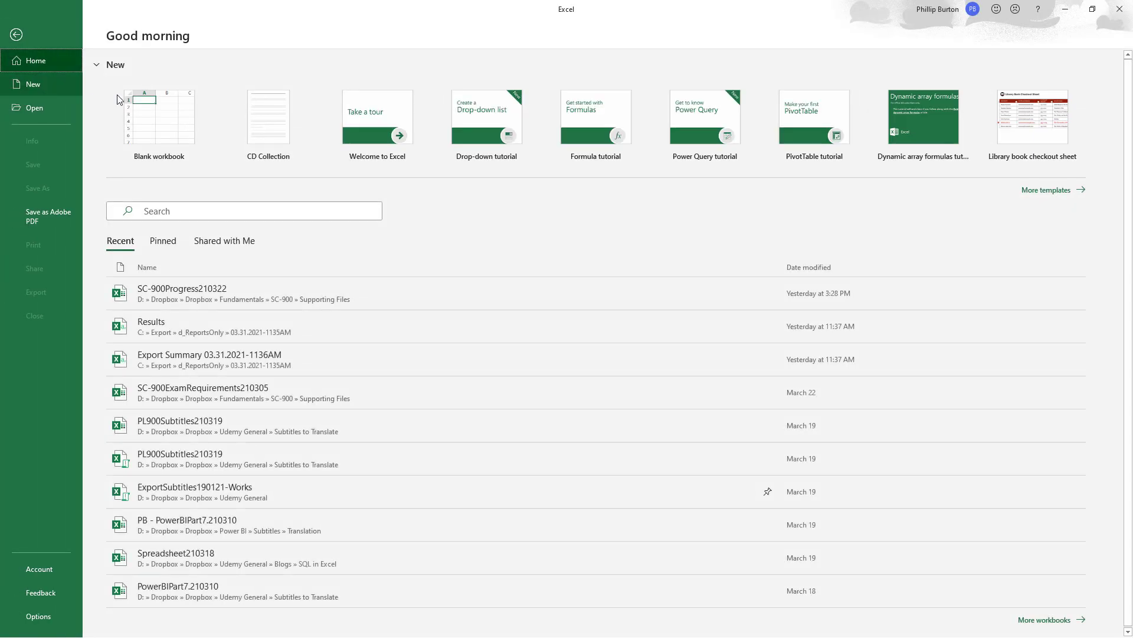
pyautogui.click(159, 117)
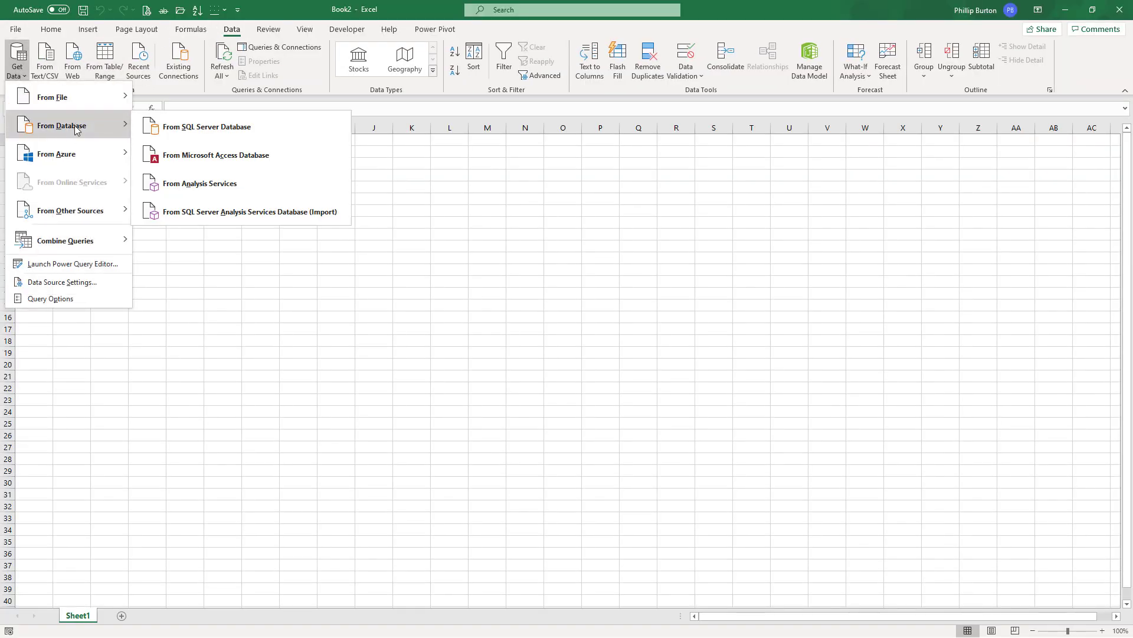
pyautogui.click(206, 126)
pyautogui.write('.')
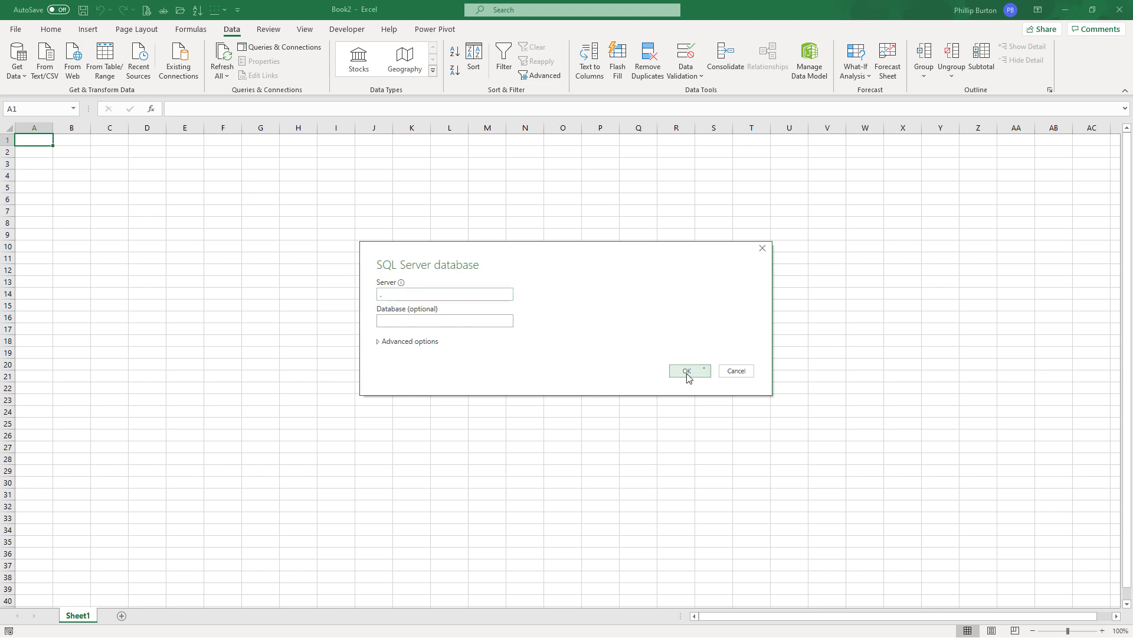
# - Connect to the local server and preview HumanResources.vEmployee from AdventureWorks2014
pyautogui.click(687, 370)
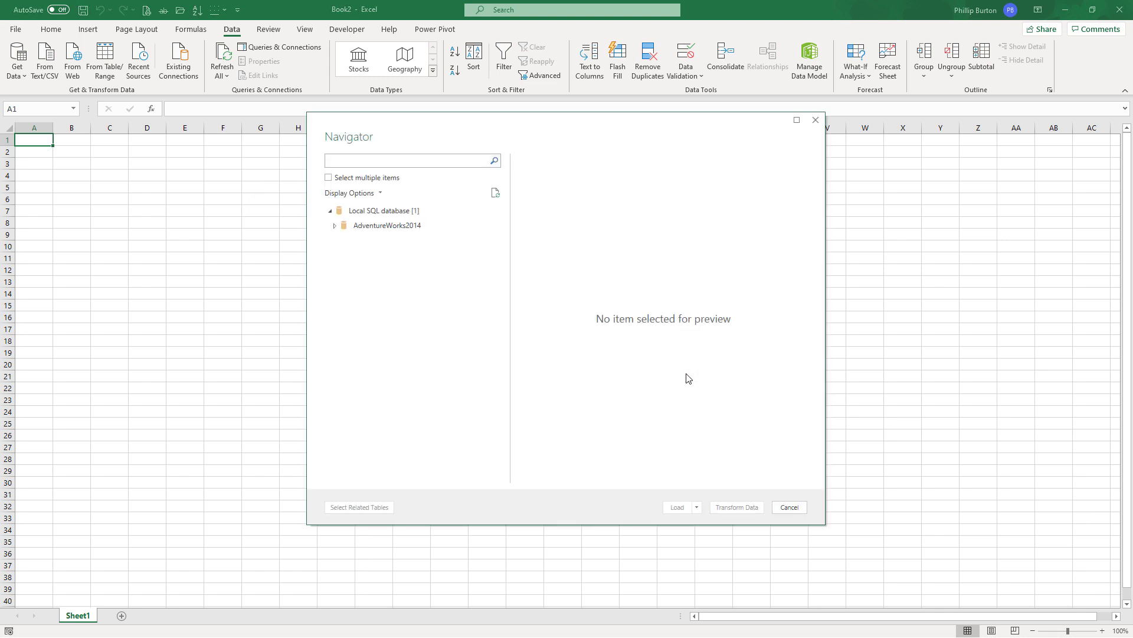
pyautogui.click(388, 224)
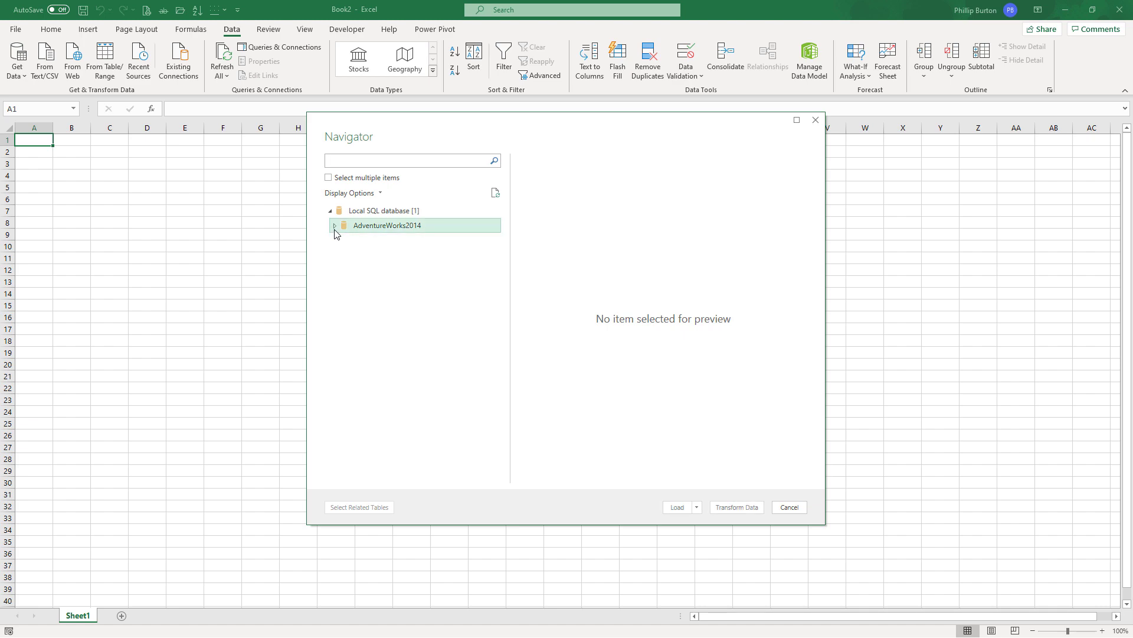
pyautogui.click(334, 225)
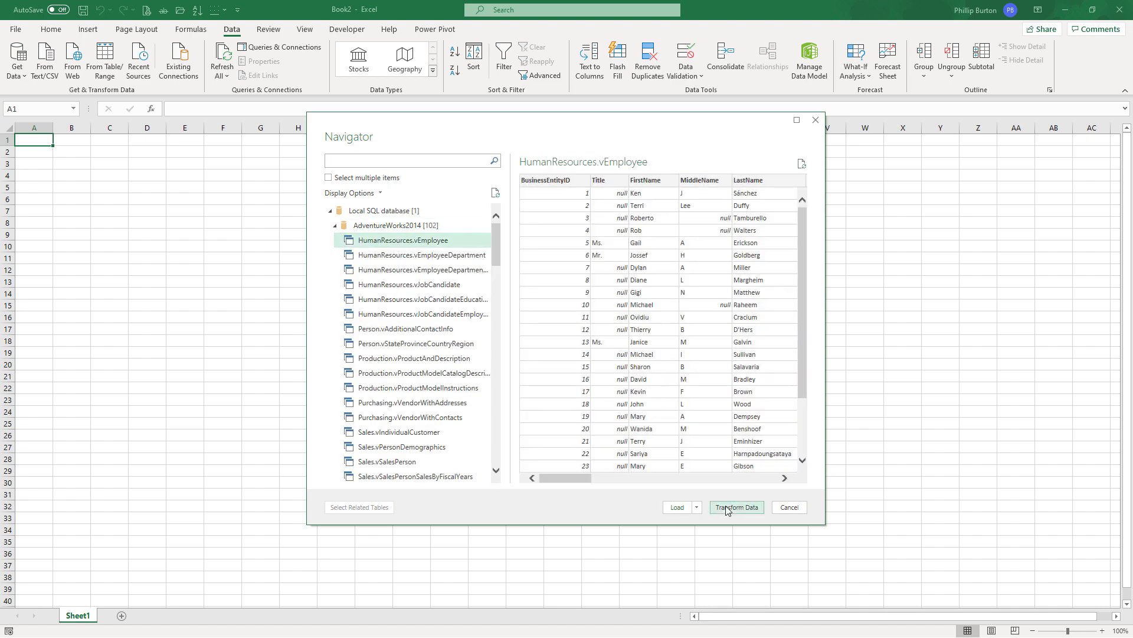
# - Transform the vEmployee query to keep only the FirstName and LastName columns
pyautogui.click(735, 507)
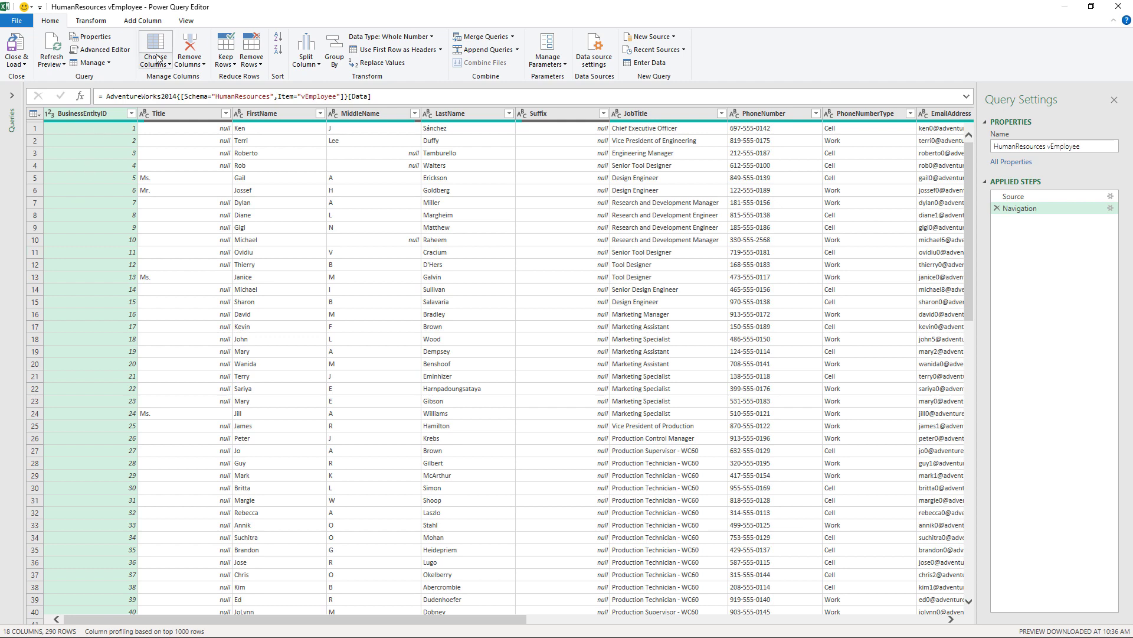
pyautogui.moveTo(180, 14)
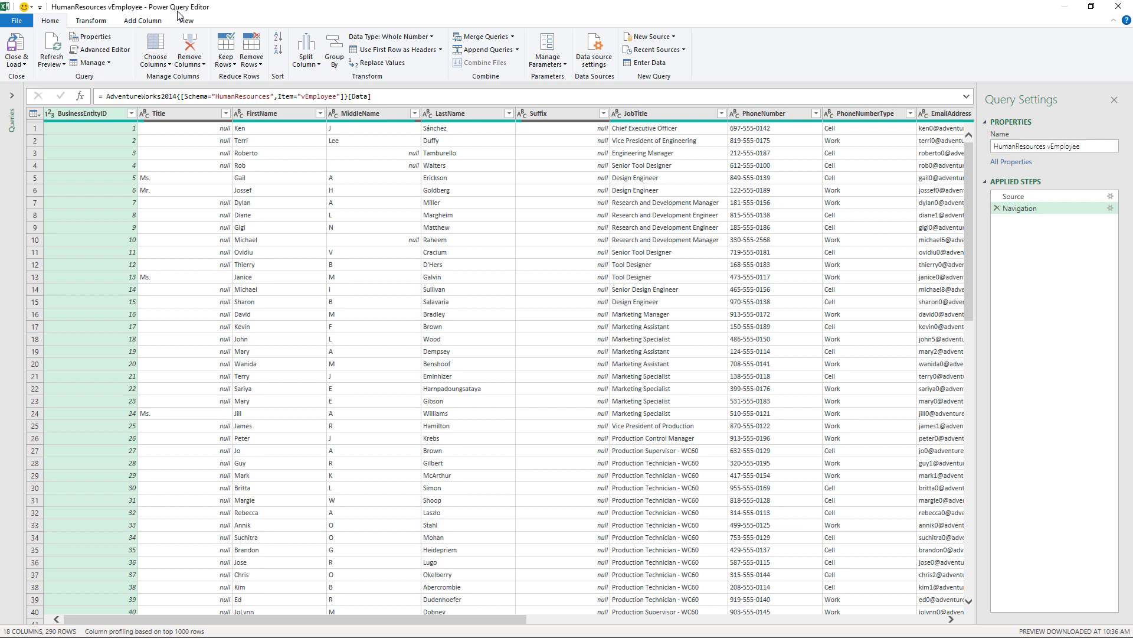
pyautogui.moveTo(282, 116)
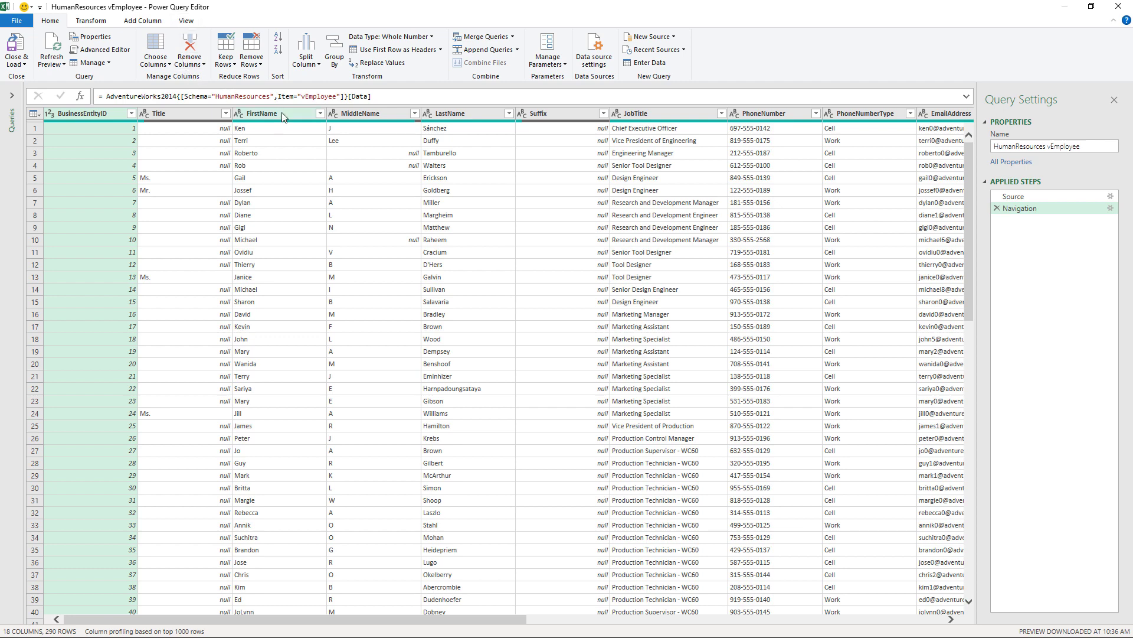
pyautogui.click(449, 113)
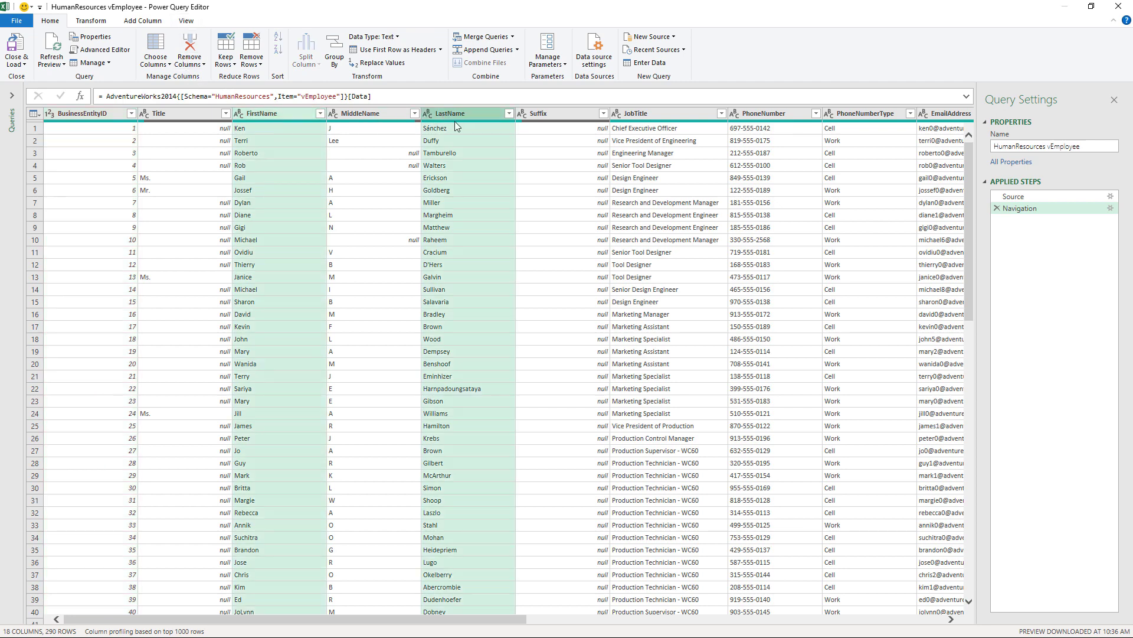
pyautogui.moveTo(150, 88)
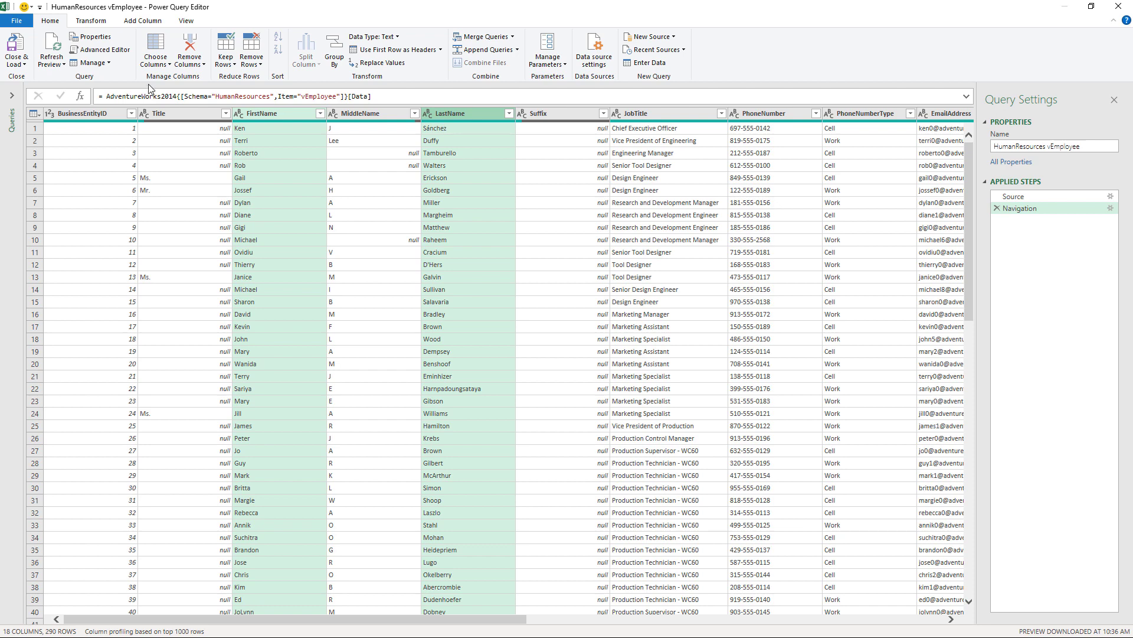
pyautogui.click(189, 51)
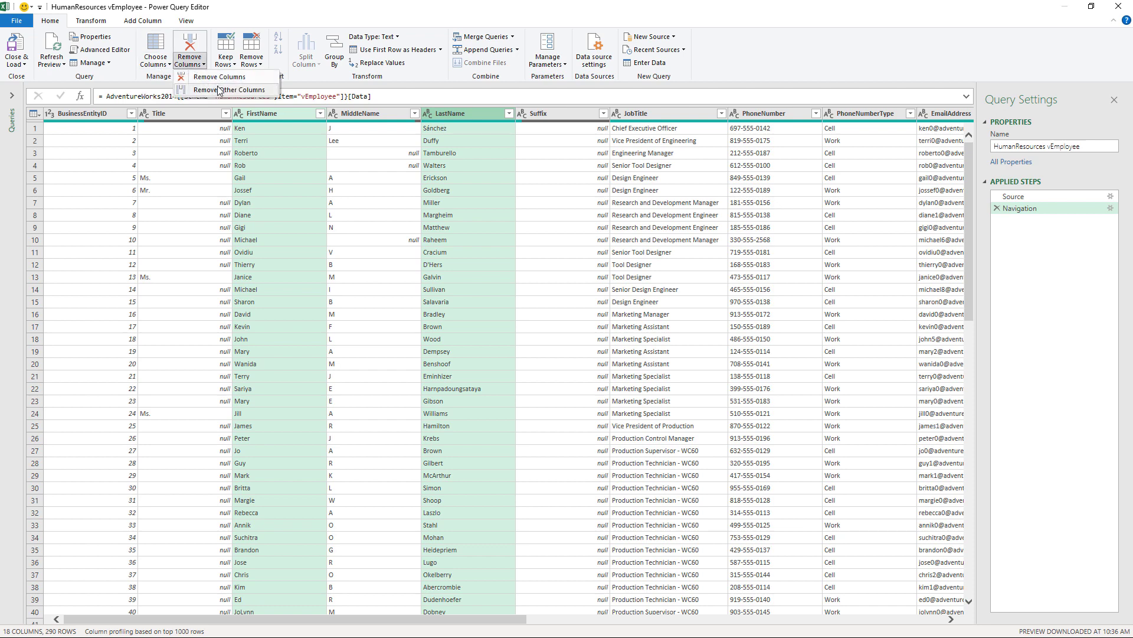
pyautogui.moveTo(232, 88)
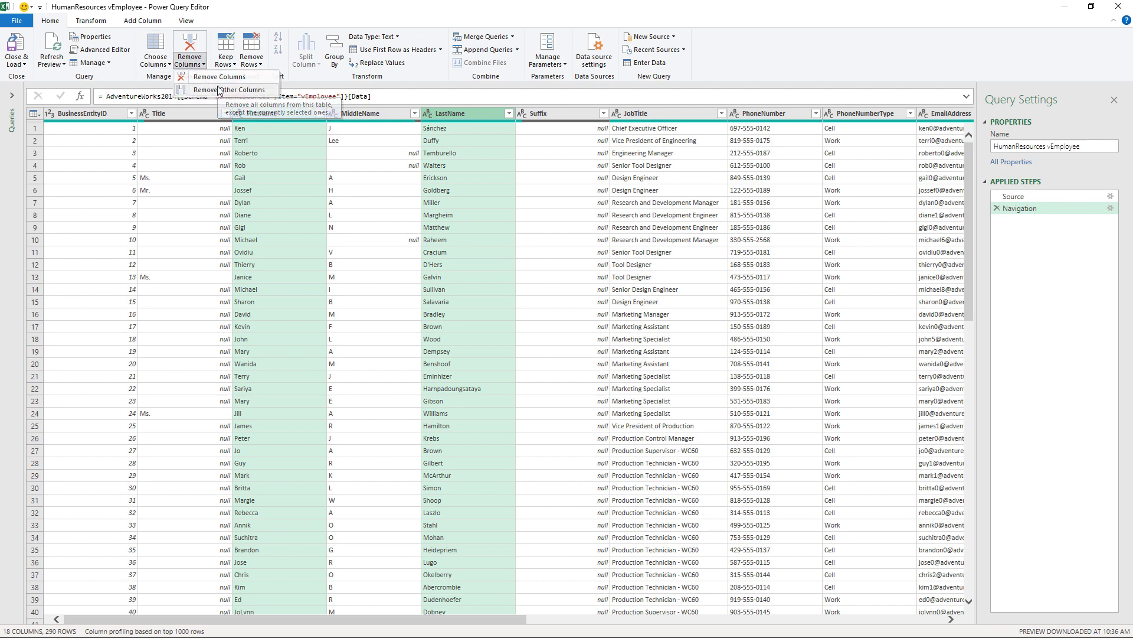
pyautogui.click(231, 88)
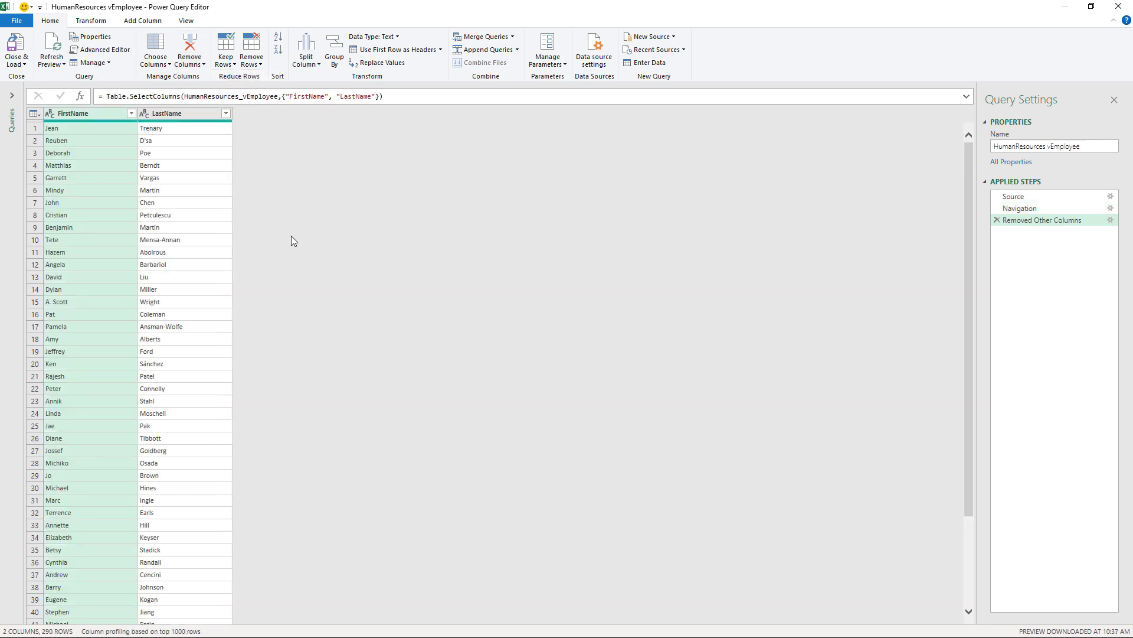
pyautogui.moveTo(195, 137)
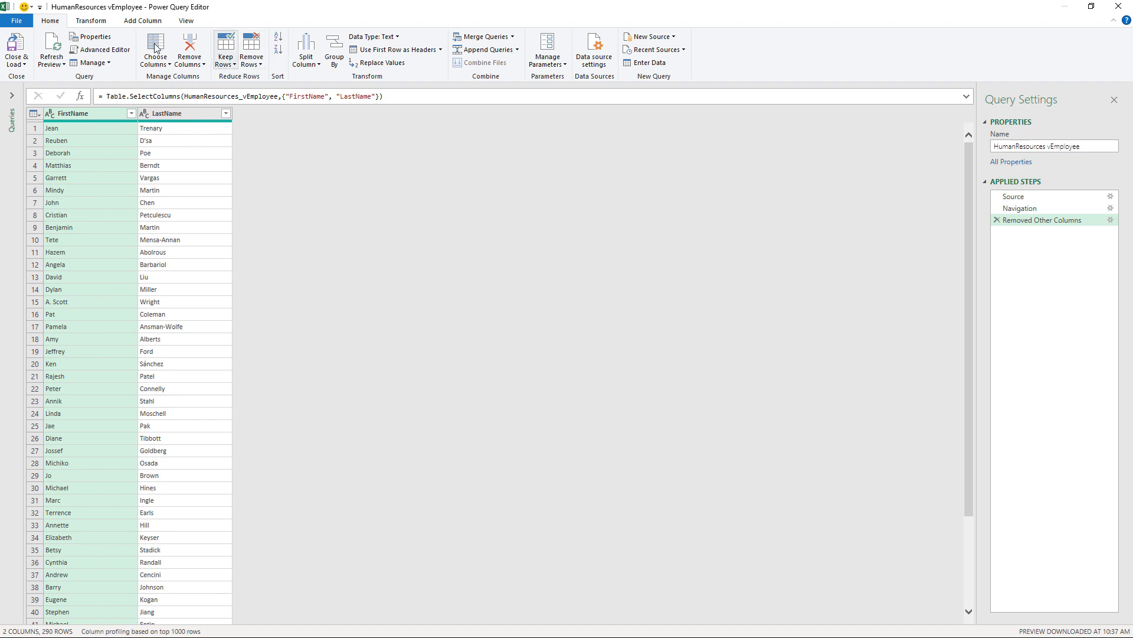
# - Add a Column From Examples from the selection, using the example 'Jean Trenary'
pyautogui.click(141, 20)
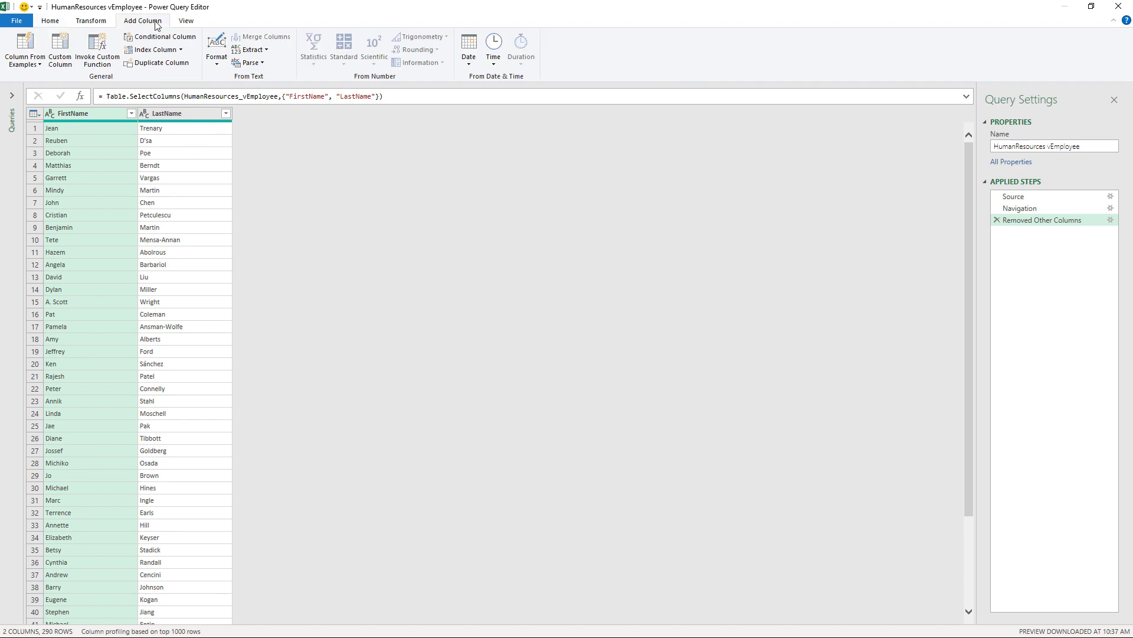
pyautogui.moveTo(60, 47)
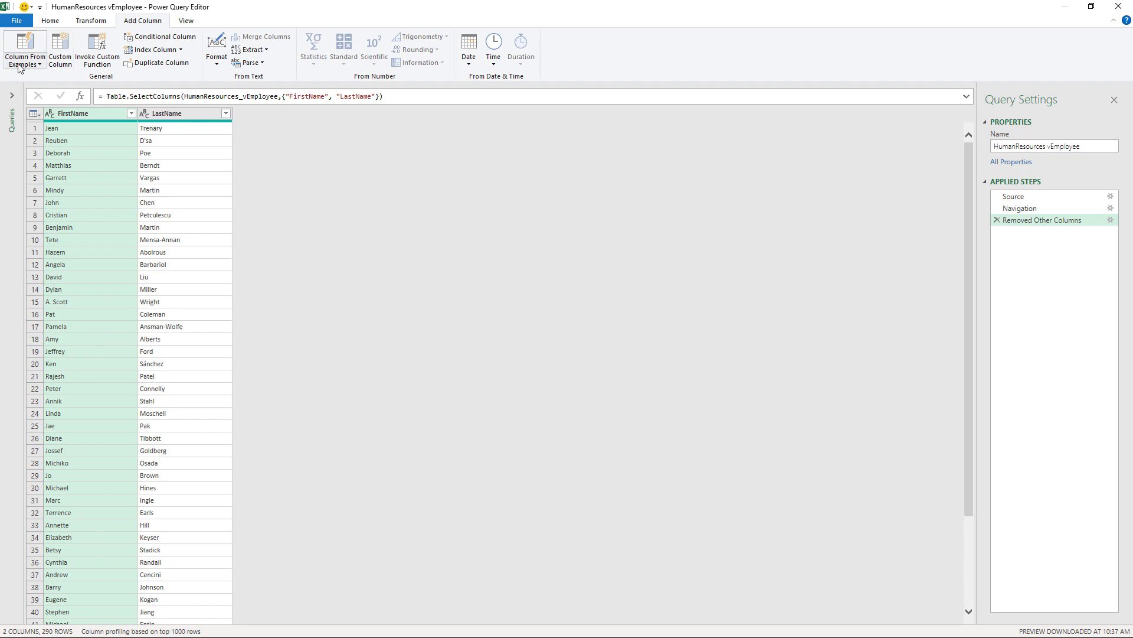
pyautogui.click(24, 51)
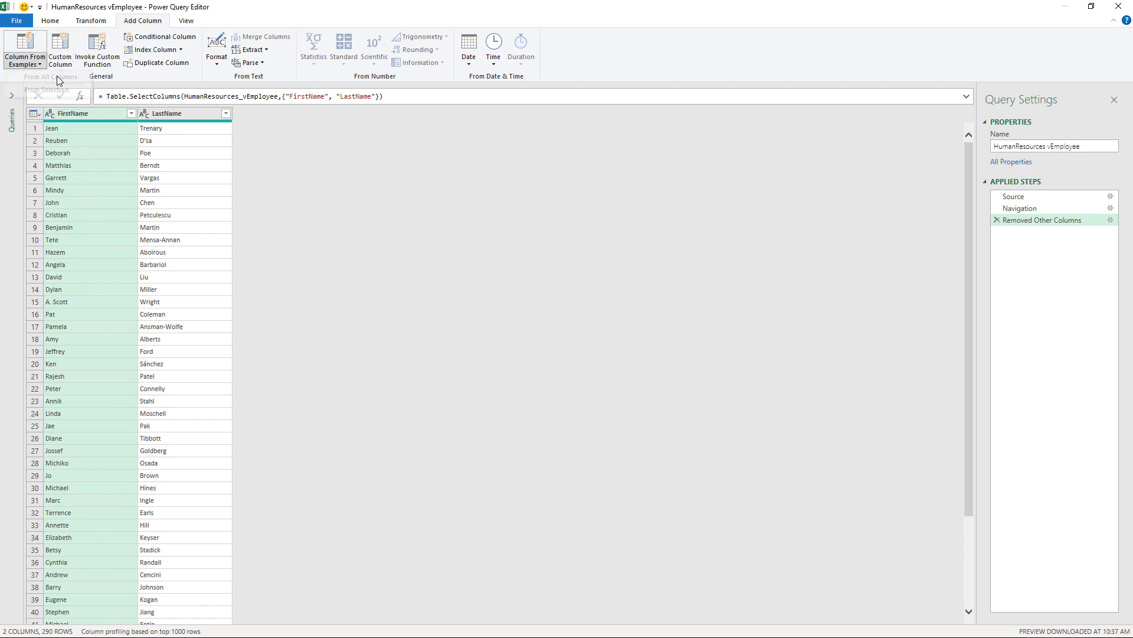
pyautogui.click(23, 47)
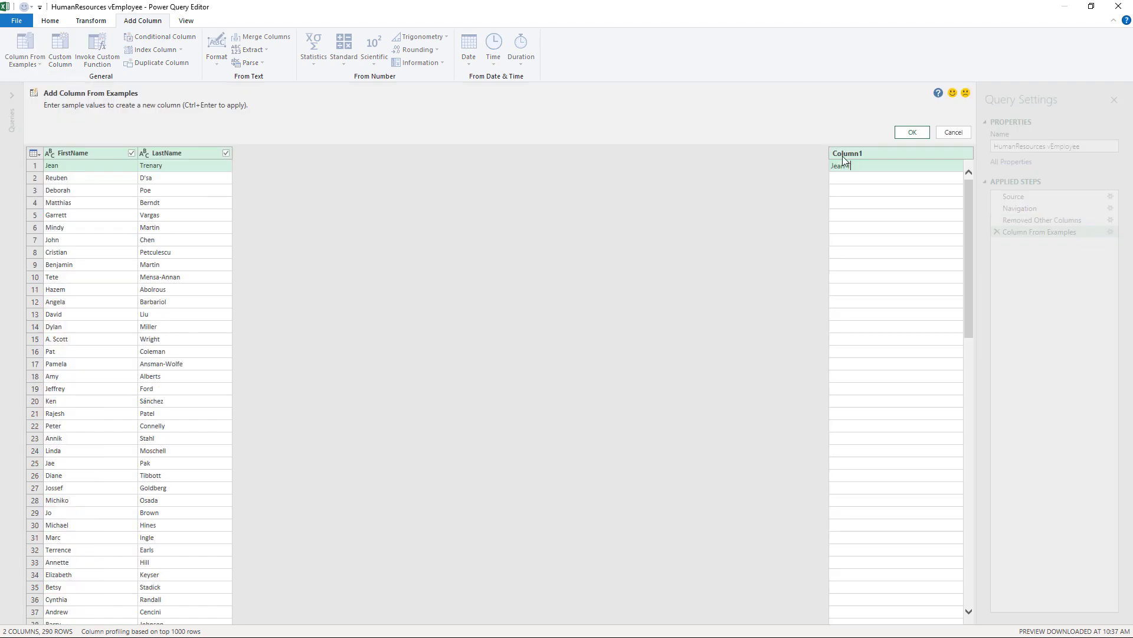
pyautogui.write('Jean Trenary')
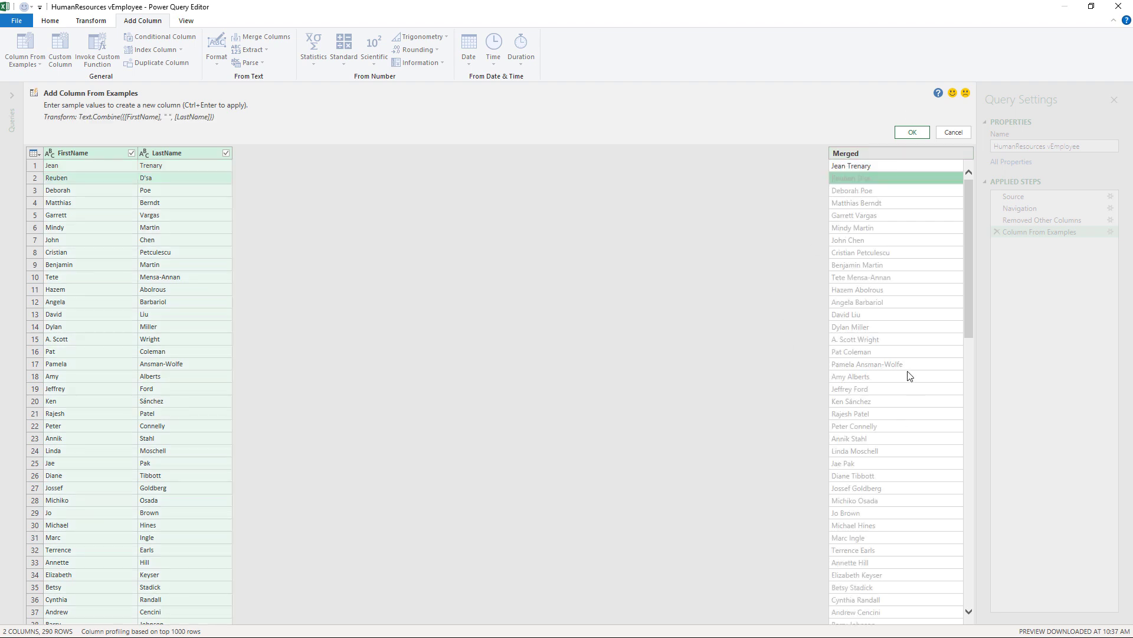
pyautogui.click(910, 132)
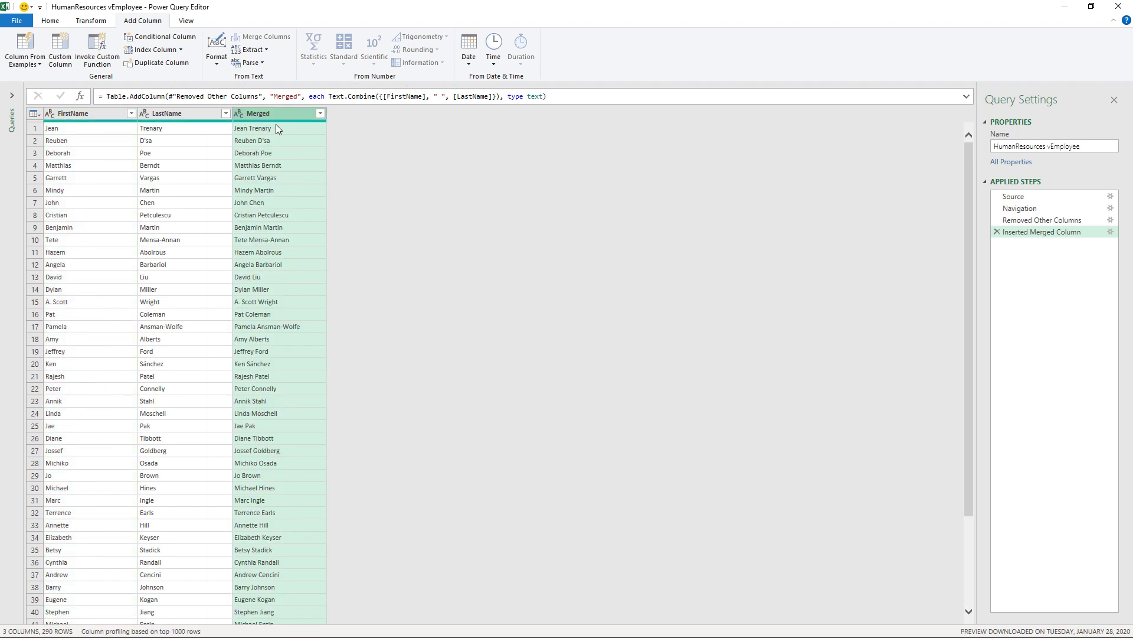
# - Rename the Merged column to 'Full Name'
pyautogui.rightClick(279, 114)
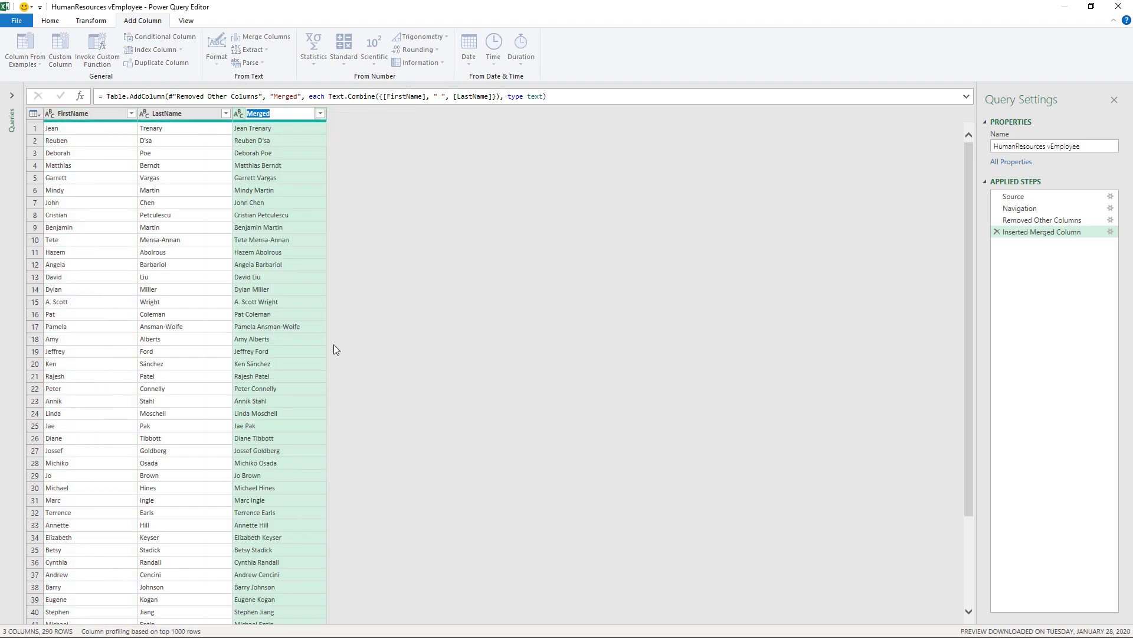
pyautogui.write('Full Name')
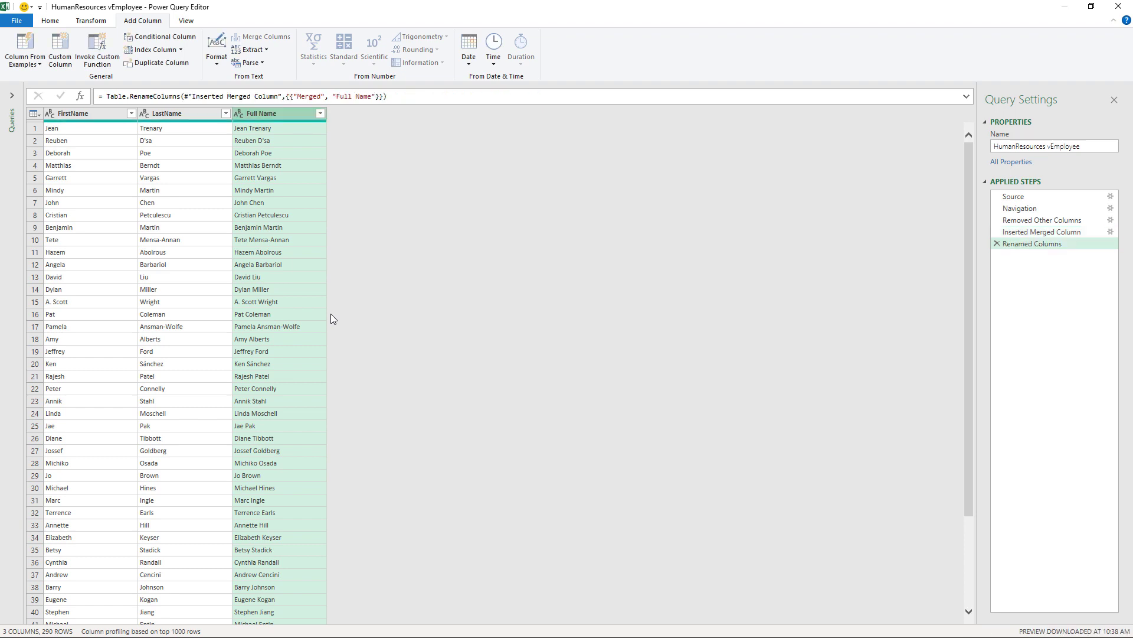
pyautogui.moveTo(273, 458)
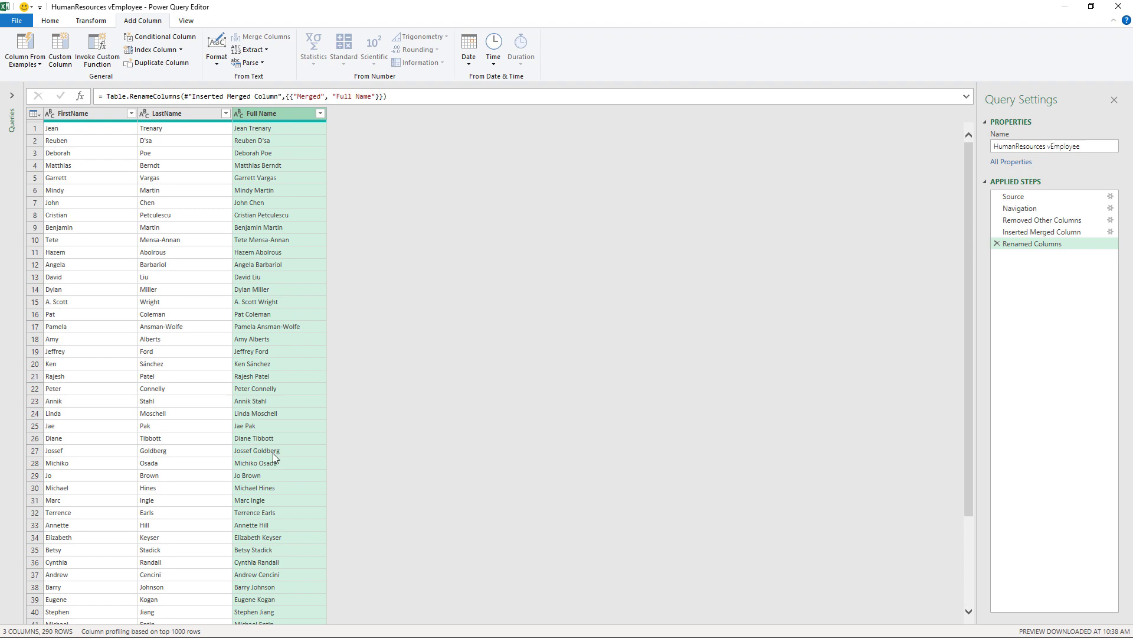
pyautogui.moveTo(172, 159)
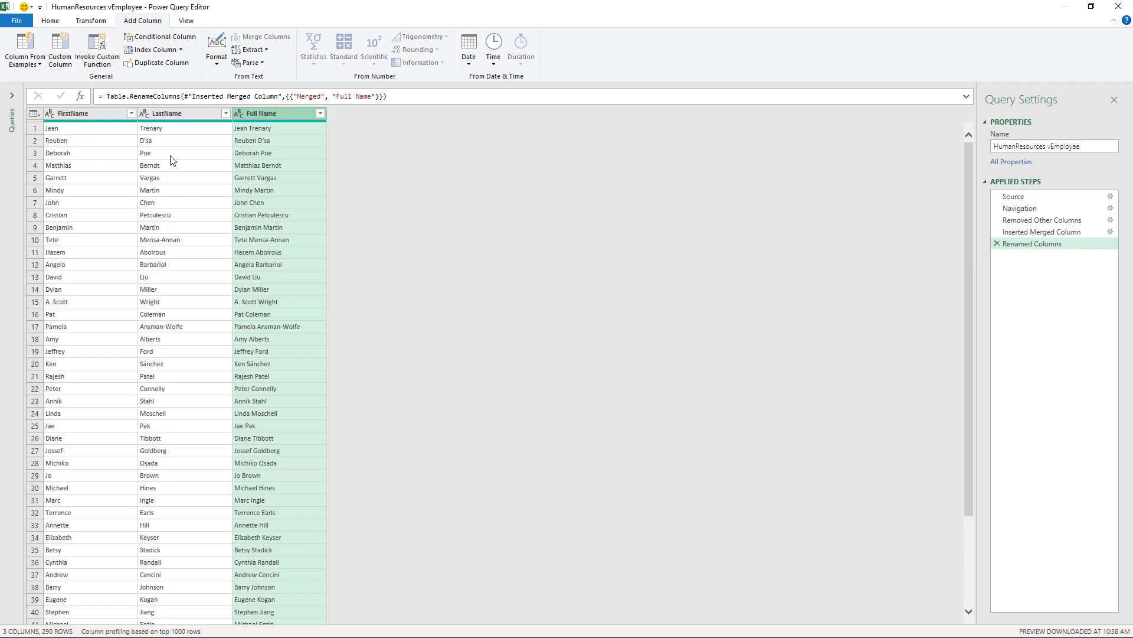
pyautogui.moveTo(172, 197)
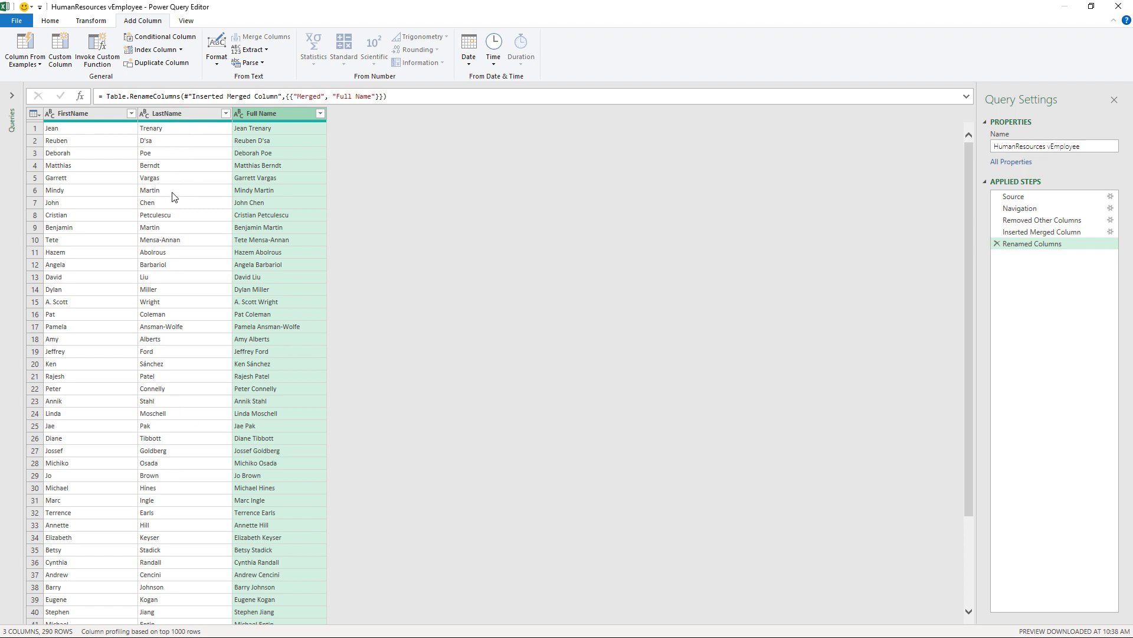
pyautogui.click(49, 20)
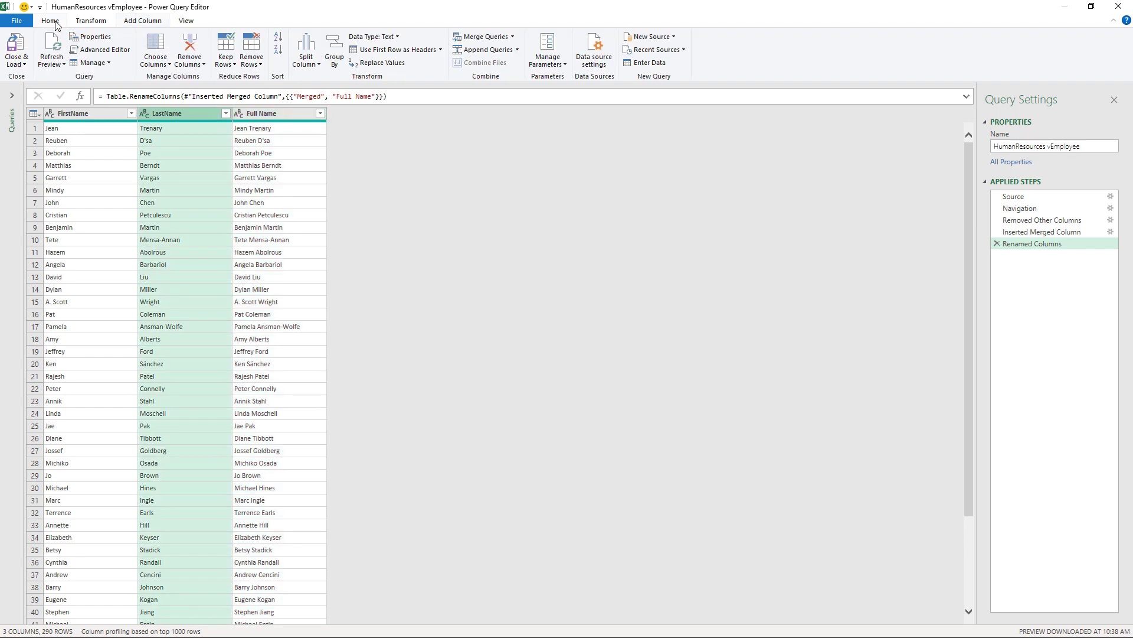
pyautogui.moveTo(335, 51)
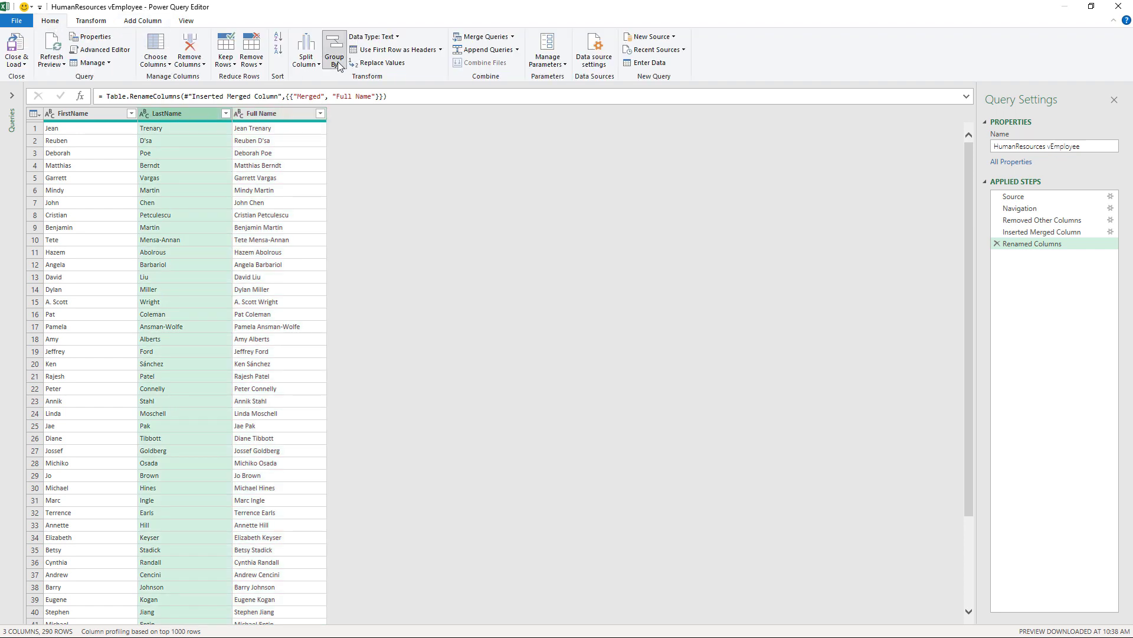
pyautogui.click(333, 49)
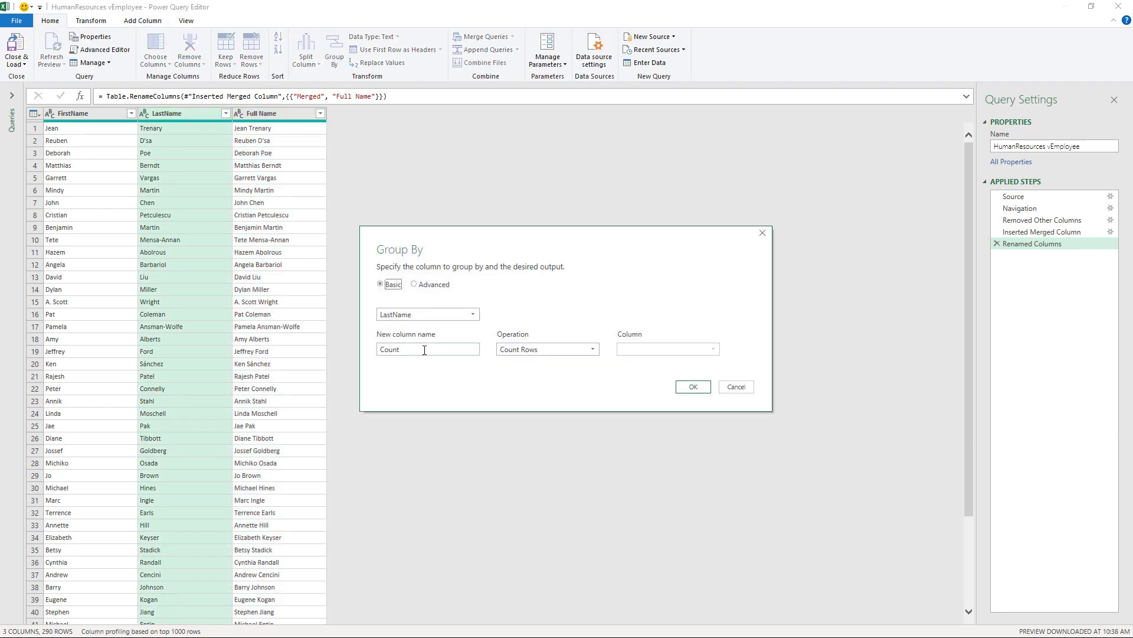
pyautogui.click(545, 350)
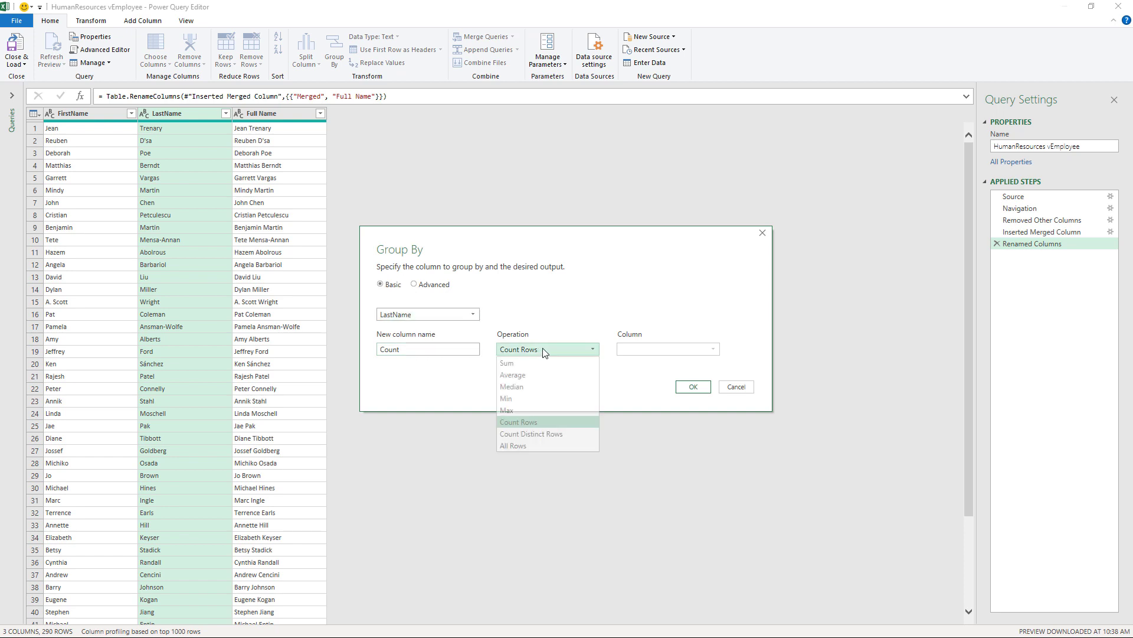
pyautogui.click(692, 386)
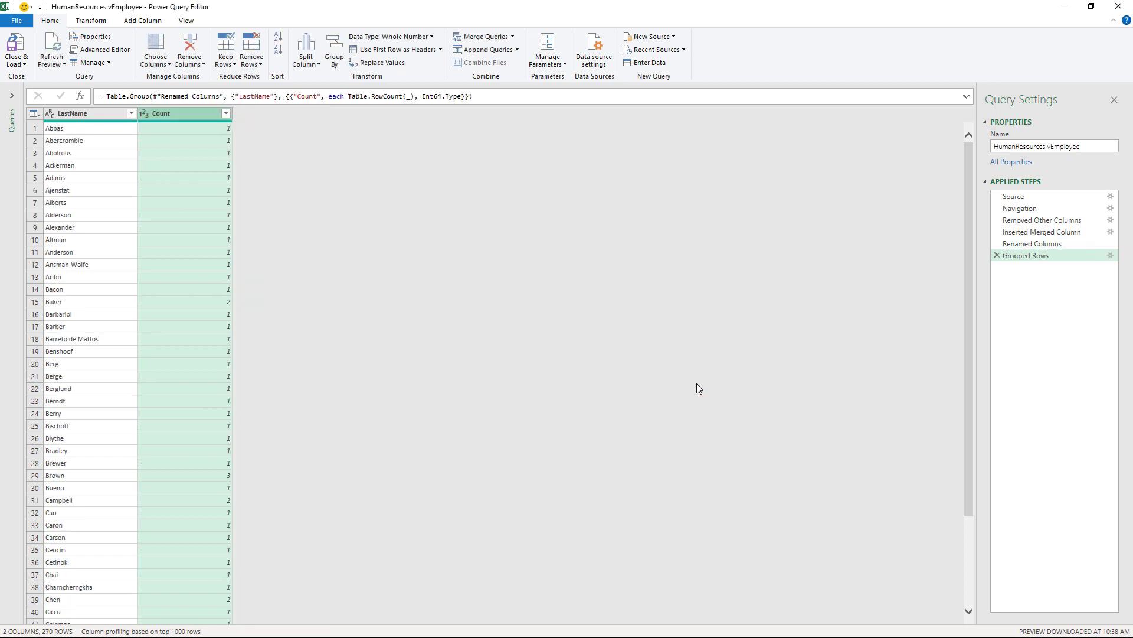
pyautogui.click(225, 113)
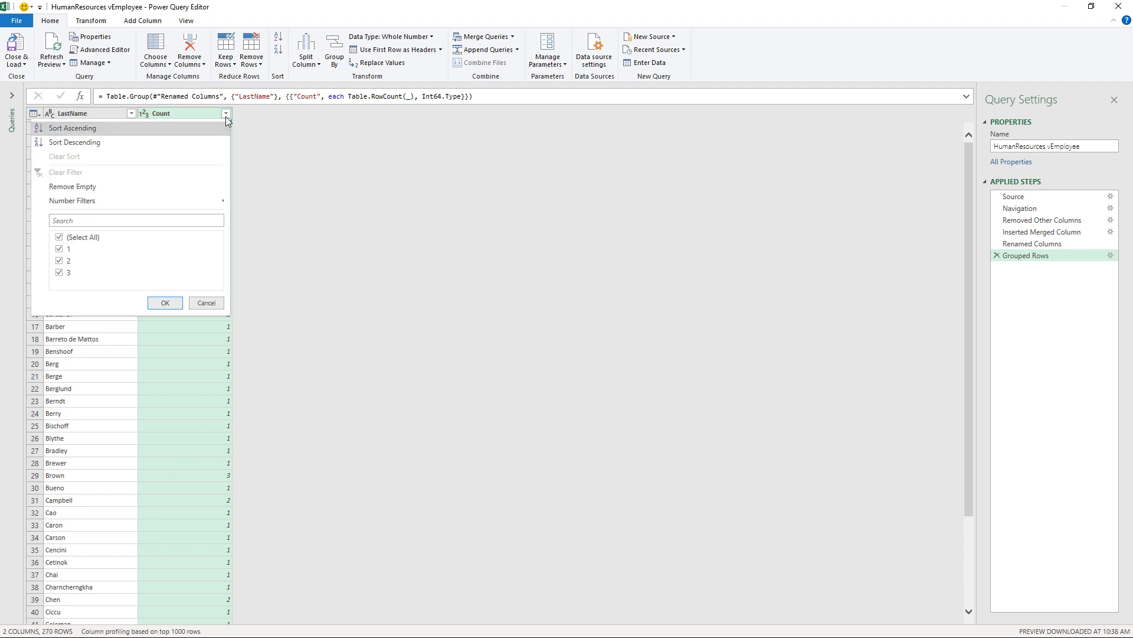
pyautogui.moveTo(68, 271)
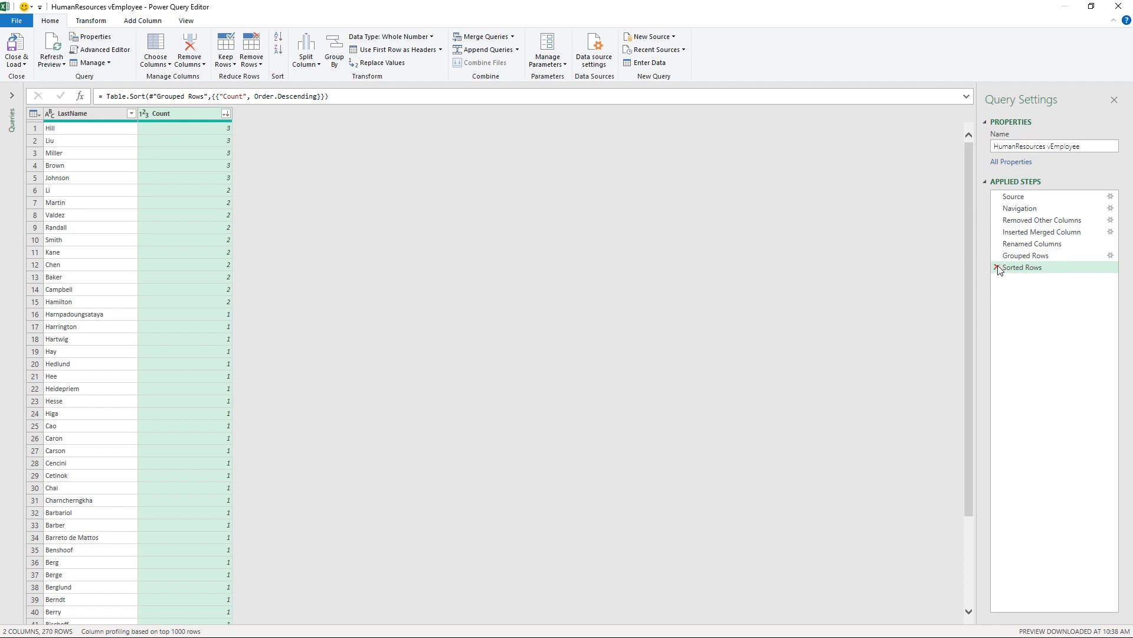
pyautogui.click(1032, 243)
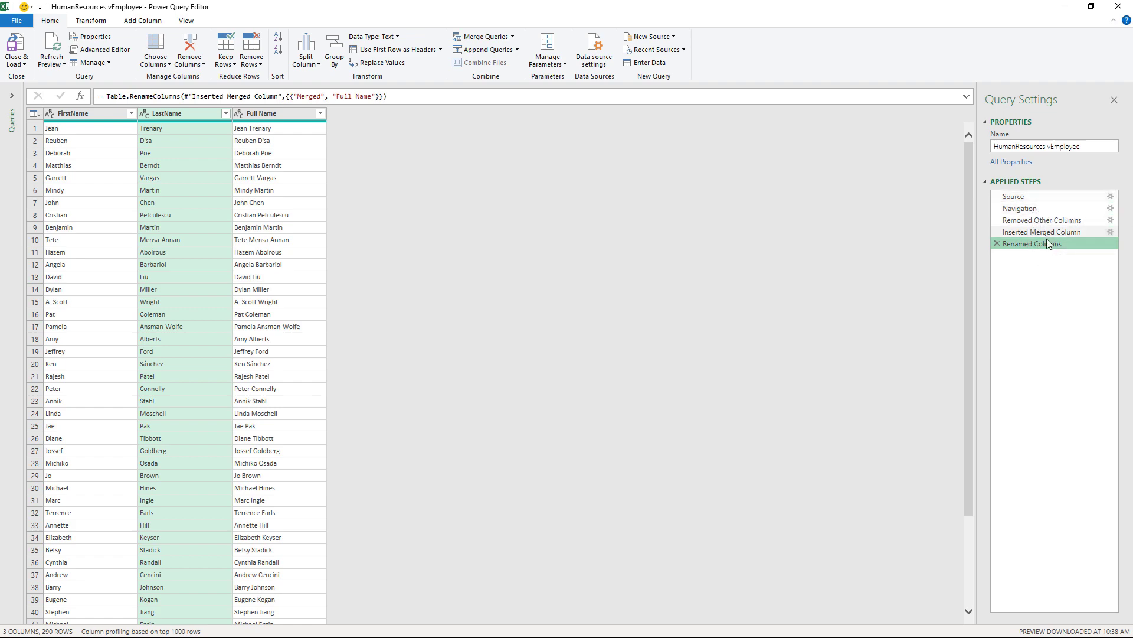
pyautogui.moveTo(1013, 196)
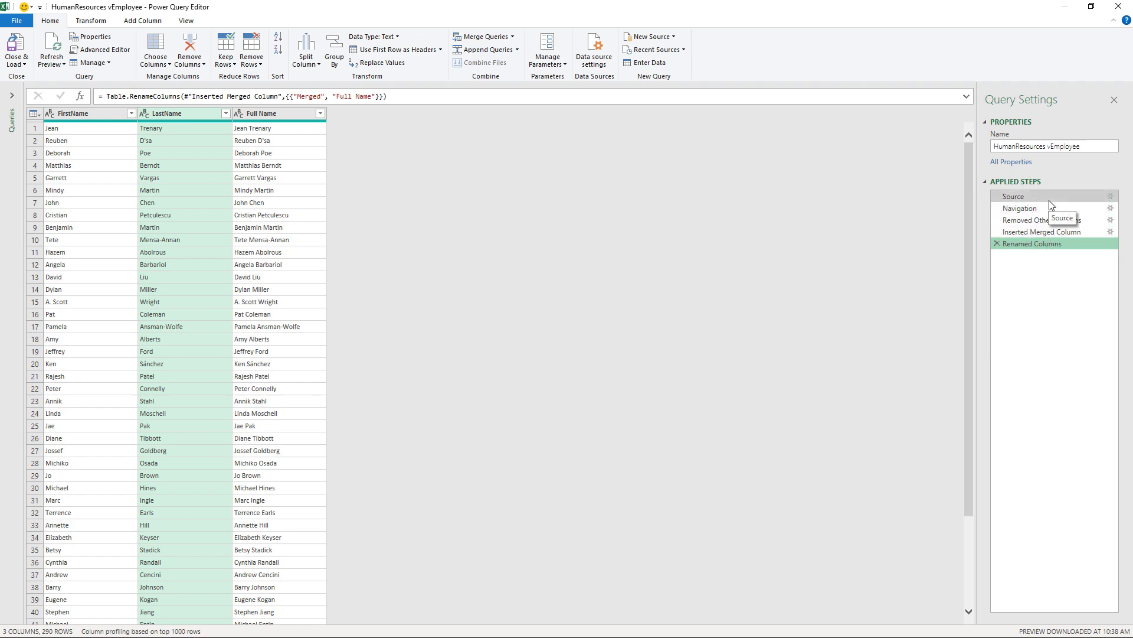
pyautogui.click(1019, 207)
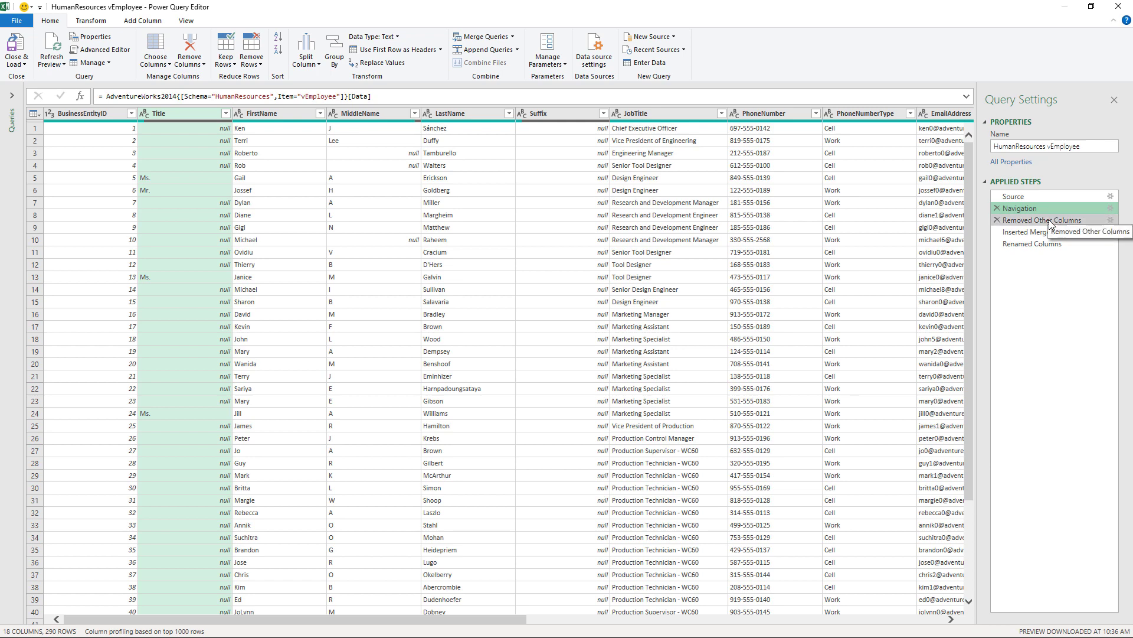
pyautogui.click(1041, 231)
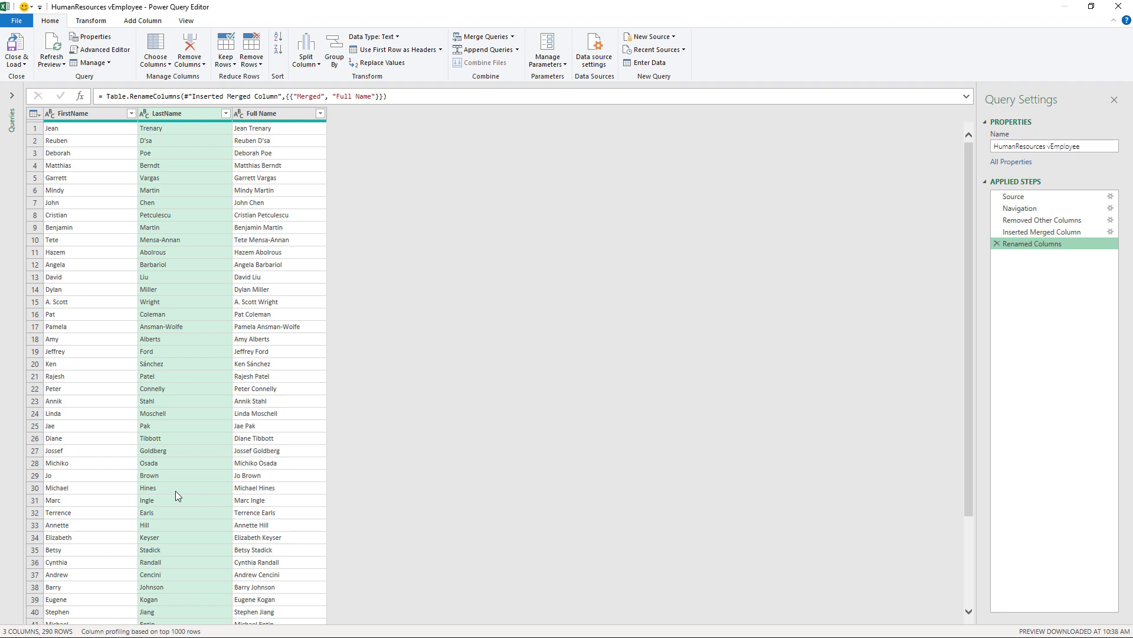
pyautogui.moveTo(1060, 197)
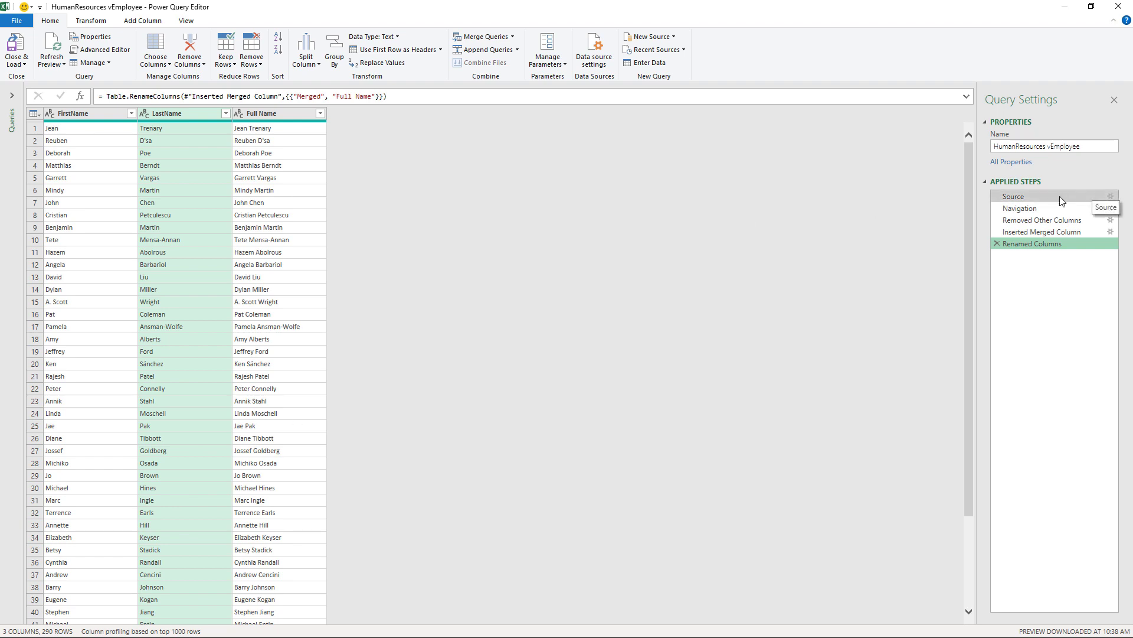
pyautogui.moveTo(1065, 275)
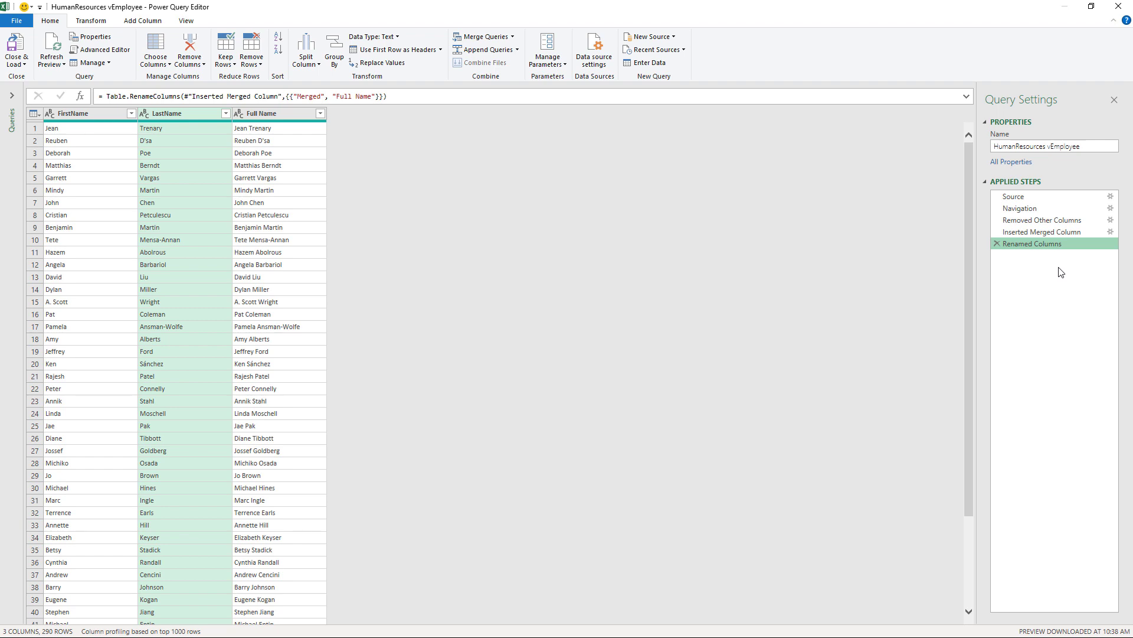
pyautogui.moveTo(1036, 262)
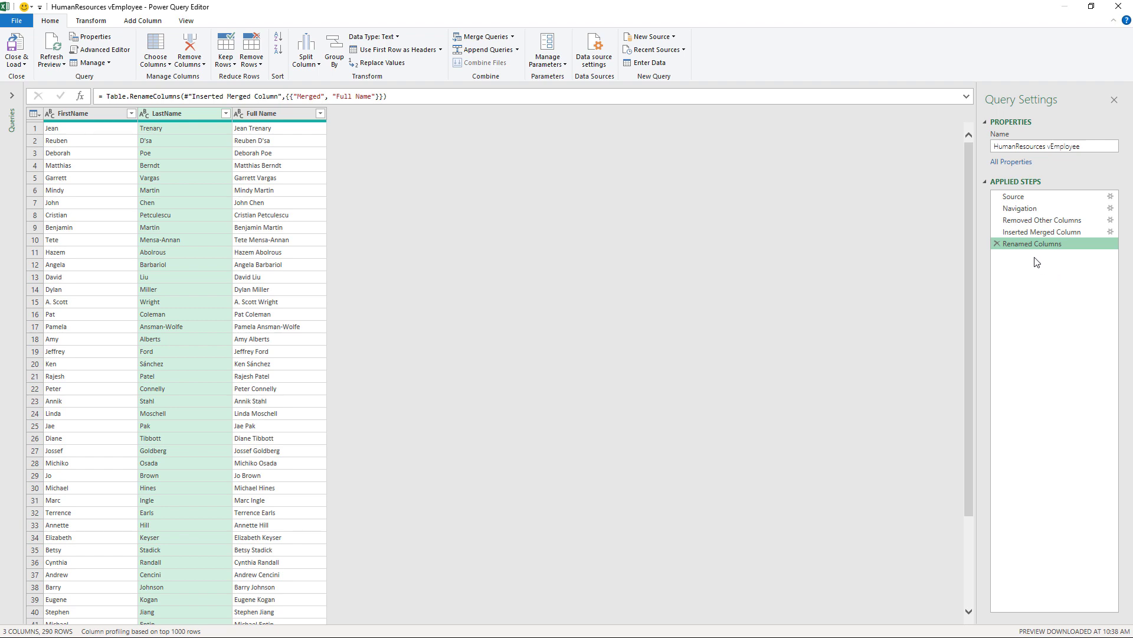
pyautogui.moveTo(1029, 243)
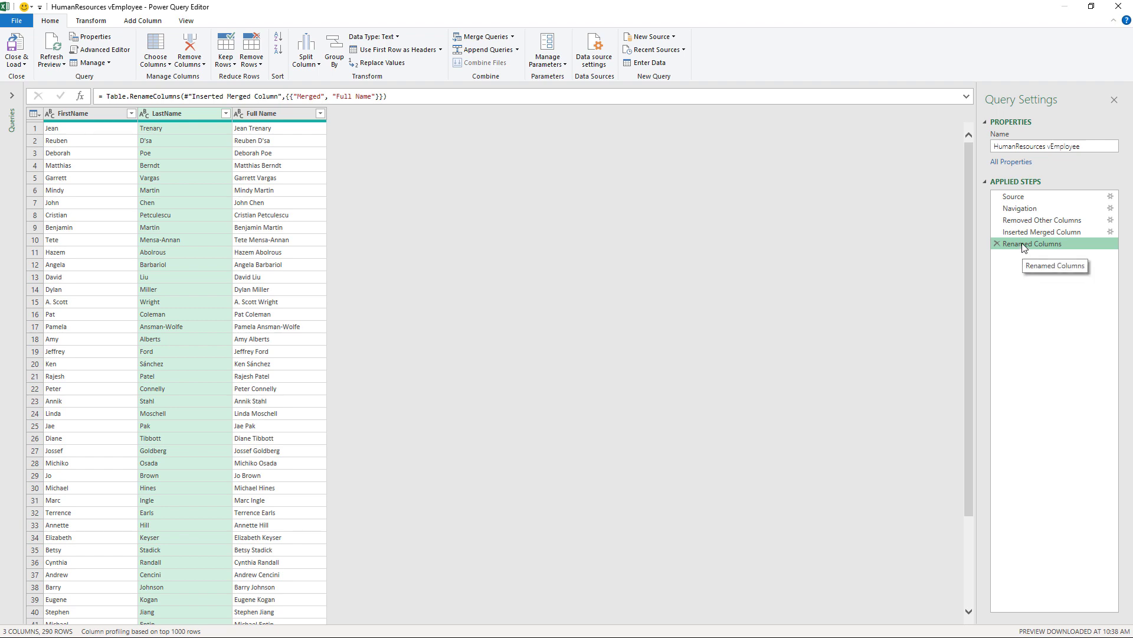
pyautogui.rightClick(1031, 243)
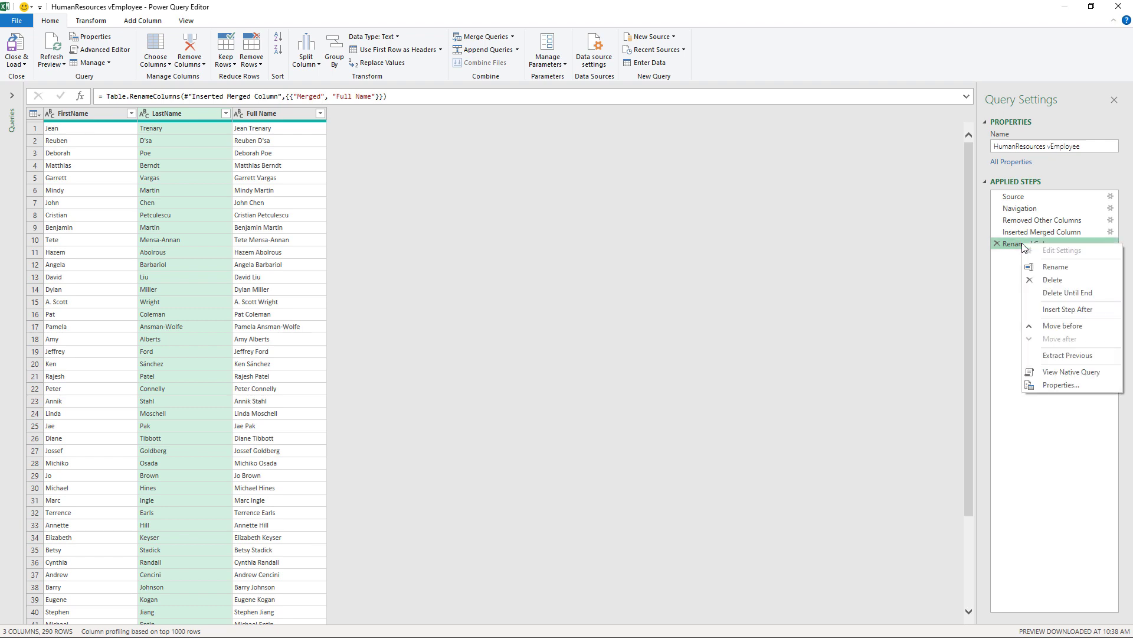
pyautogui.moveTo(1073, 372)
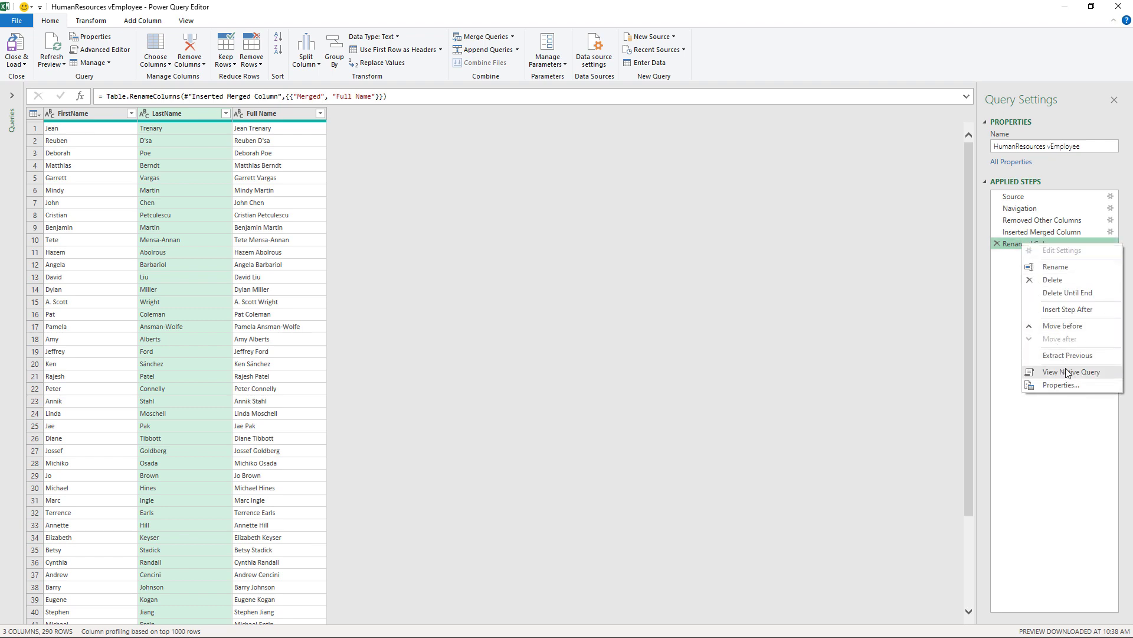
pyautogui.click(1072, 372)
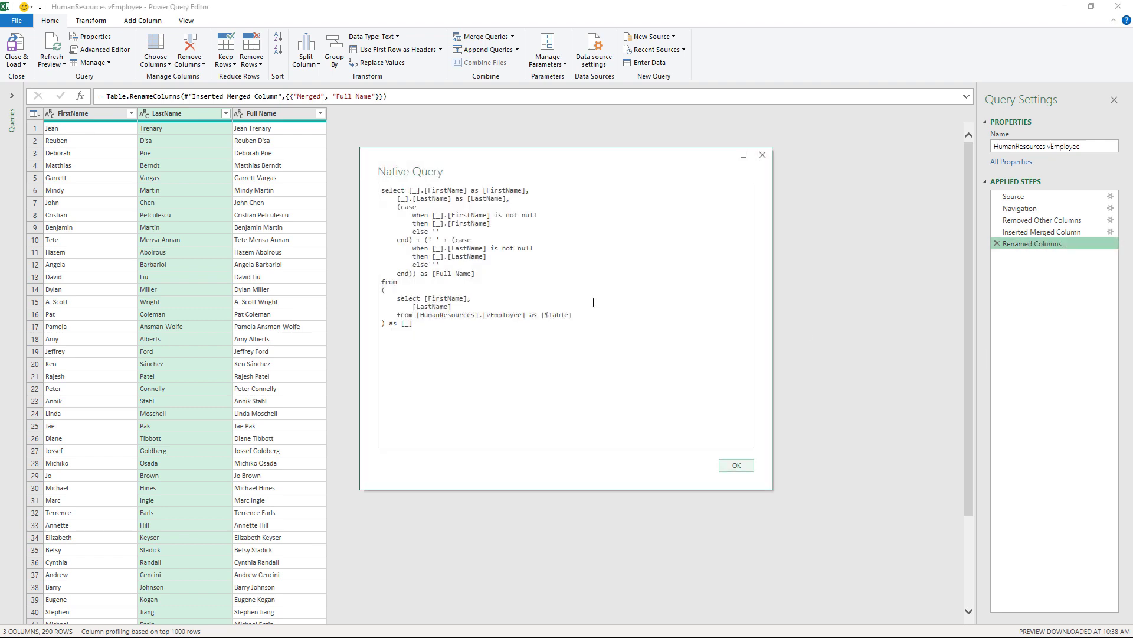
pyautogui.doubleClick(430, 298)
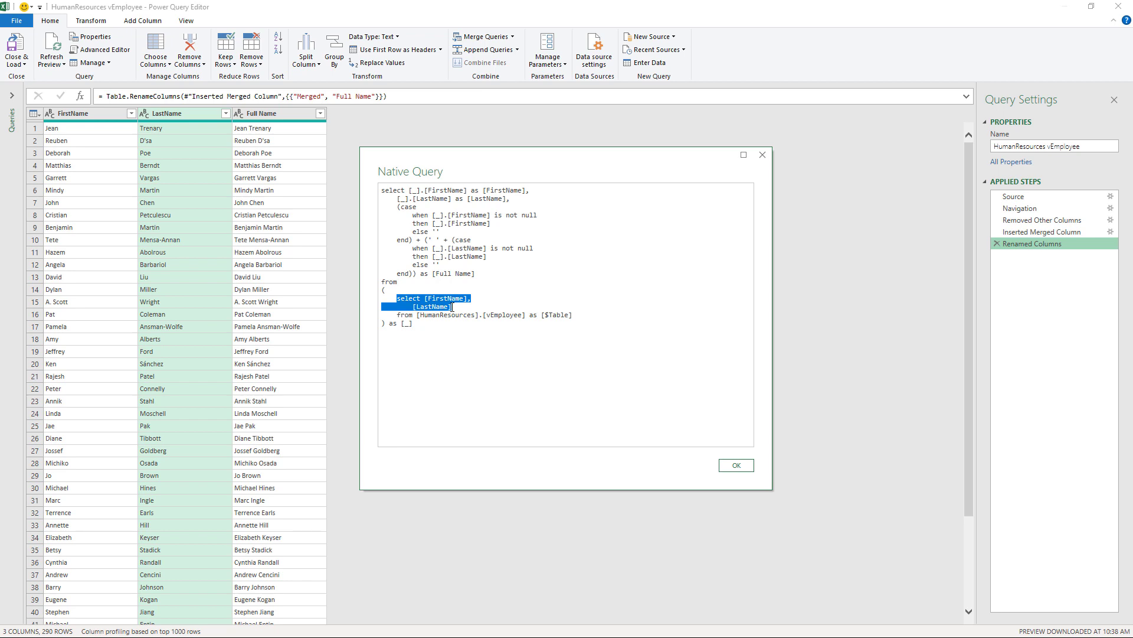
pyautogui.click(735, 466)
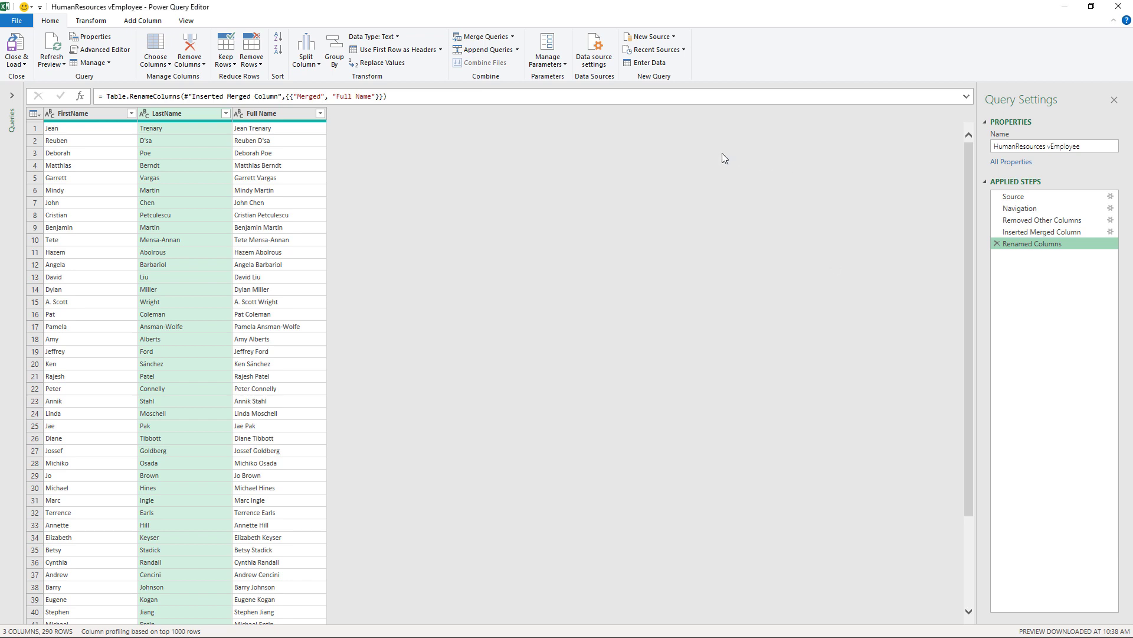
# - Keep only the top 50 rows of the employee query
pyautogui.click(226, 50)
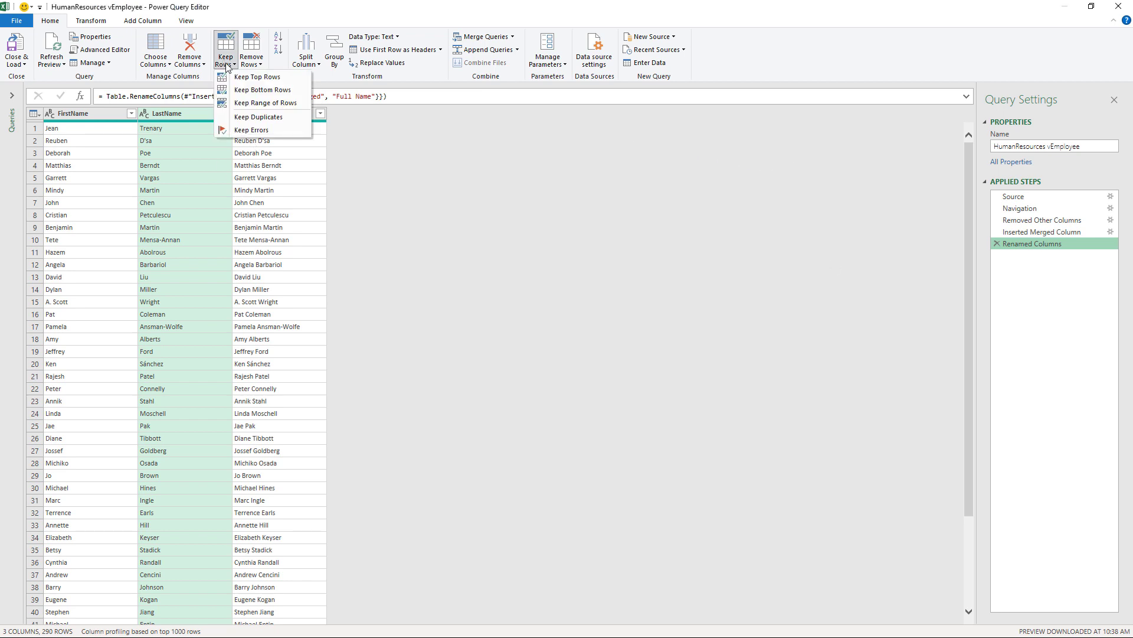
pyautogui.click(258, 77)
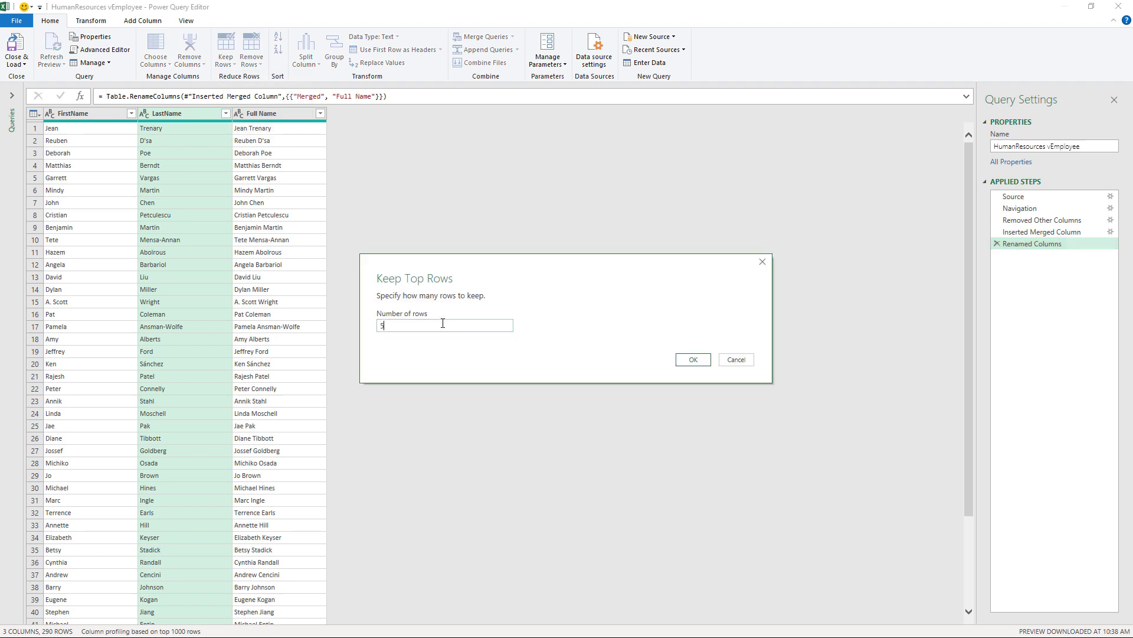
pyautogui.click(692, 359)
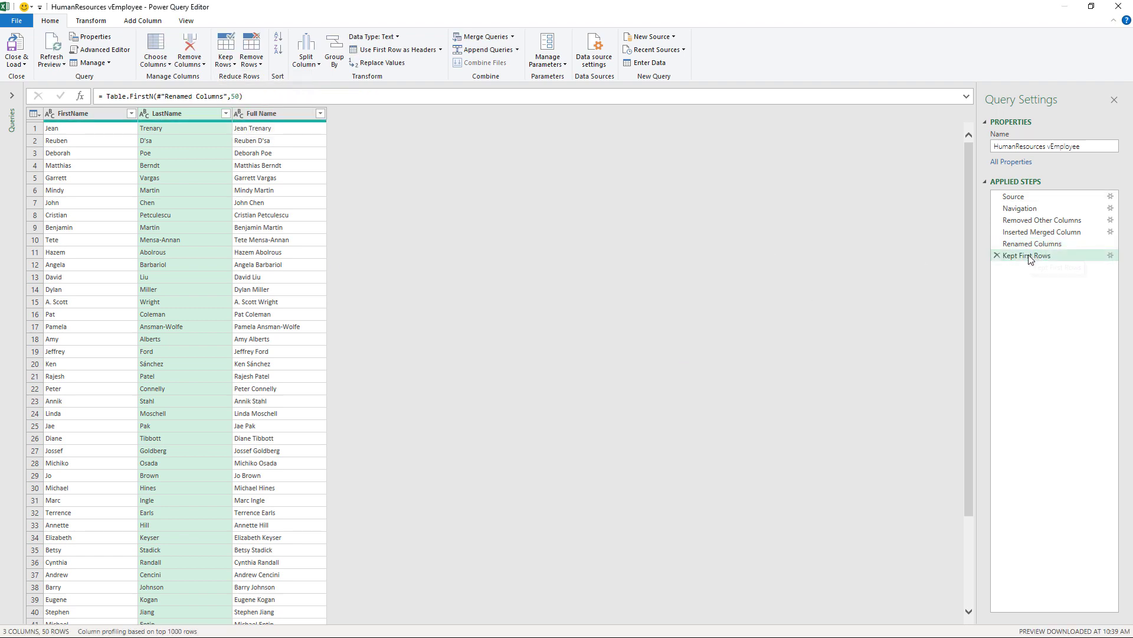
# - View the native SQL query showing the select top 50 clause, then close it
pyautogui.click(1112, 255)
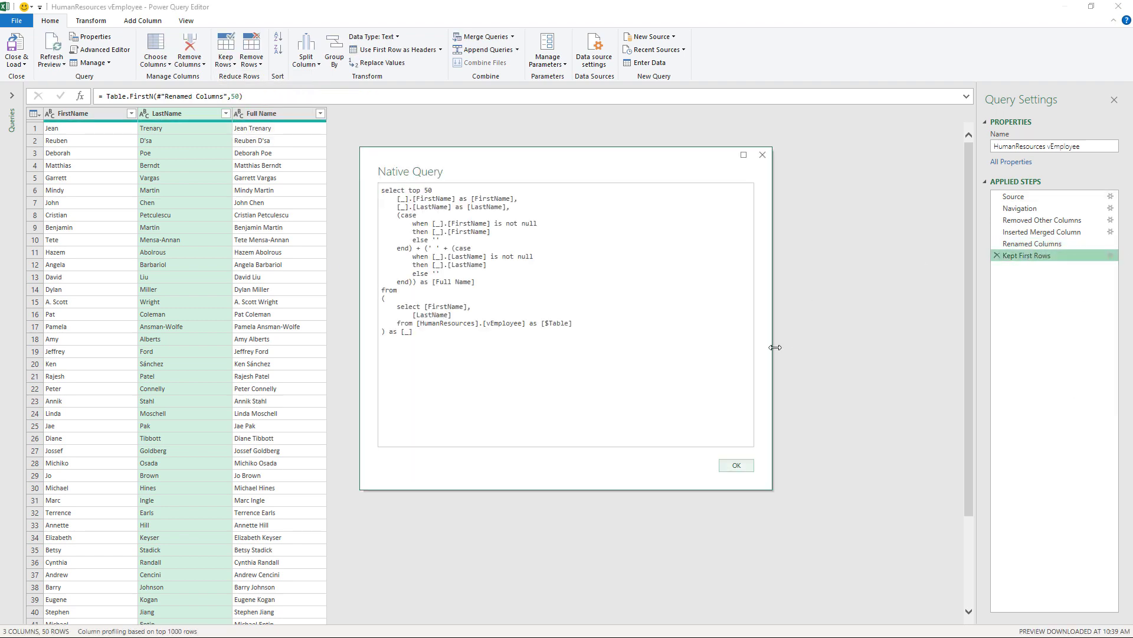
pyautogui.doubleClick(420, 189)
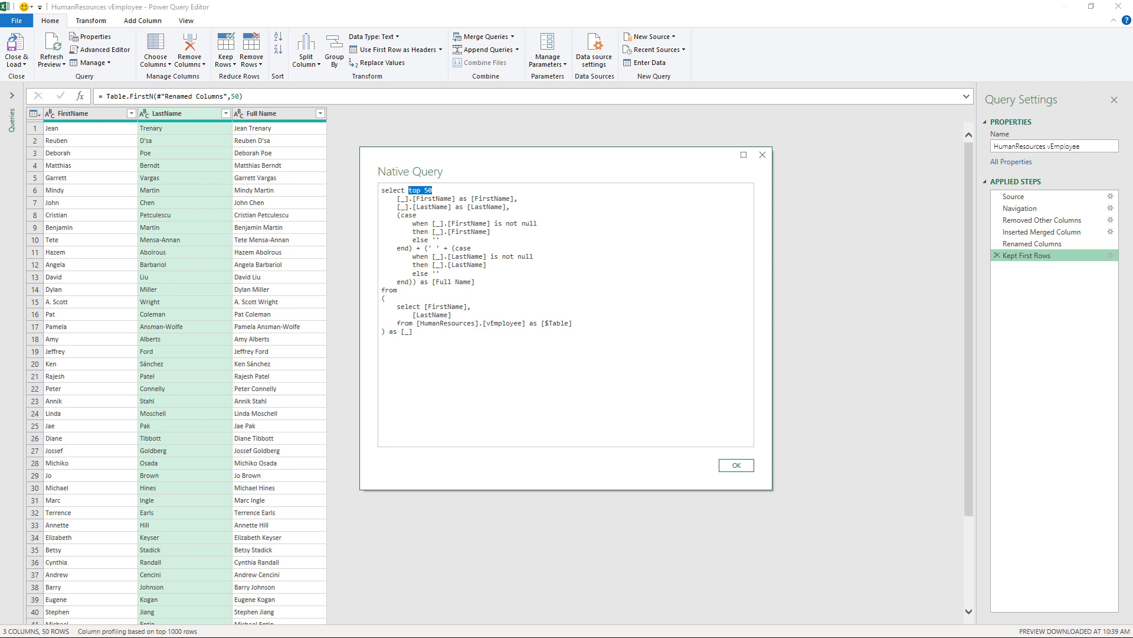
pyautogui.moveTo(355, 204)
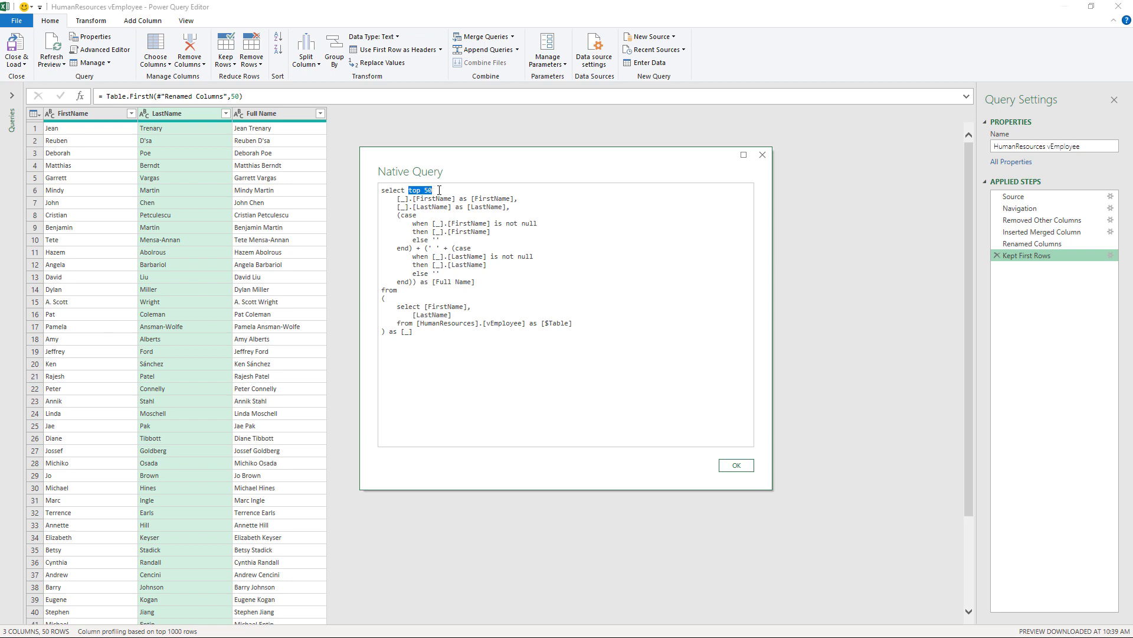
pyautogui.moveTo(425, 307)
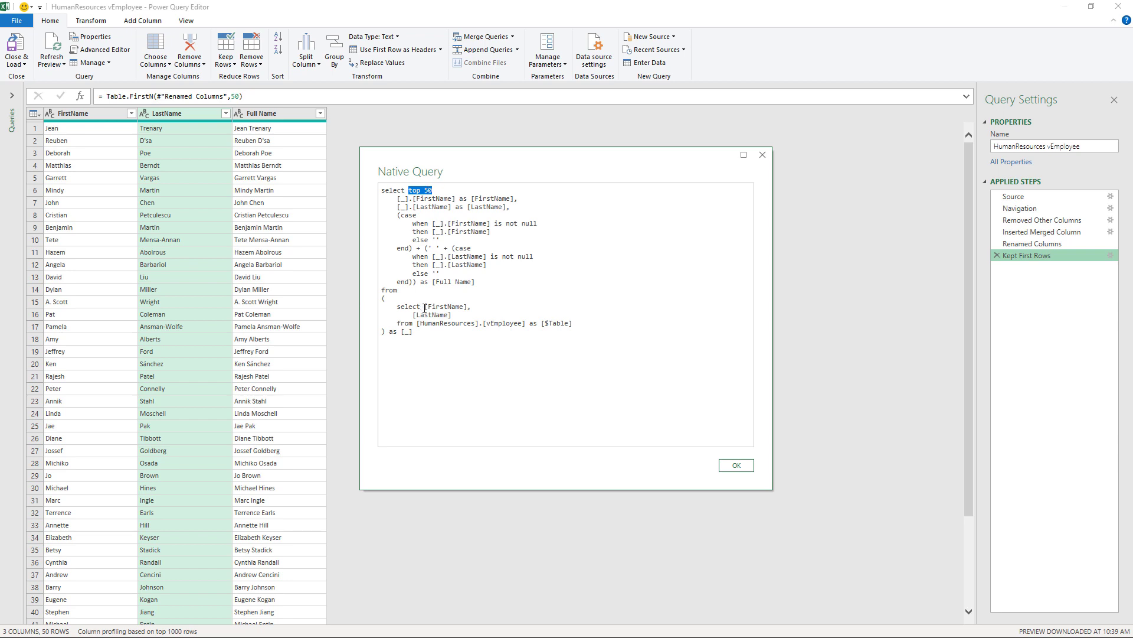
pyautogui.click(425, 334)
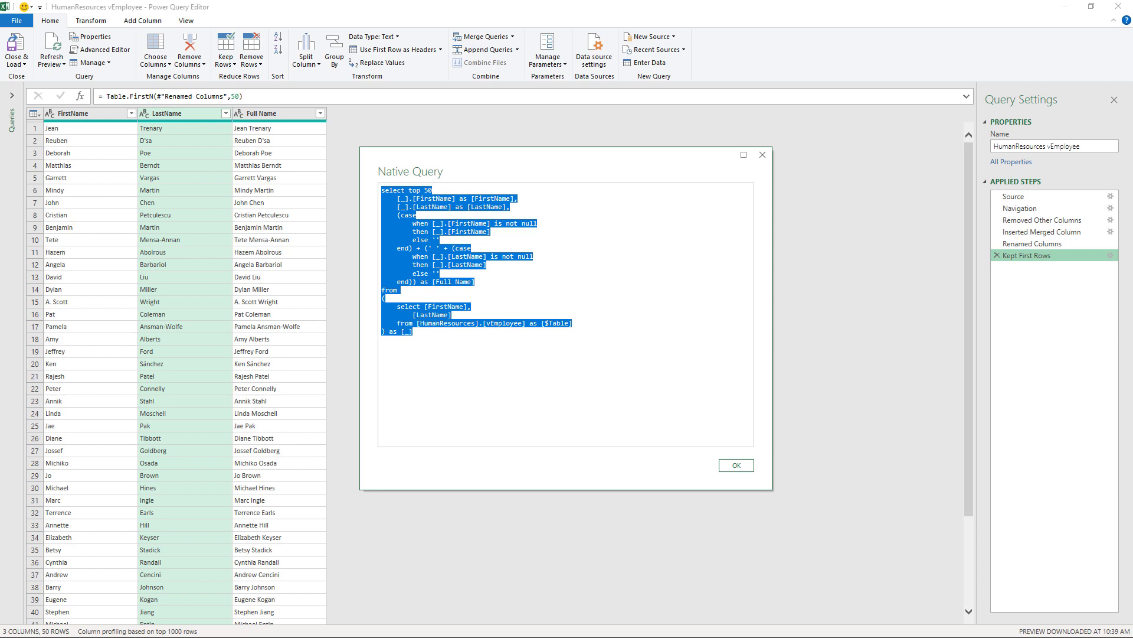
pyautogui.moveTo(512, 516)
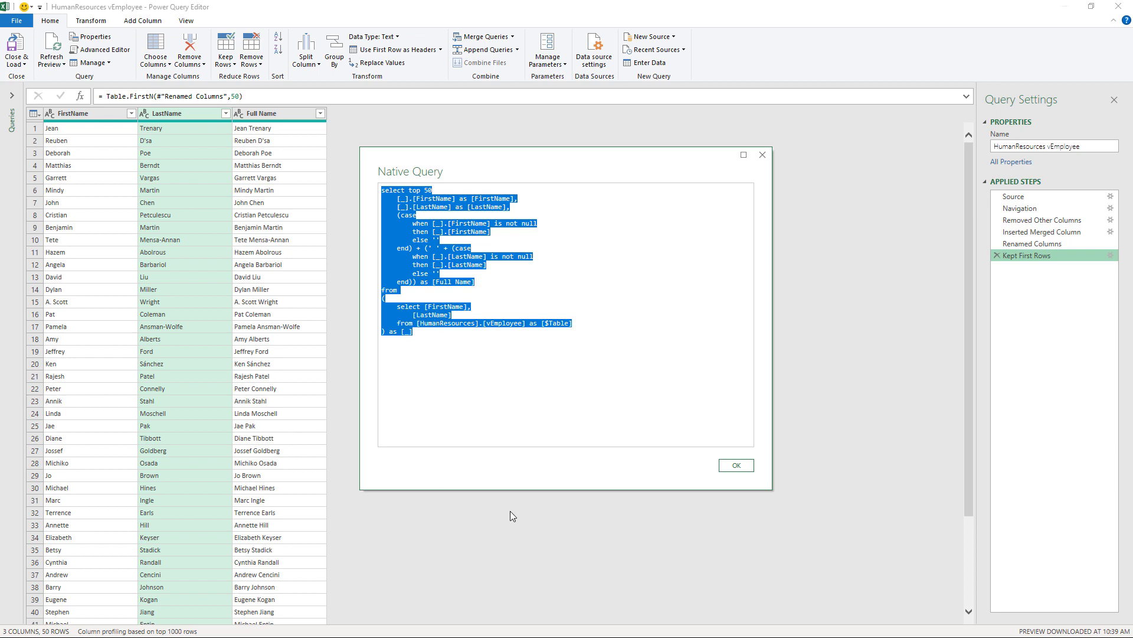
pyautogui.click(736, 465)
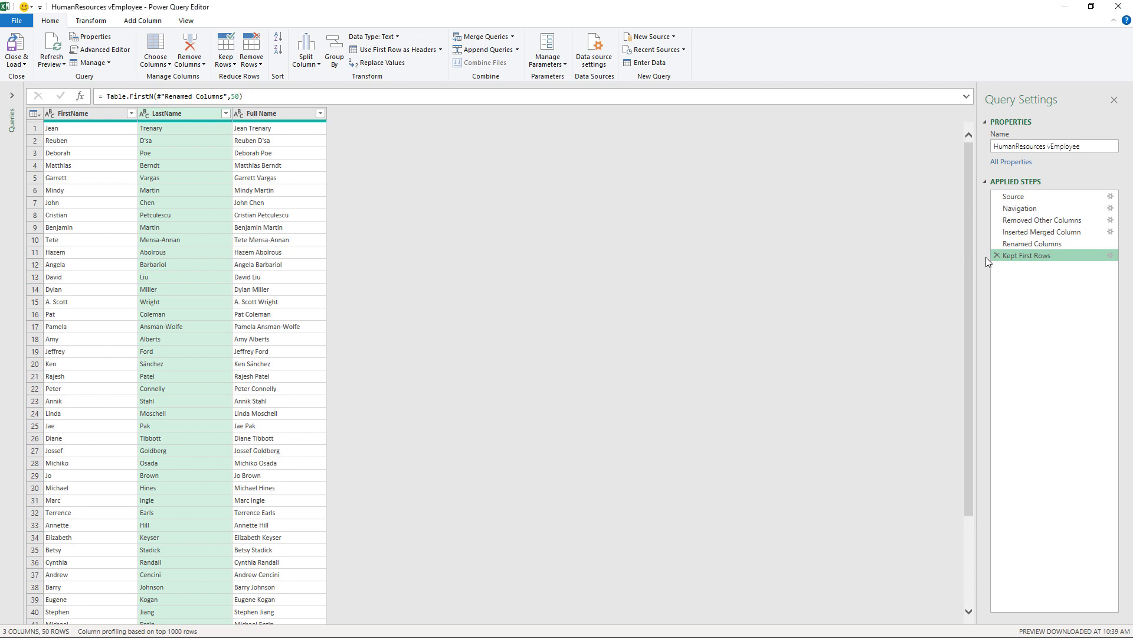
pyautogui.moveTo(92, 62)
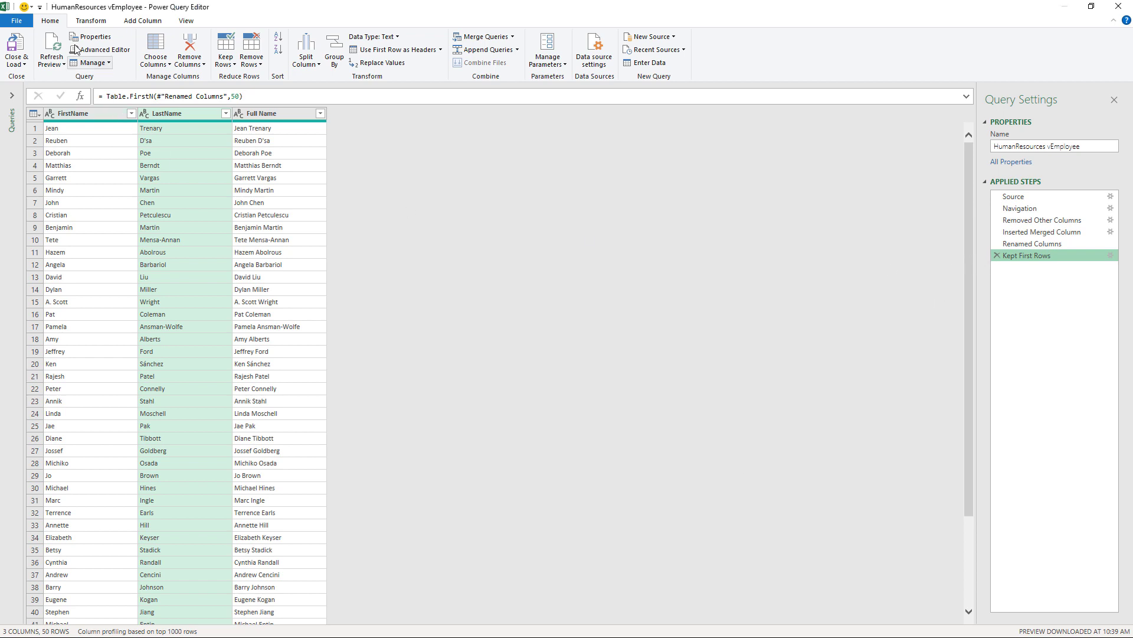
# - Close & Load the query as Only Create Connection via Import Data
pyautogui.click(15, 50)
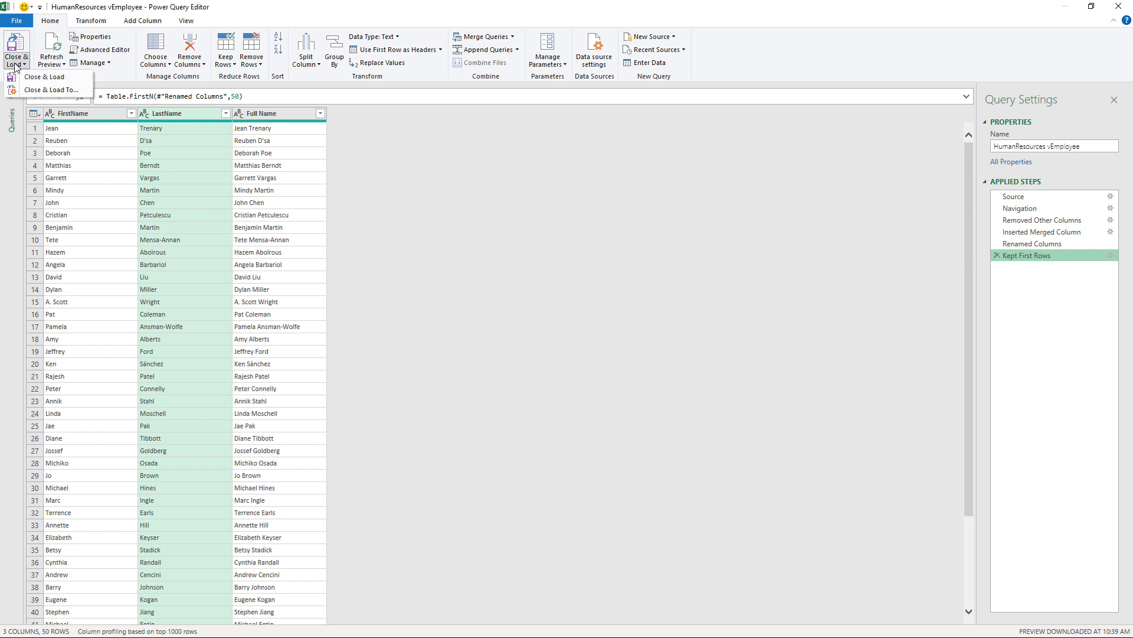
pyautogui.moveTo(45, 77)
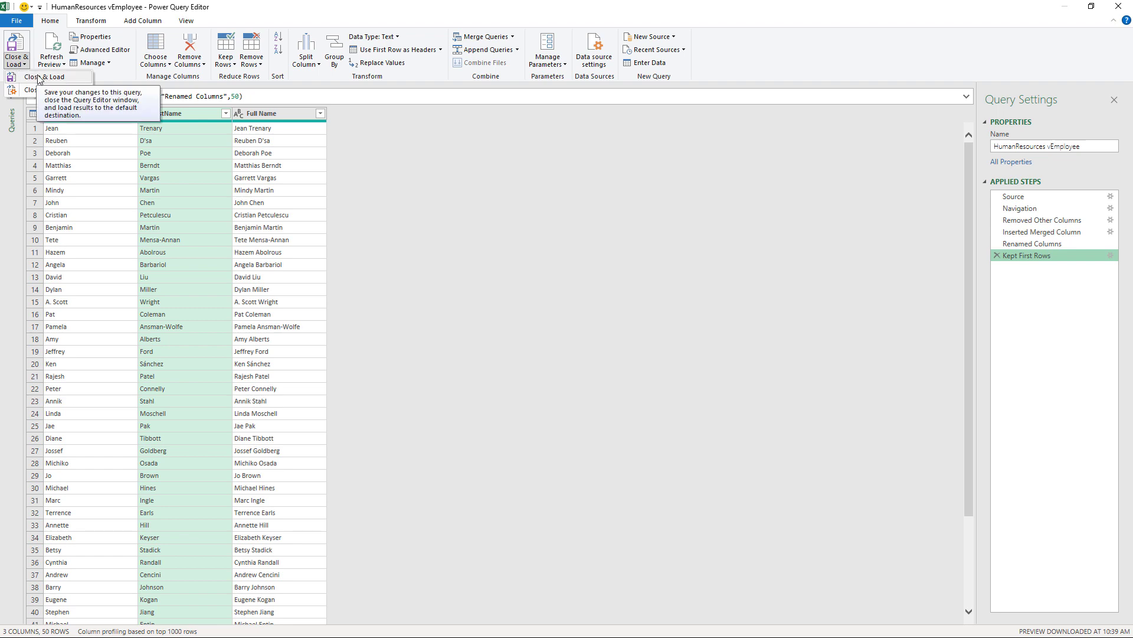
pyautogui.click(15, 51)
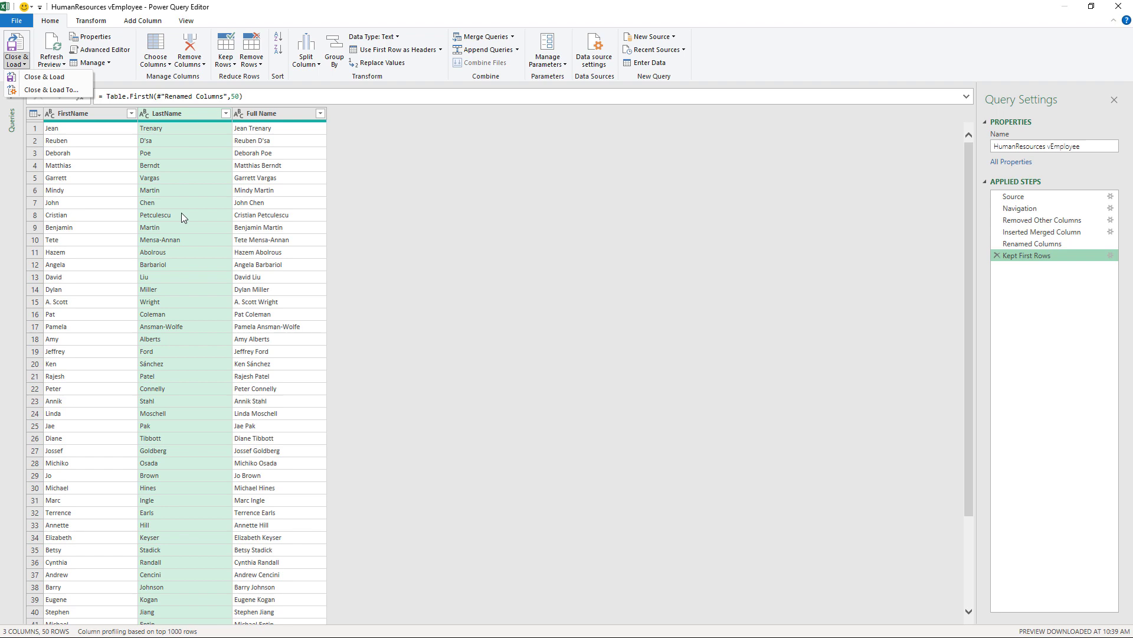
pyautogui.moveTo(51, 88)
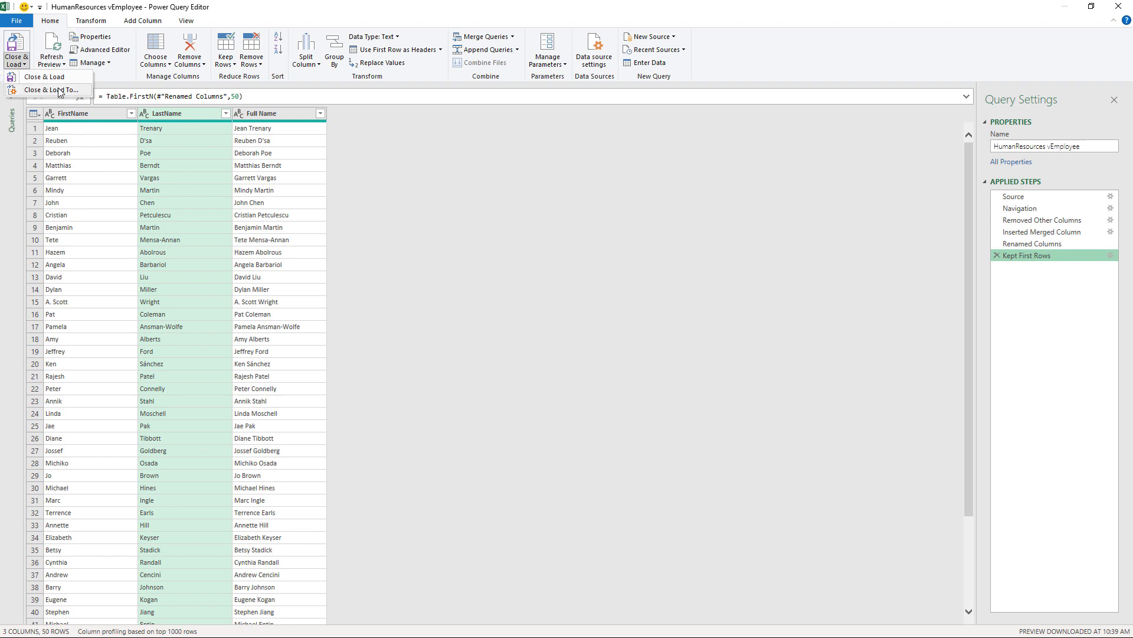
pyautogui.click(51, 90)
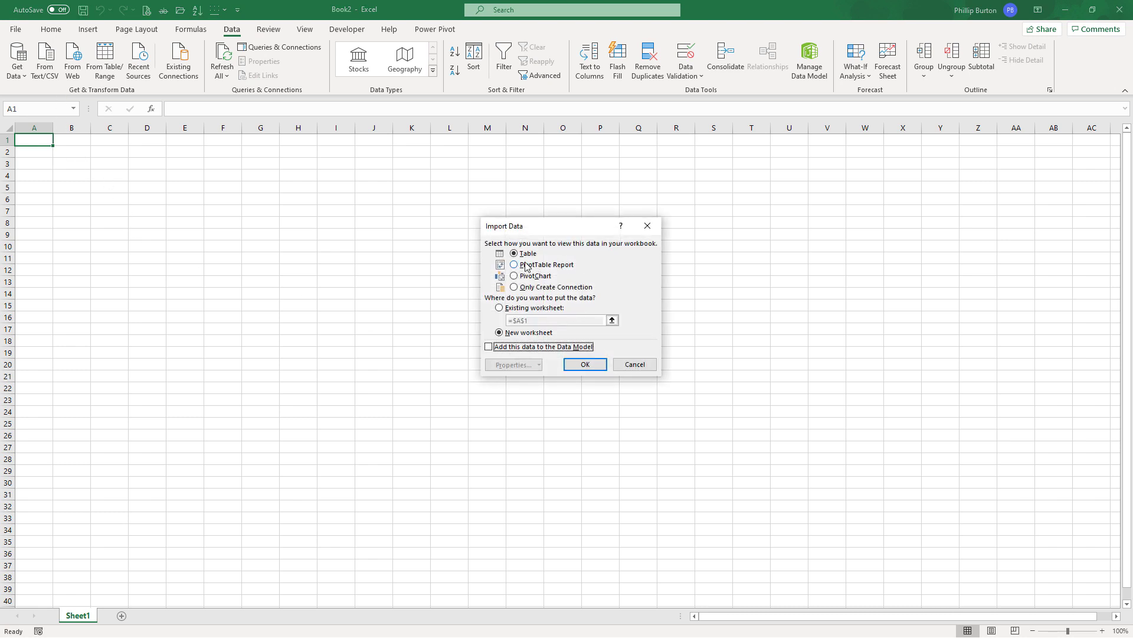
pyautogui.click(513, 265)
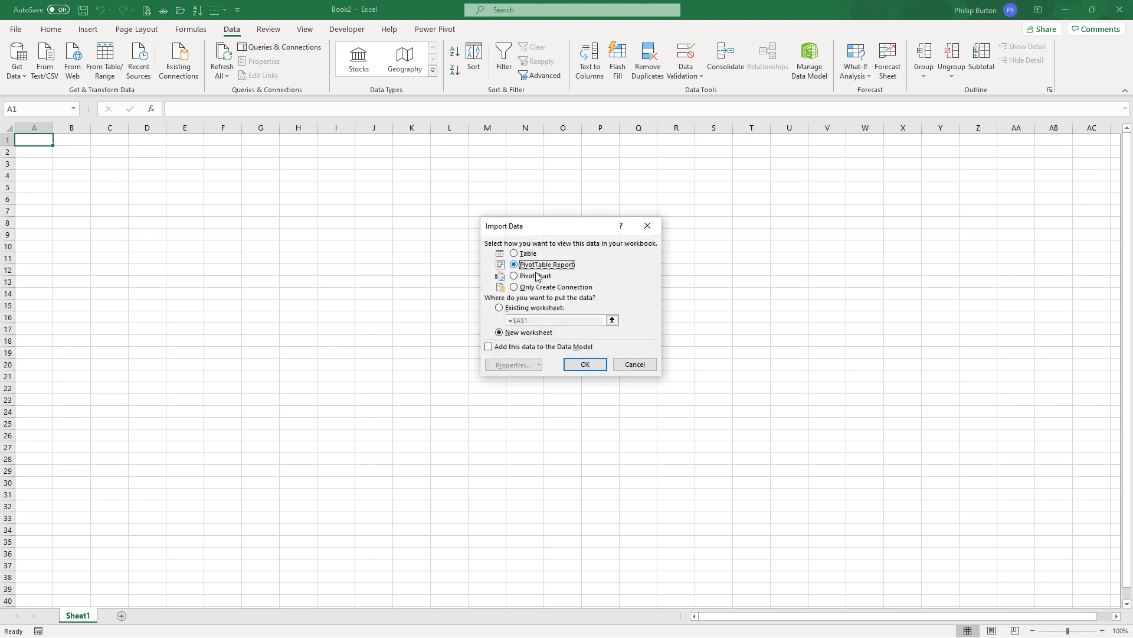
pyautogui.click(513, 275)
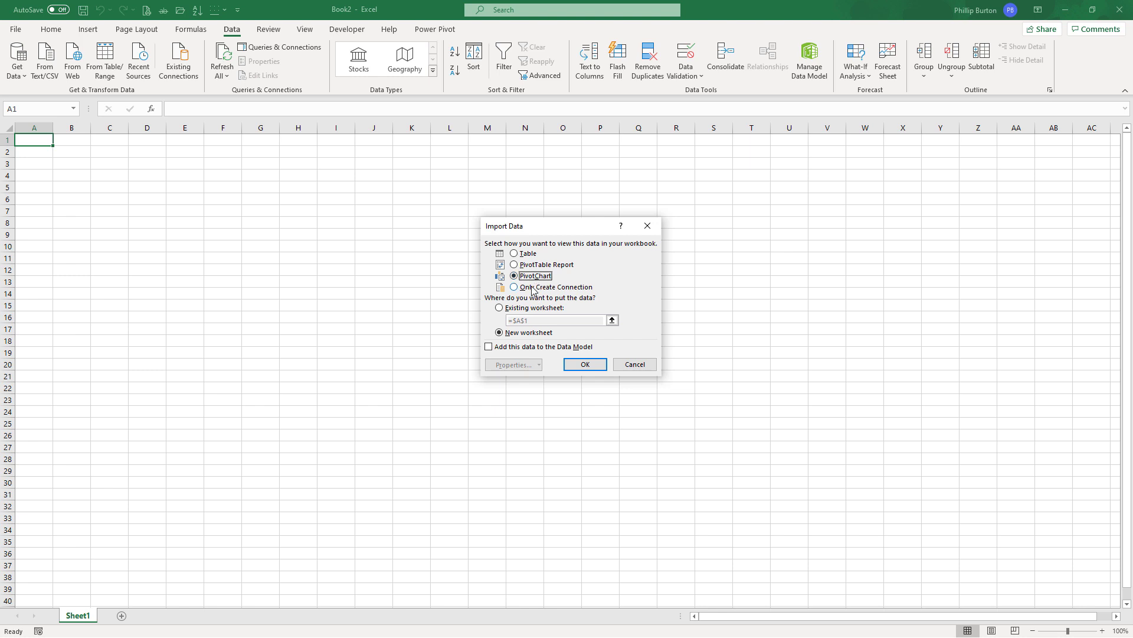
pyautogui.click(513, 287)
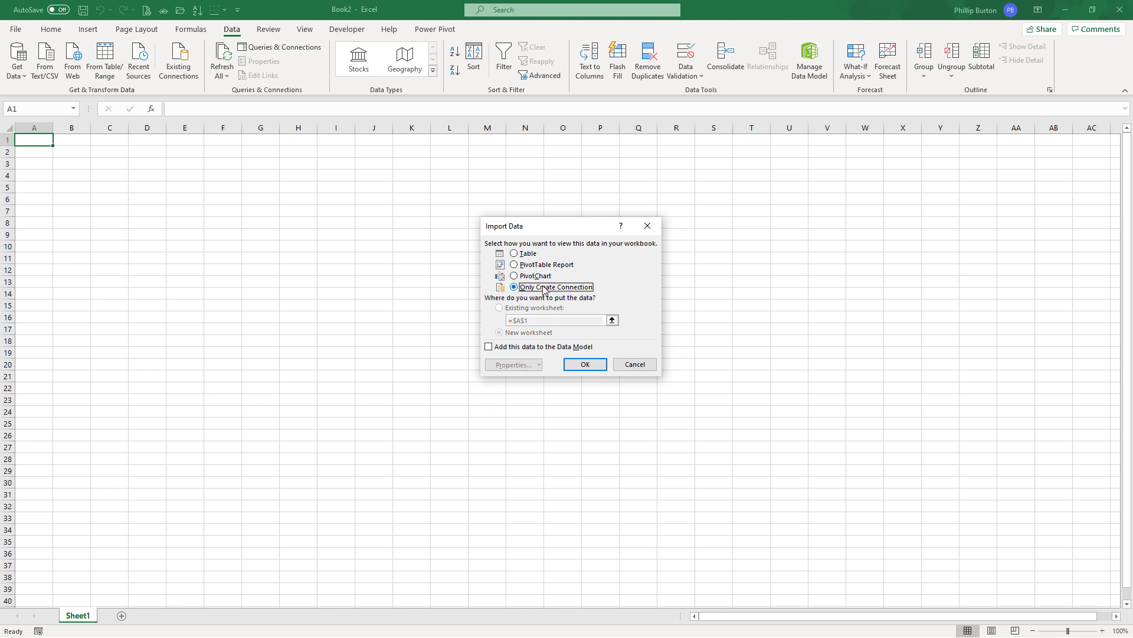
pyautogui.click(585, 365)
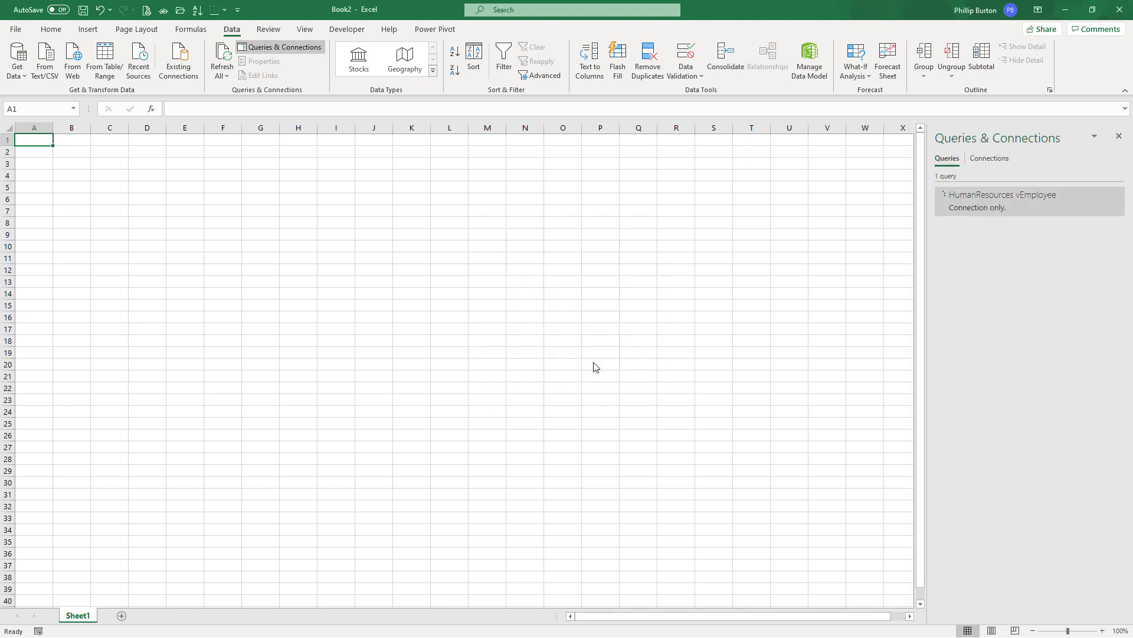
pyautogui.moveTo(104, 59)
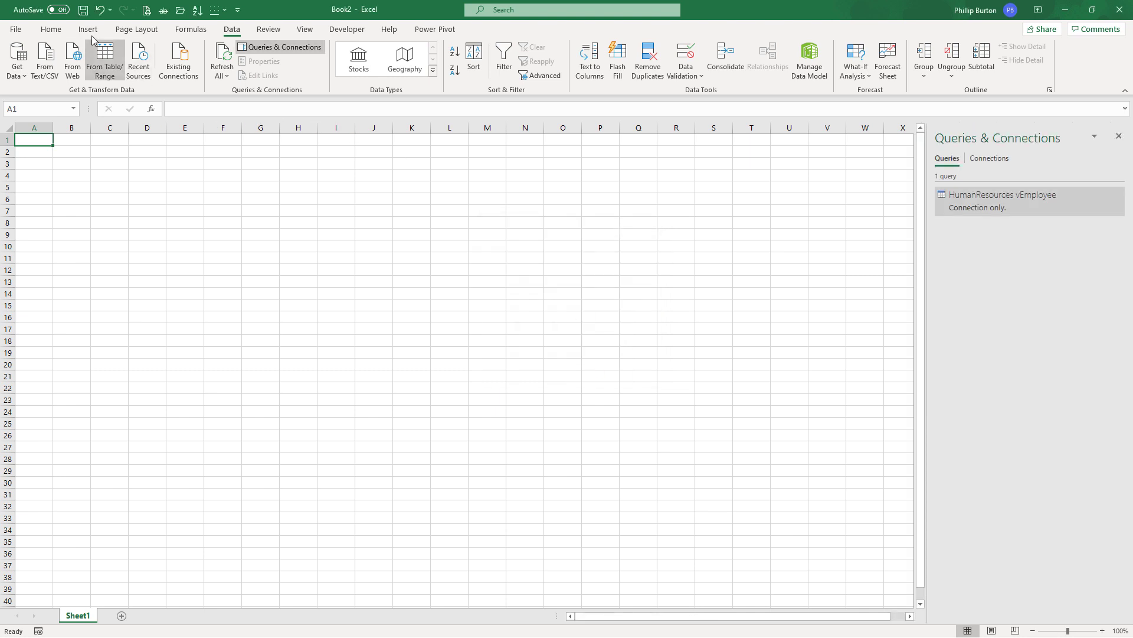
# - Insert a PivotTable from the external HumanResources vEmployee connection, then add a new worksheet
pyautogui.click(87, 29)
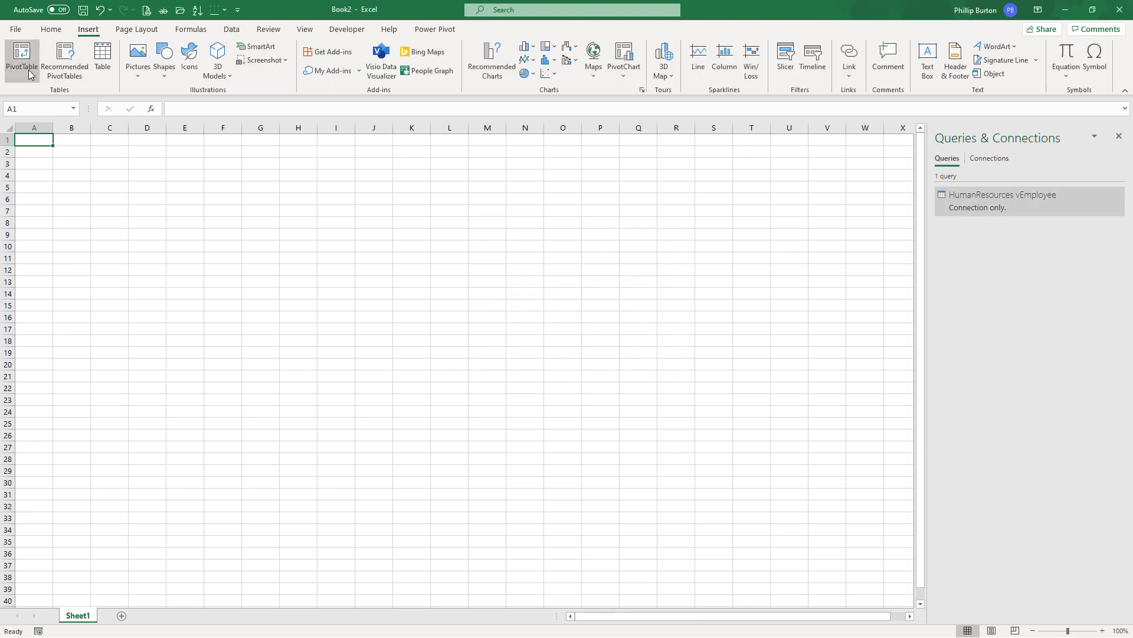
pyautogui.click(21, 59)
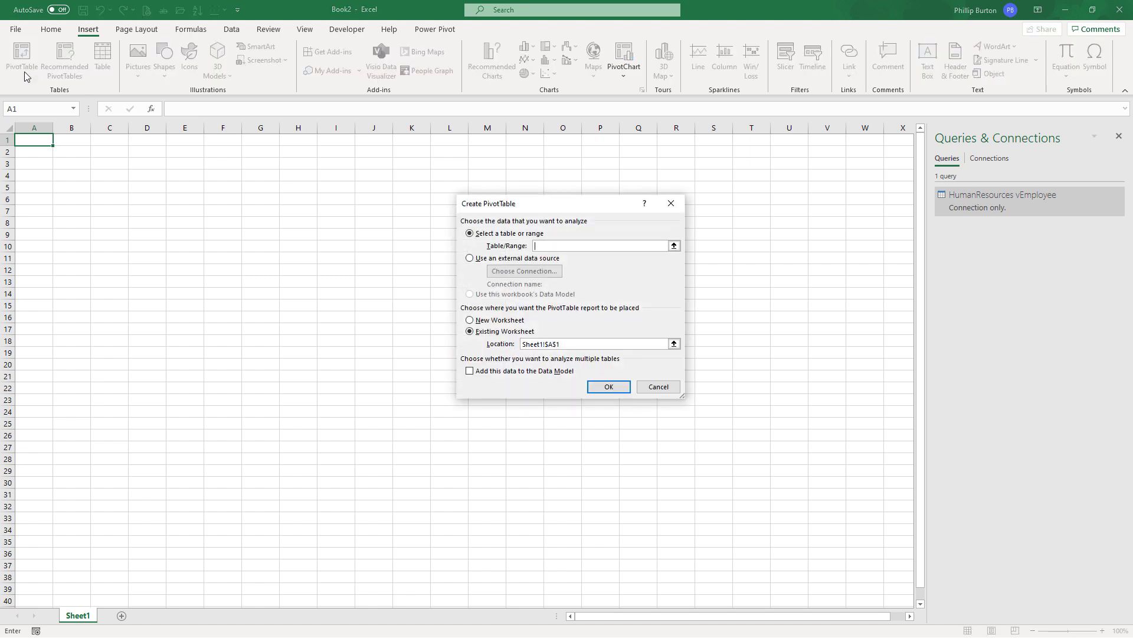
pyautogui.click(470, 258)
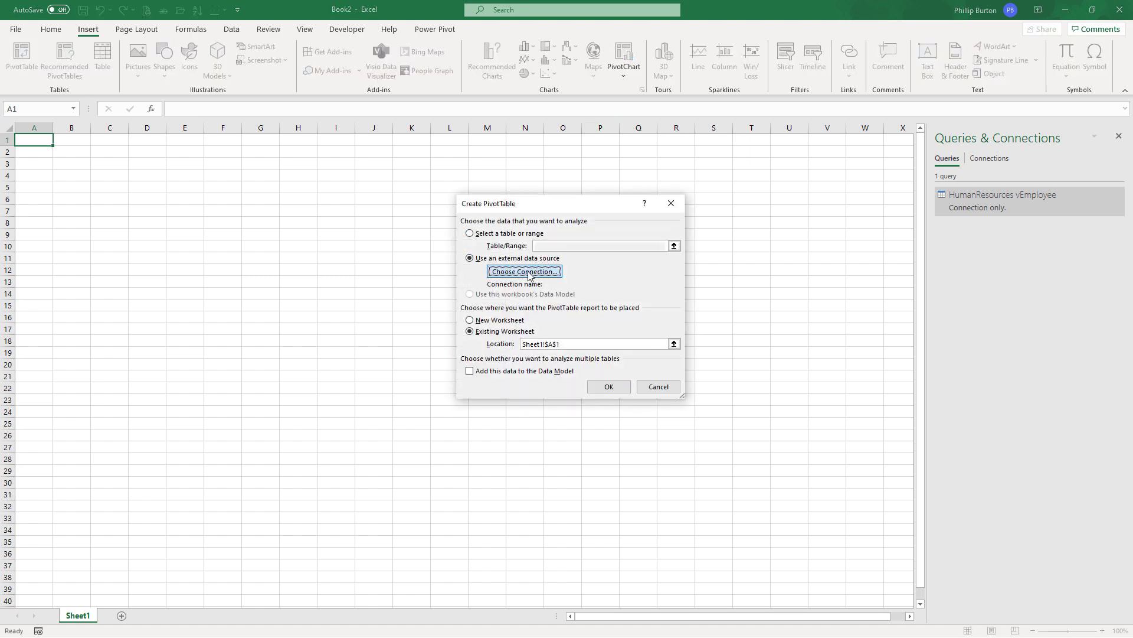
pyautogui.click(523, 271)
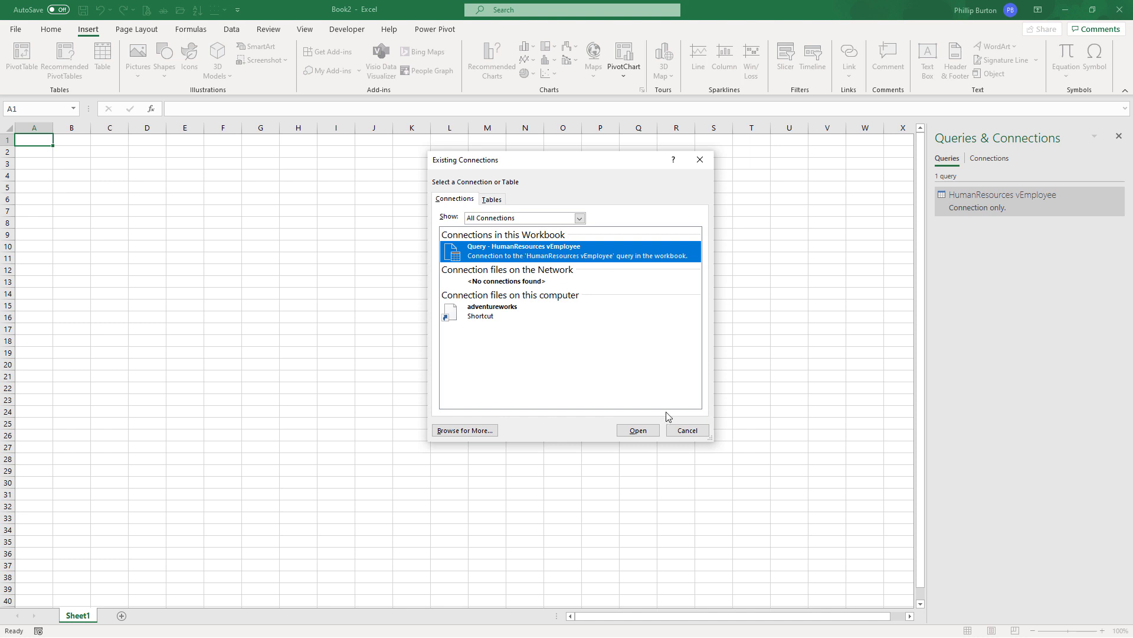
pyautogui.click(636, 430)
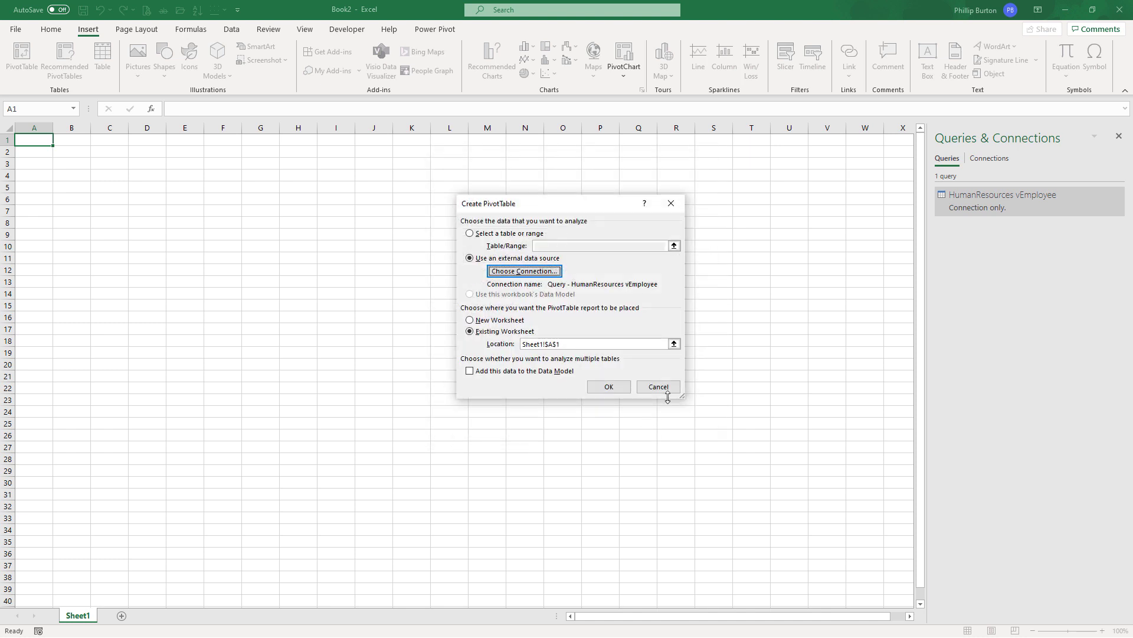
pyautogui.click(607, 387)
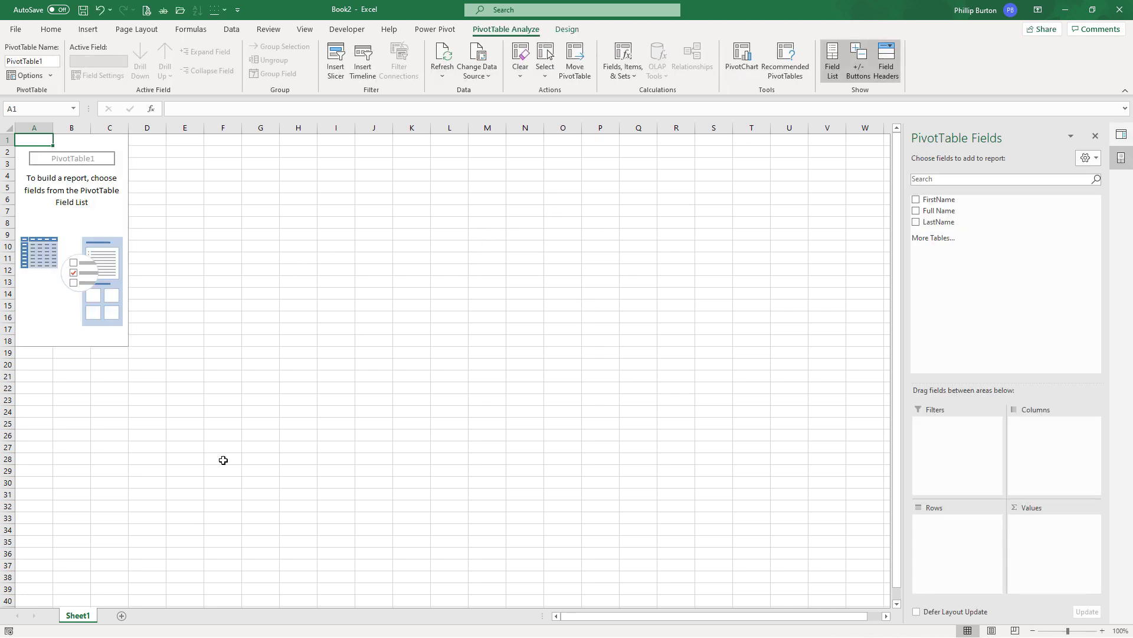
pyautogui.moveTo(137, 569)
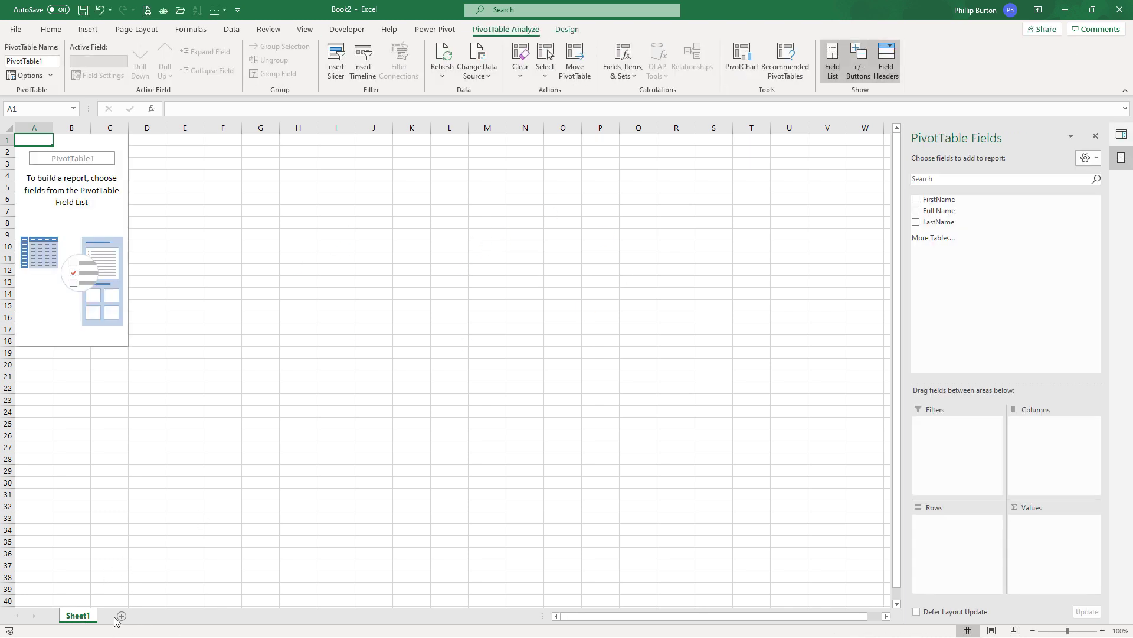
pyautogui.click(119, 615)
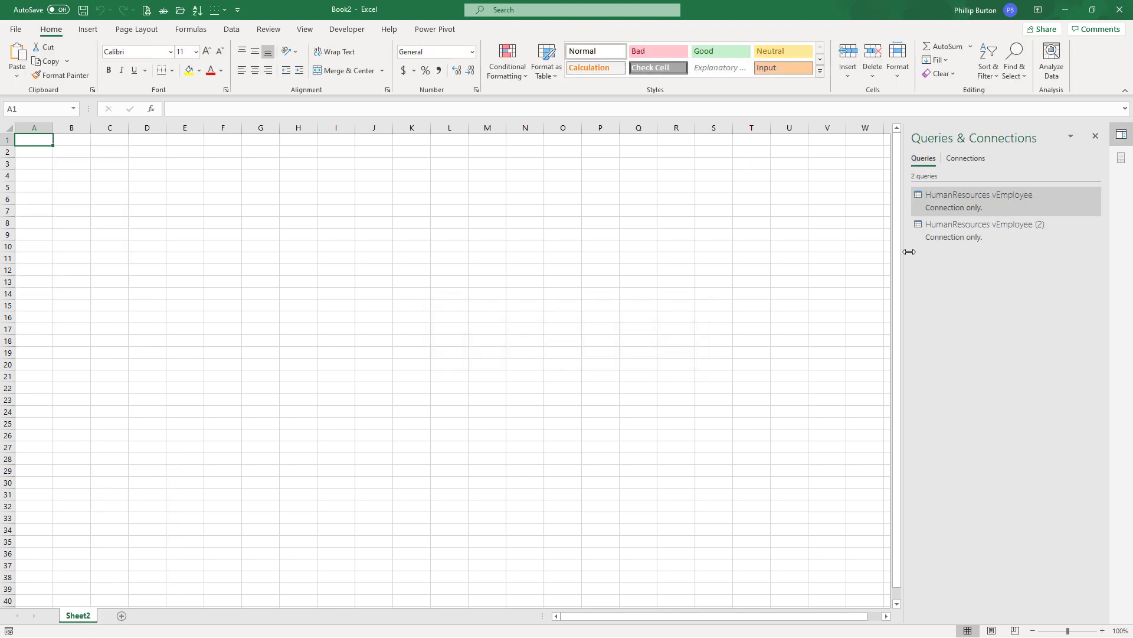
# - Edit the HumanResources vEmployee query and reload it with Add this data to the Data Model ticked
pyautogui.rightClick(977, 201)
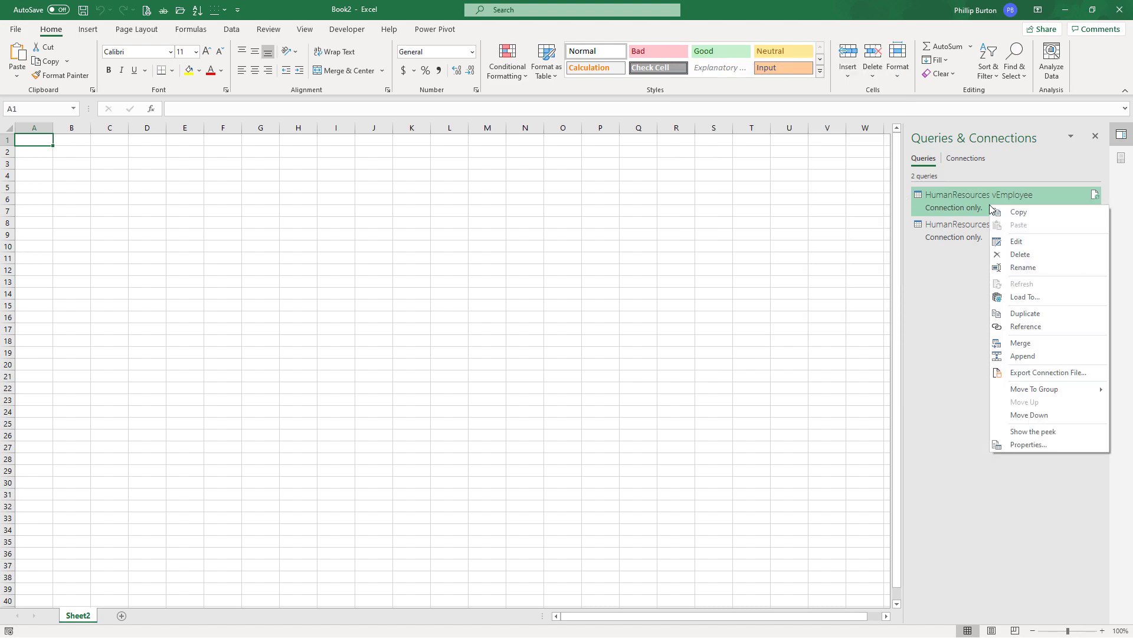
pyautogui.click(1016, 241)
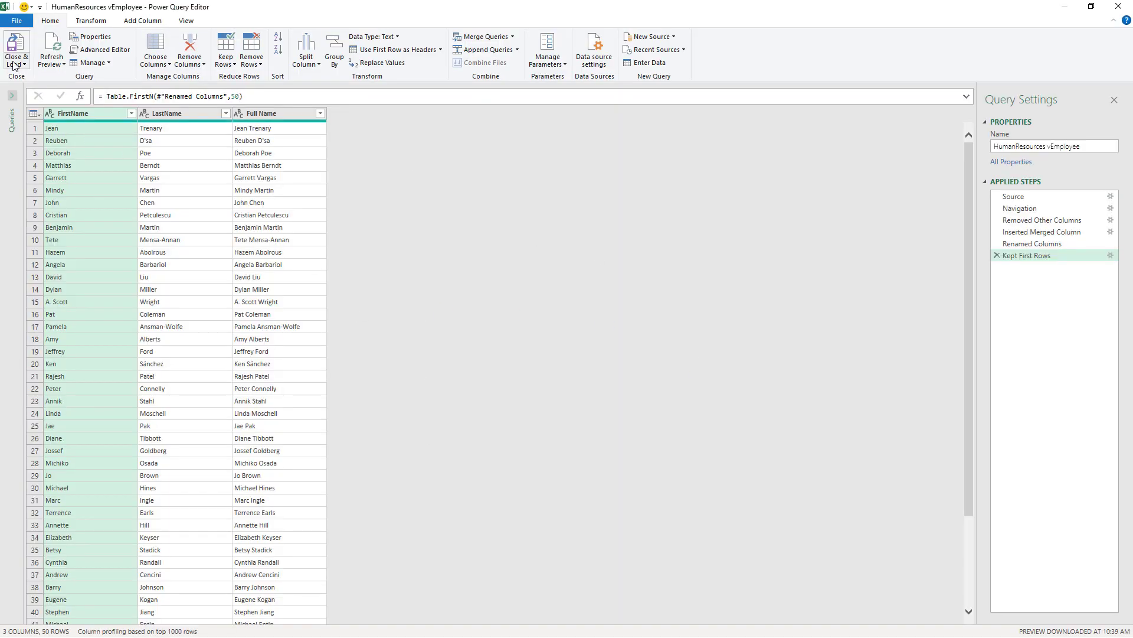
pyautogui.click(16, 50)
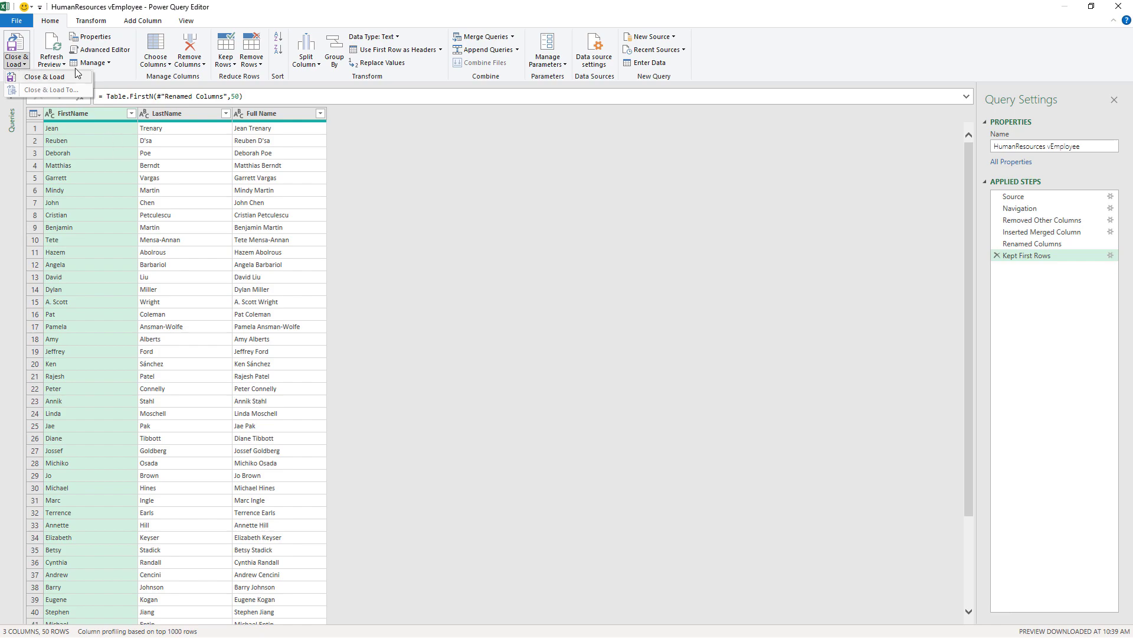
pyautogui.click(44, 75)
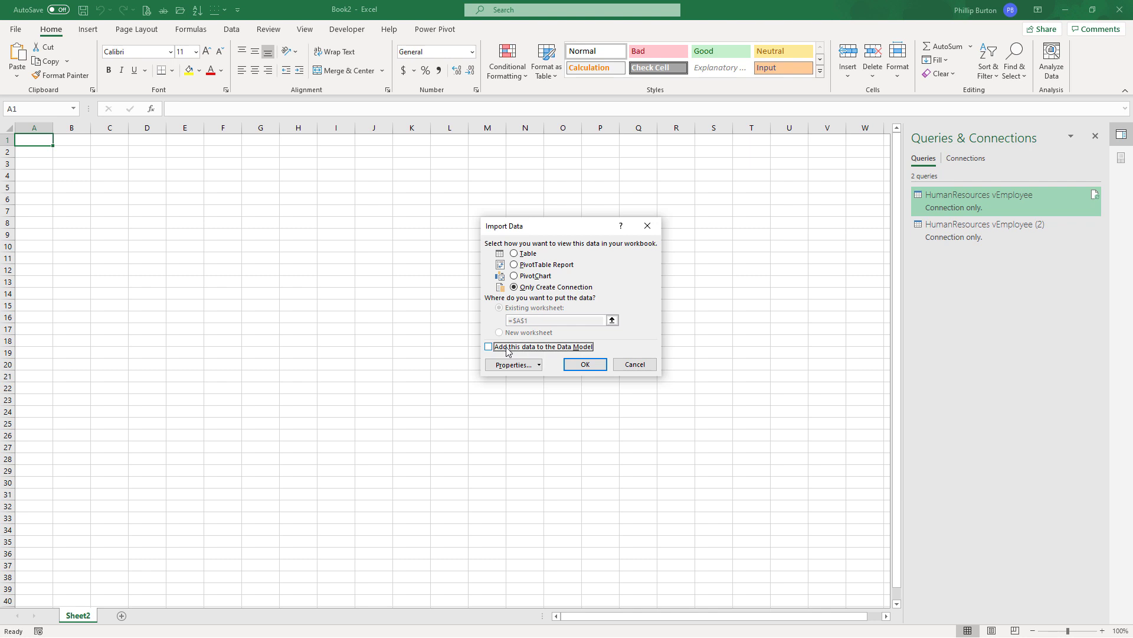
pyautogui.click(487, 346)
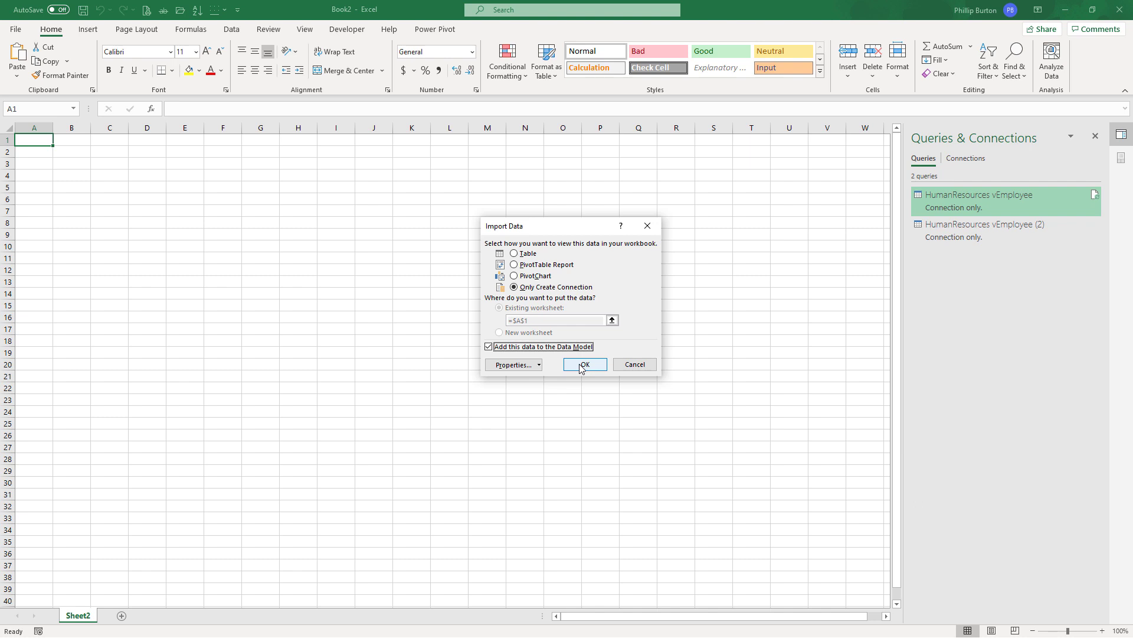
pyautogui.click(584, 363)
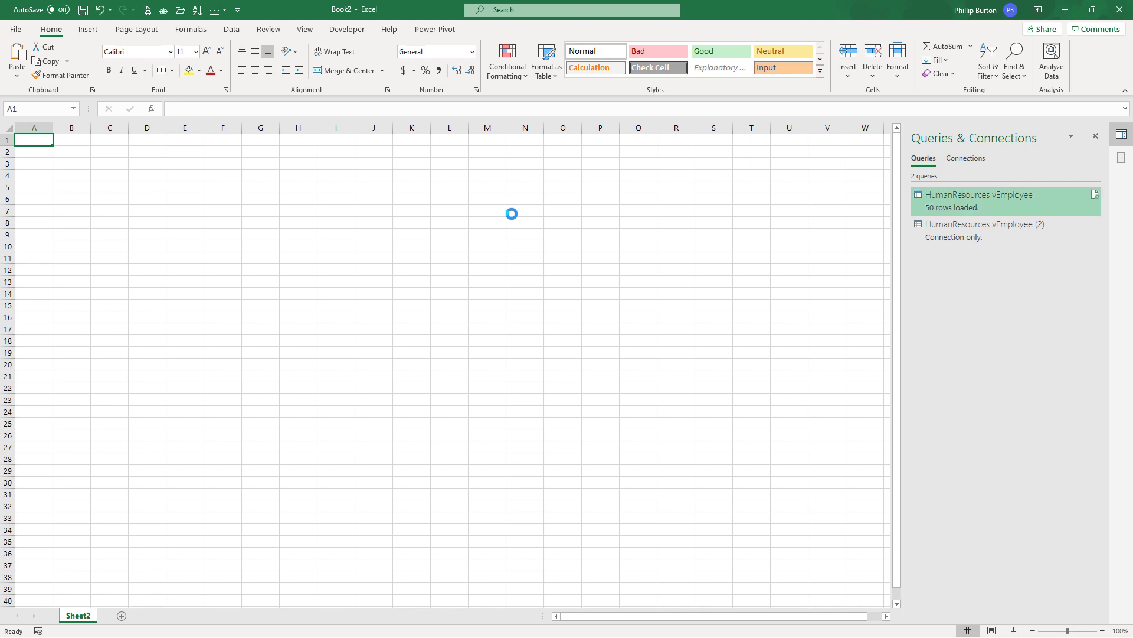
pyautogui.moveTo(439, 203)
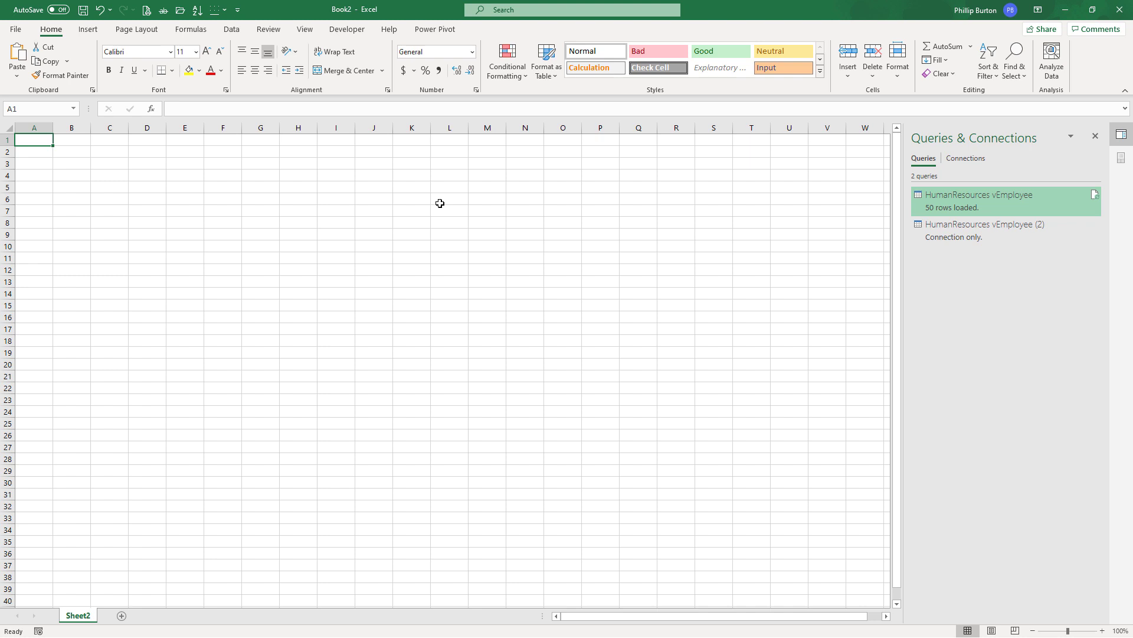
pyautogui.moveTo(474, 203)
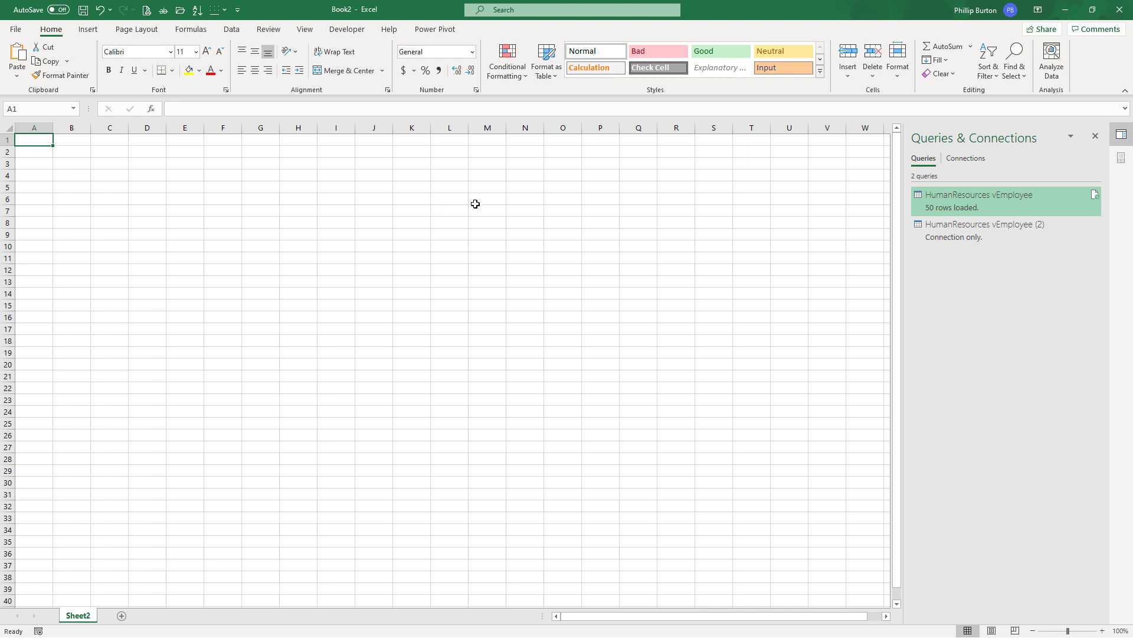
# - Launch Manage Data Model and start a From SQL Server import in Power Pivot
pyautogui.click(231, 28)
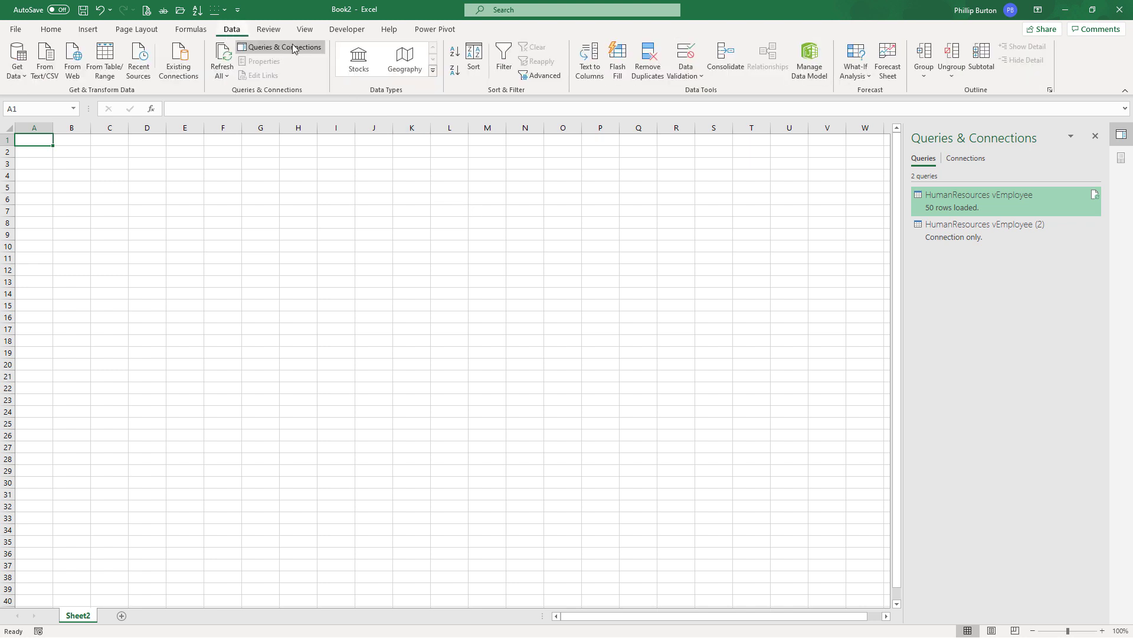
pyautogui.click(808, 59)
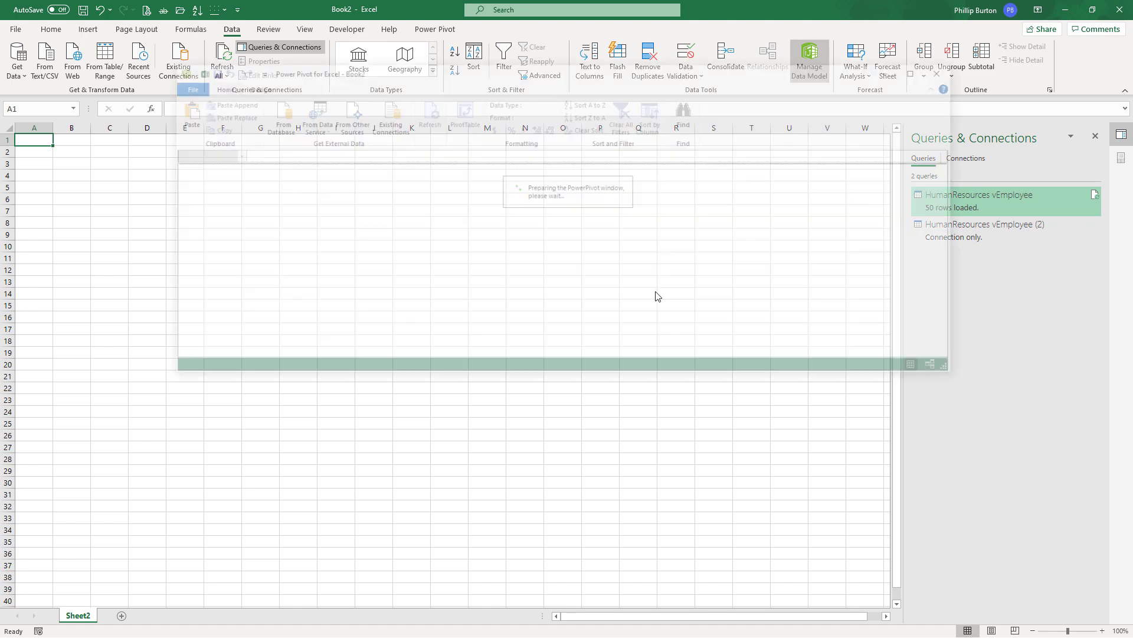
pyautogui.click(809, 58)
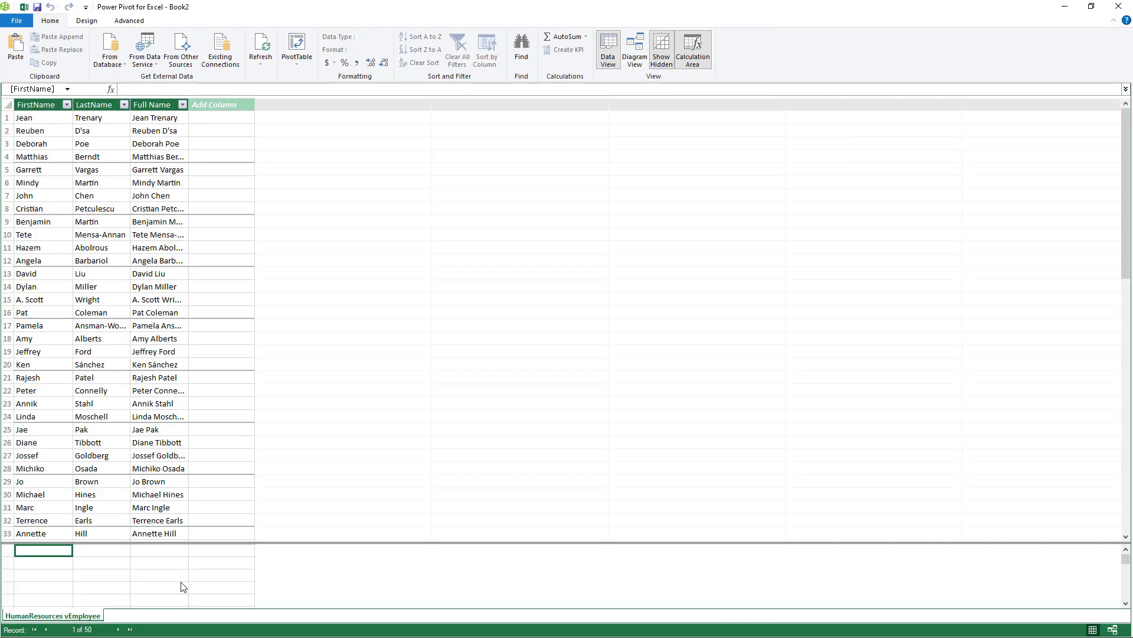
pyautogui.moveTo(265, 591)
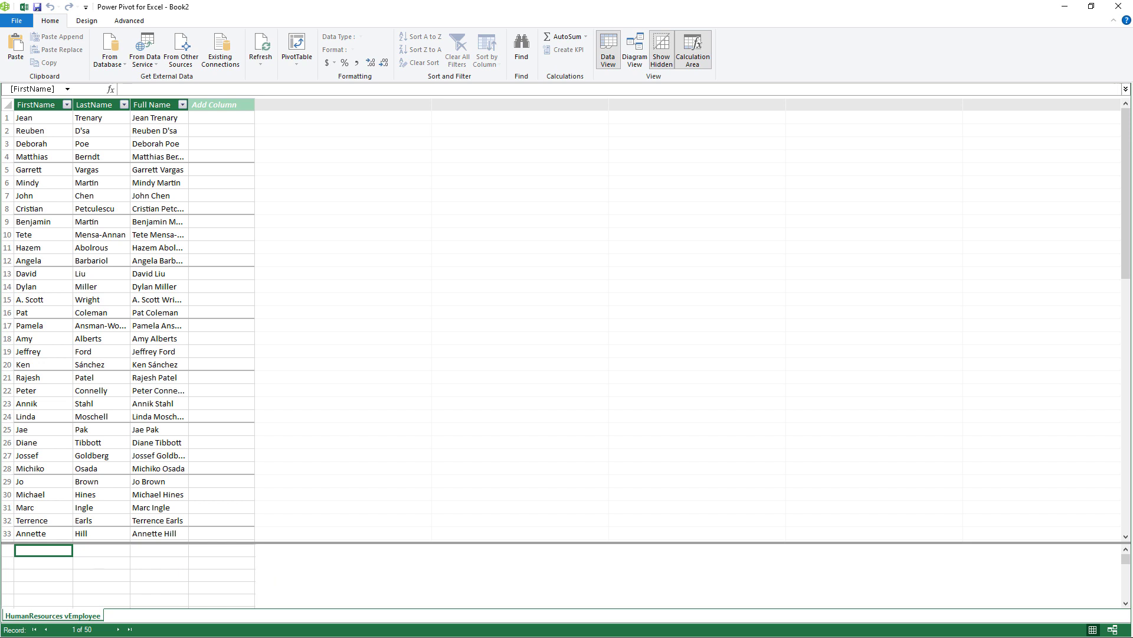
pyautogui.moveTo(110, 47)
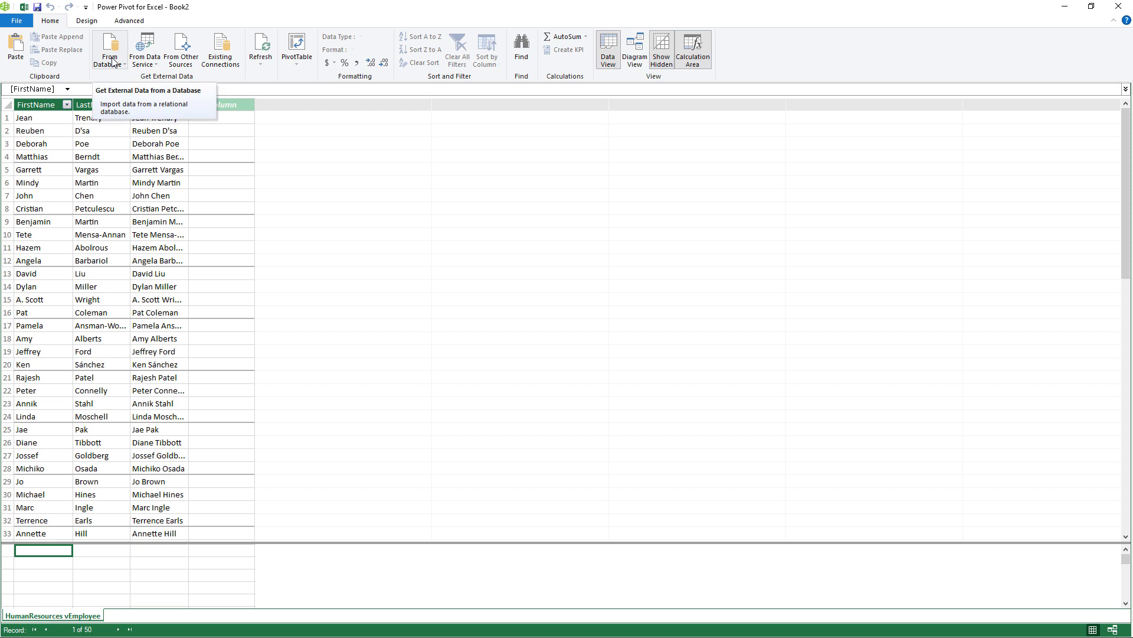
pyautogui.click(108, 49)
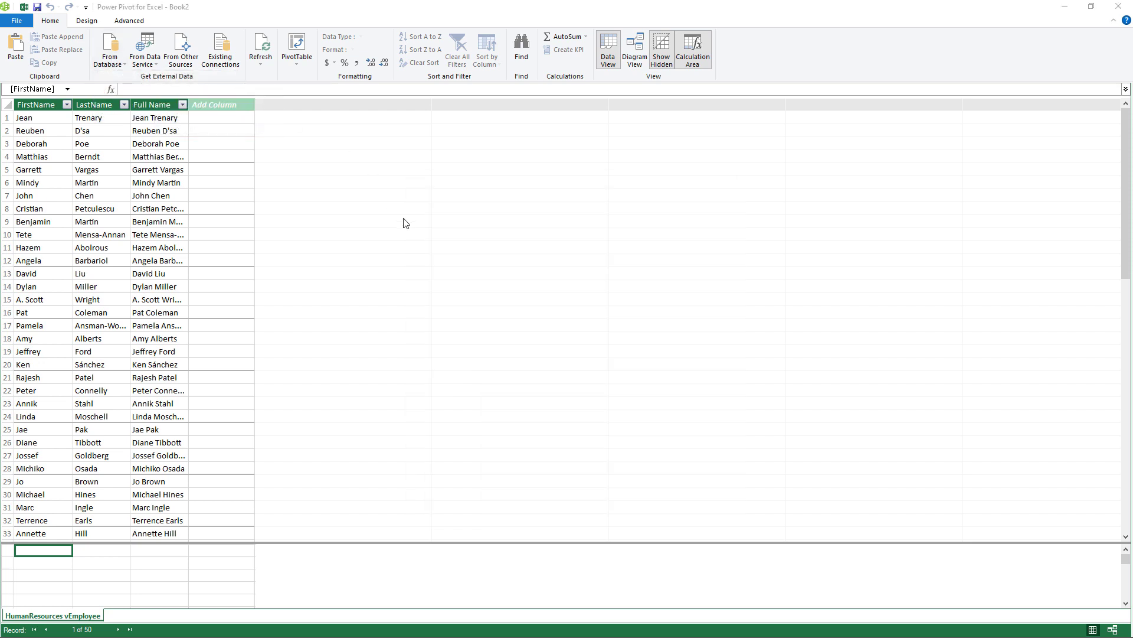
pyautogui.click(110, 50)
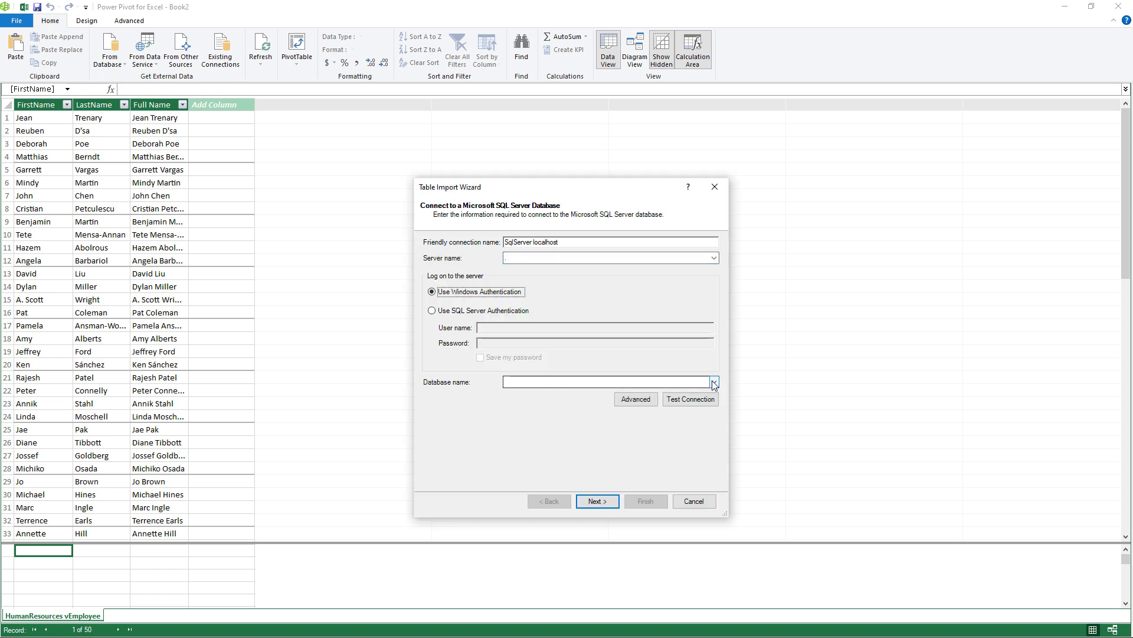
# - Select AdventureWorks2014 as the database and continue to the import method
pyautogui.click(713, 381)
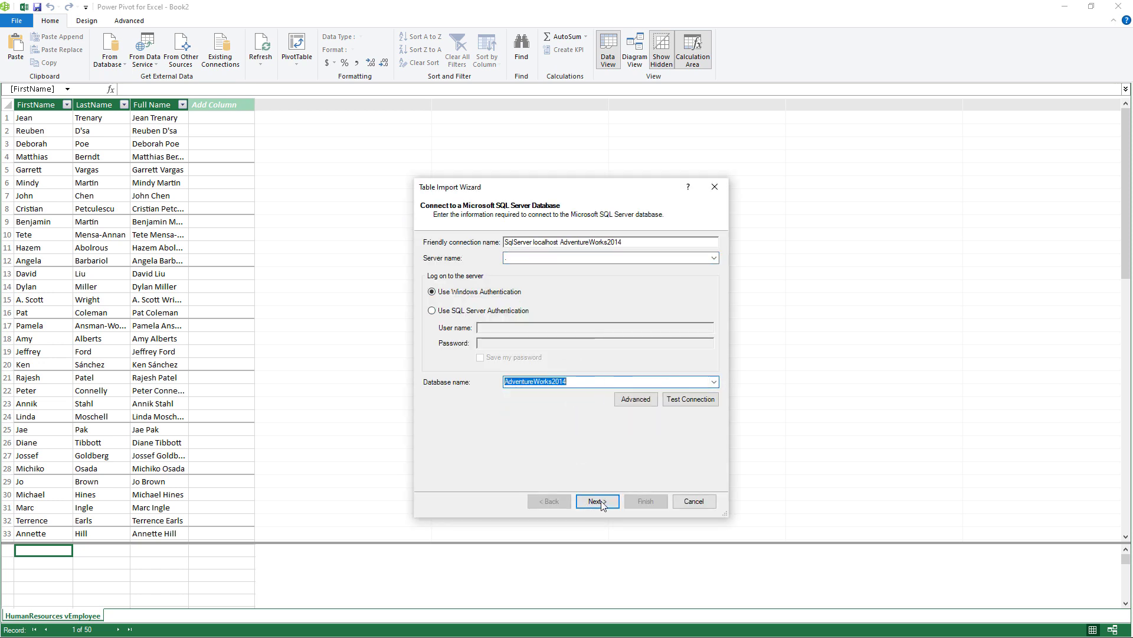
pyautogui.click(597, 501)
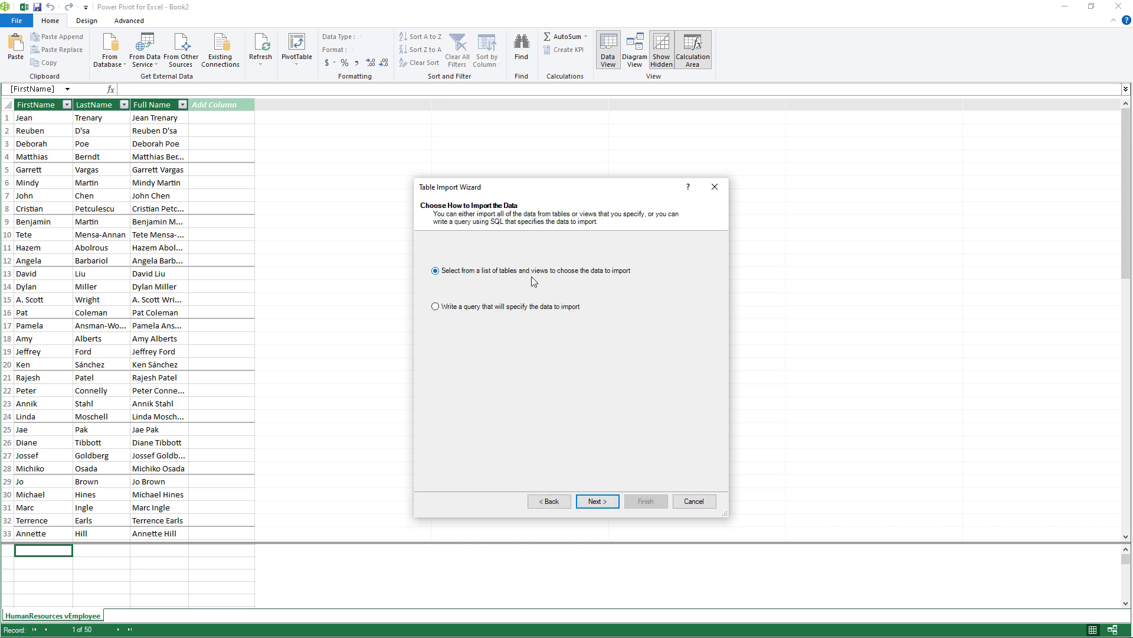
# - Import the Employee table plus all its related tables from the table list
pyautogui.click(596, 501)
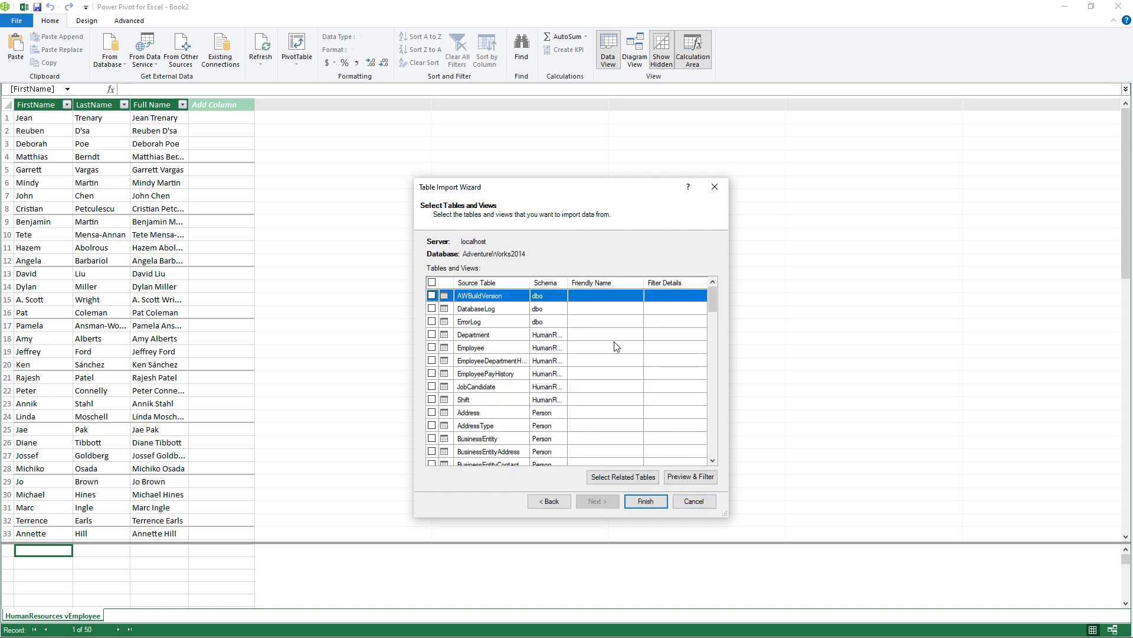
pyautogui.scroll(-3)
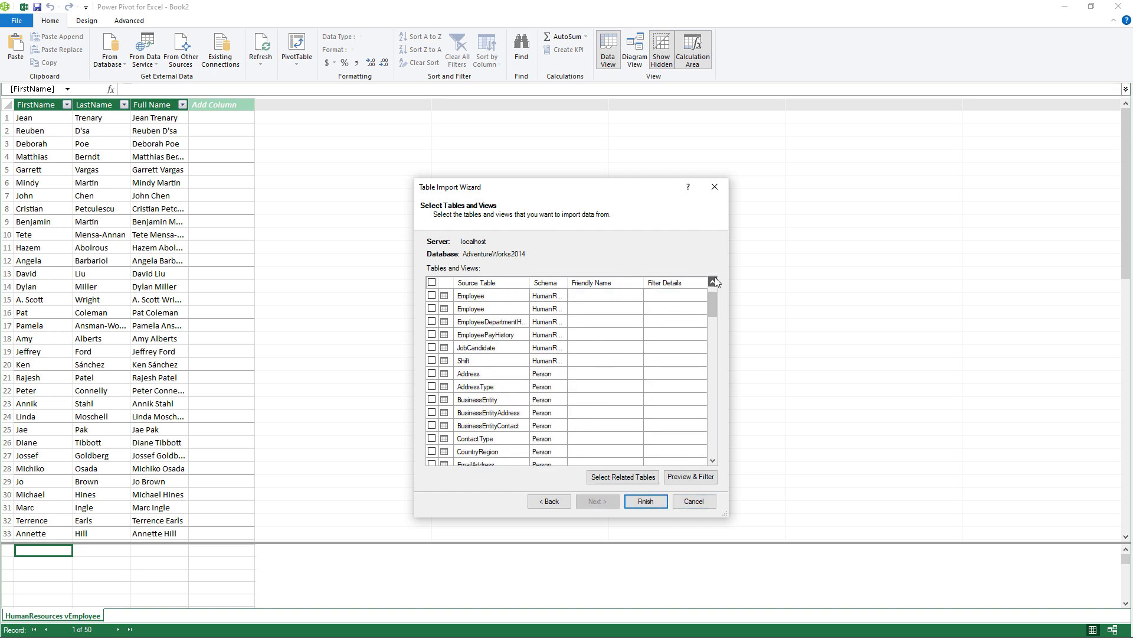
pyautogui.click(432, 308)
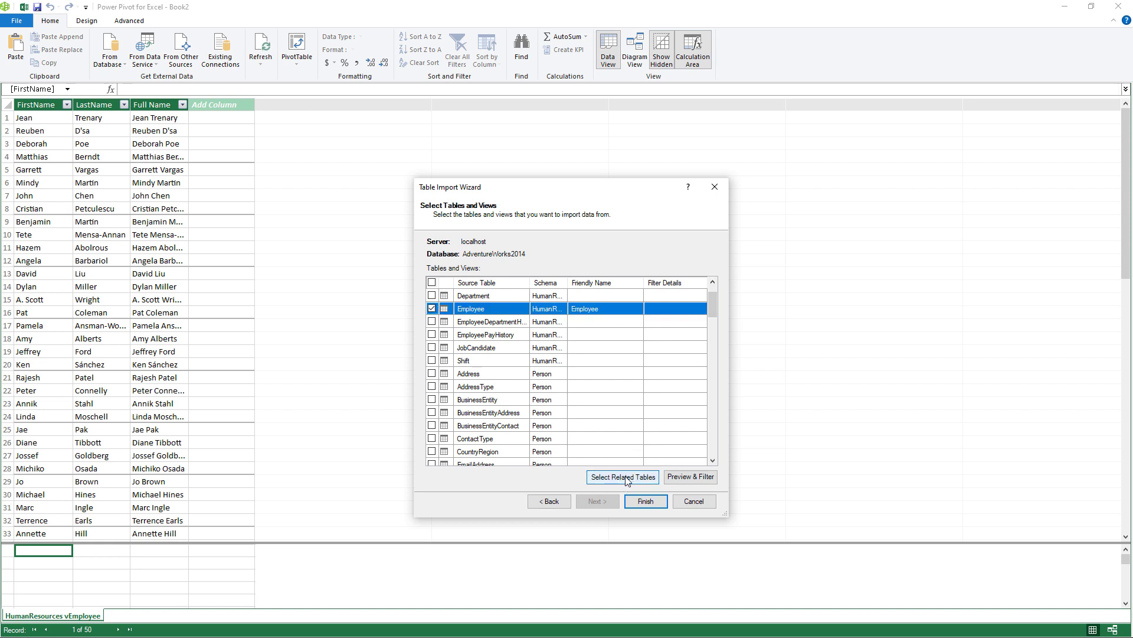
pyautogui.click(622, 476)
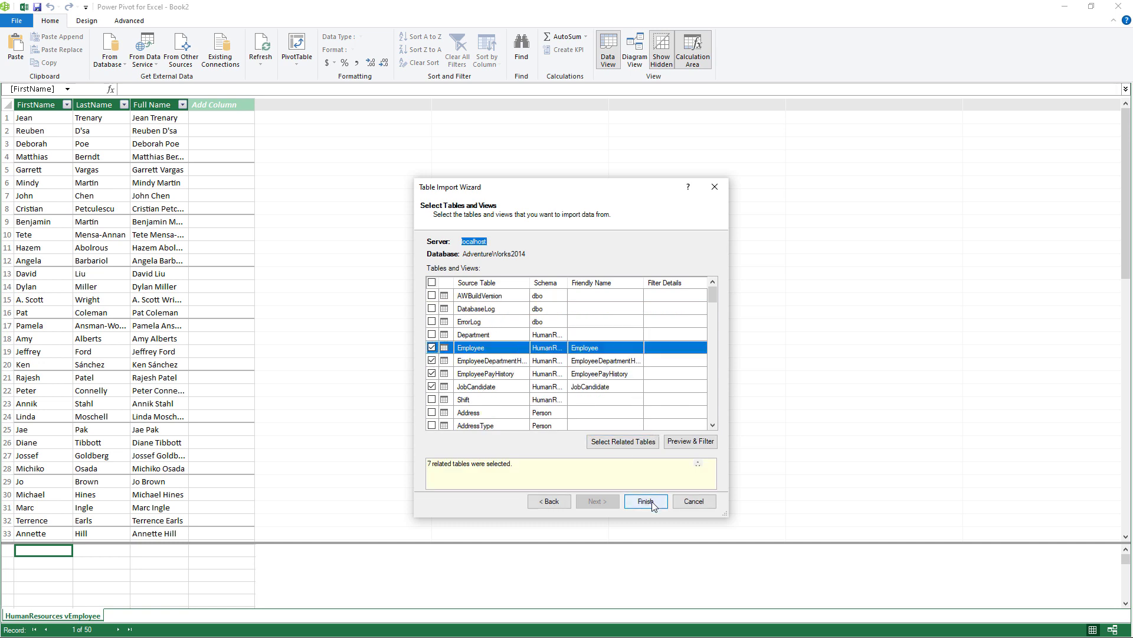
pyautogui.click(644, 501)
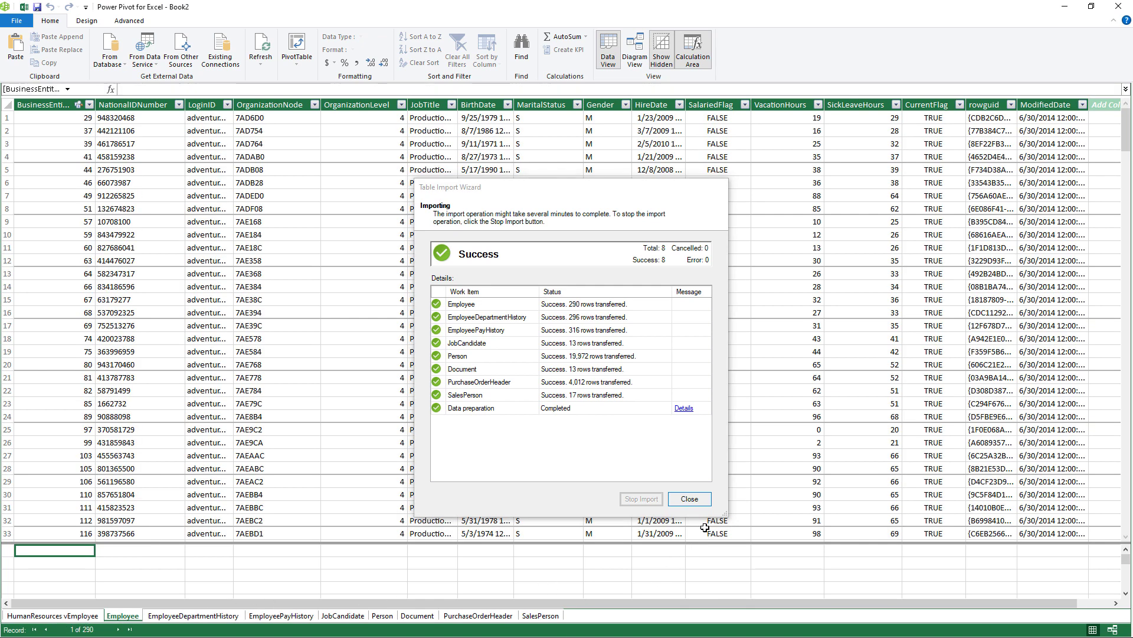
# - Close the wizard, inspect Employee's relationships in Diagram View, and return to Data View
pyautogui.click(687, 499)
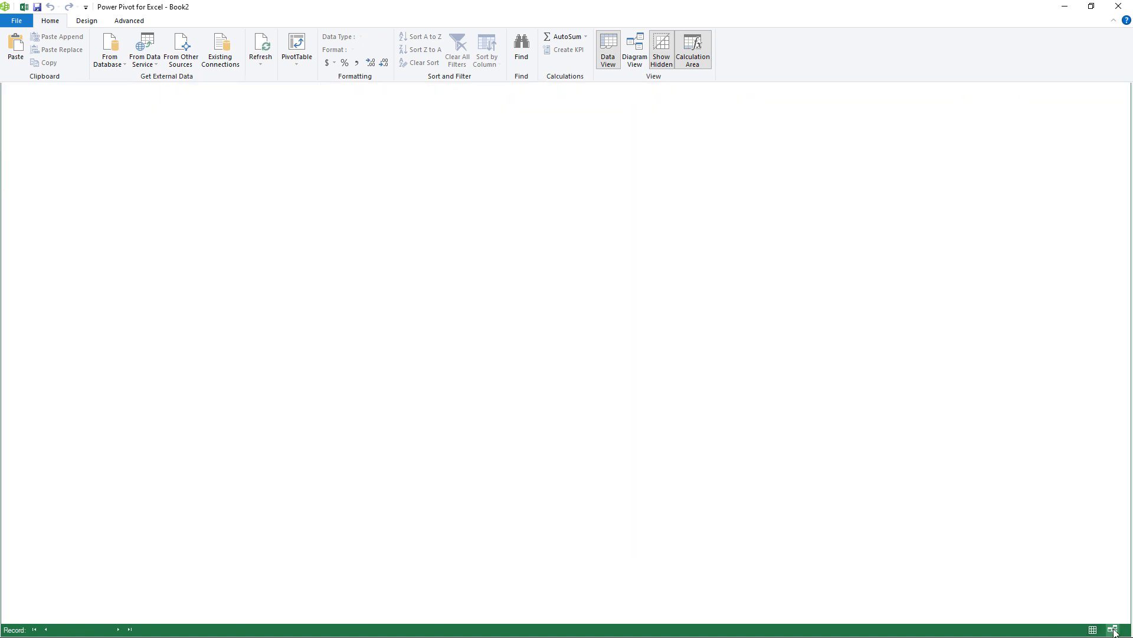
pyautogui.click(634, 49)
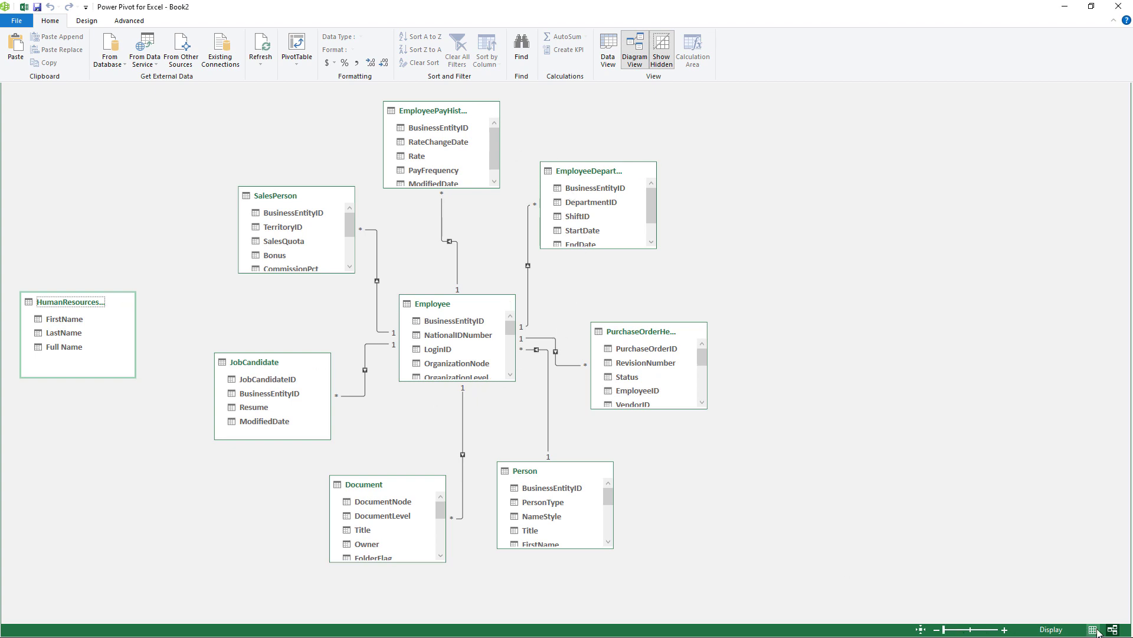
pyautogui.click(607, 49)
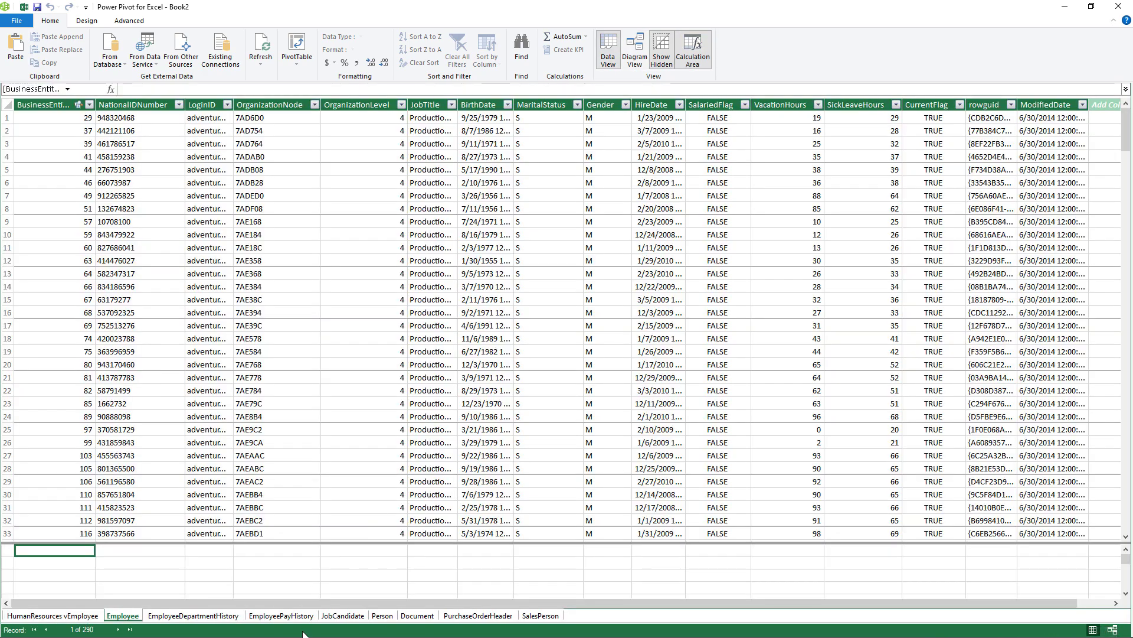
pyautogui.moveTo(330, 555)
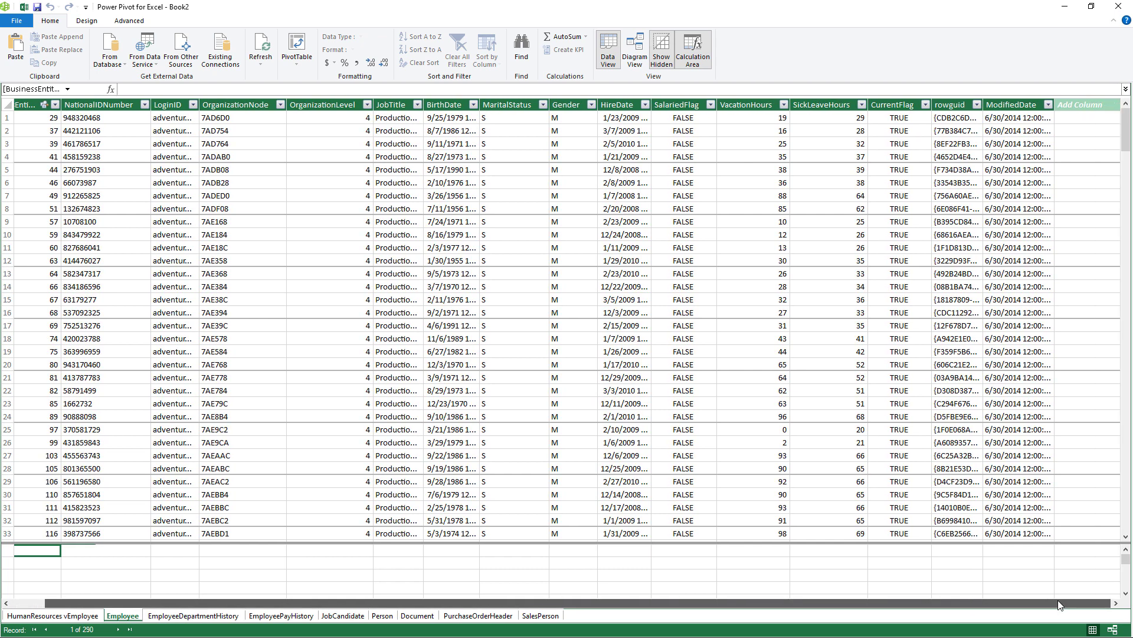
# - In the Person table add calculated column FullName:=[FirstName] & " " & [LastName]
pyautogui.click(381, 615)
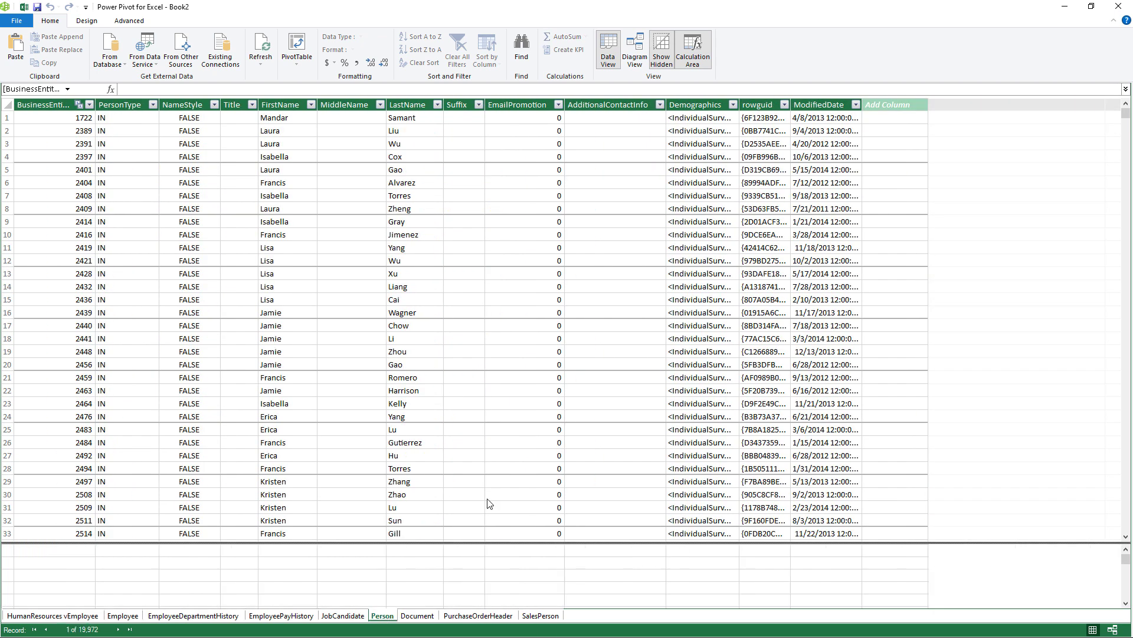
pyautogui.moveTo(905, 116)
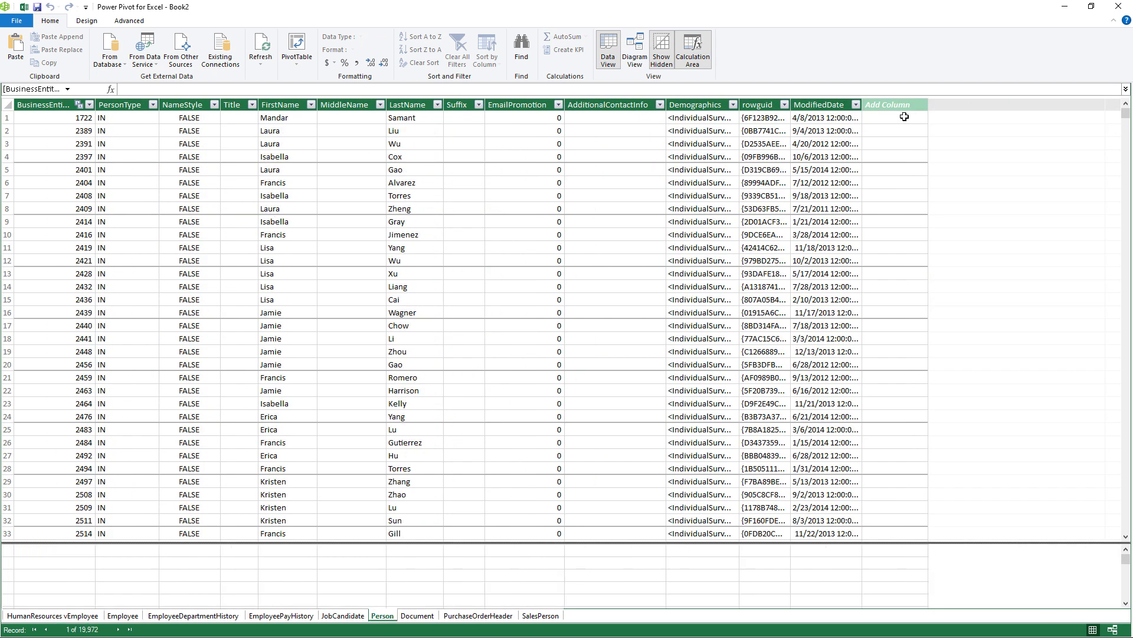
pyautogui.click(893, 117)
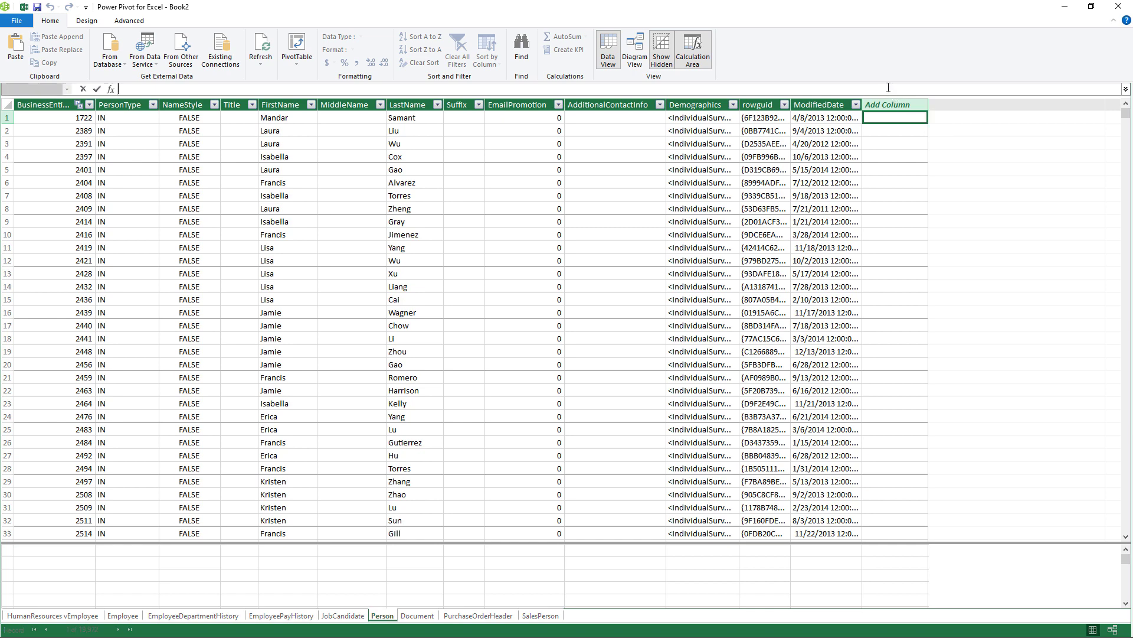
pyautogui.write('Full')
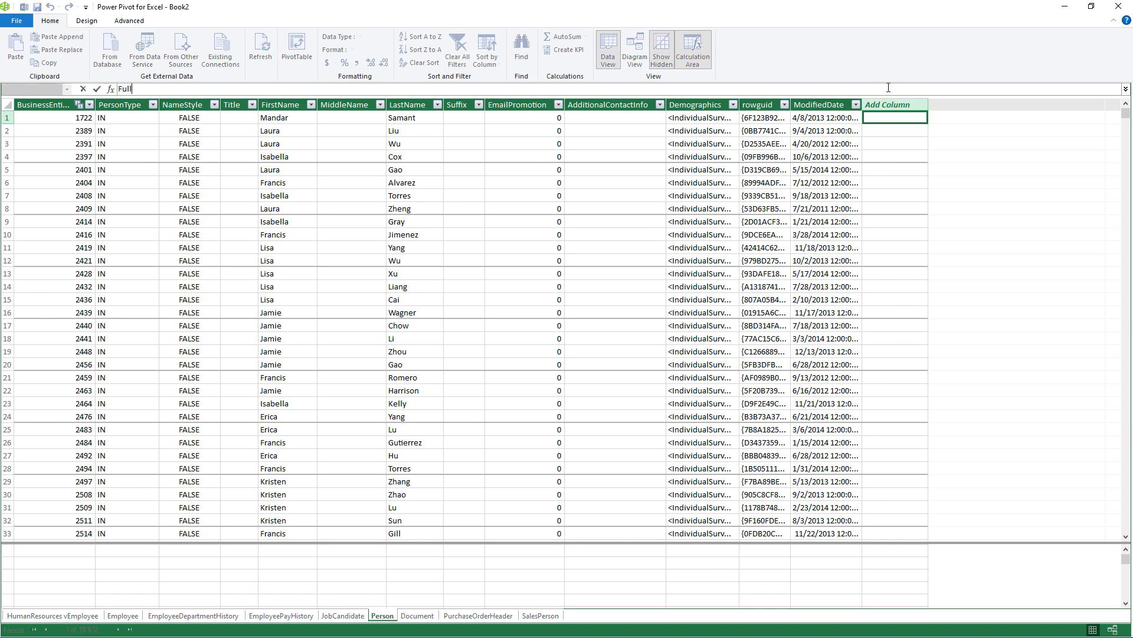
pyautogui.write('Name:=')
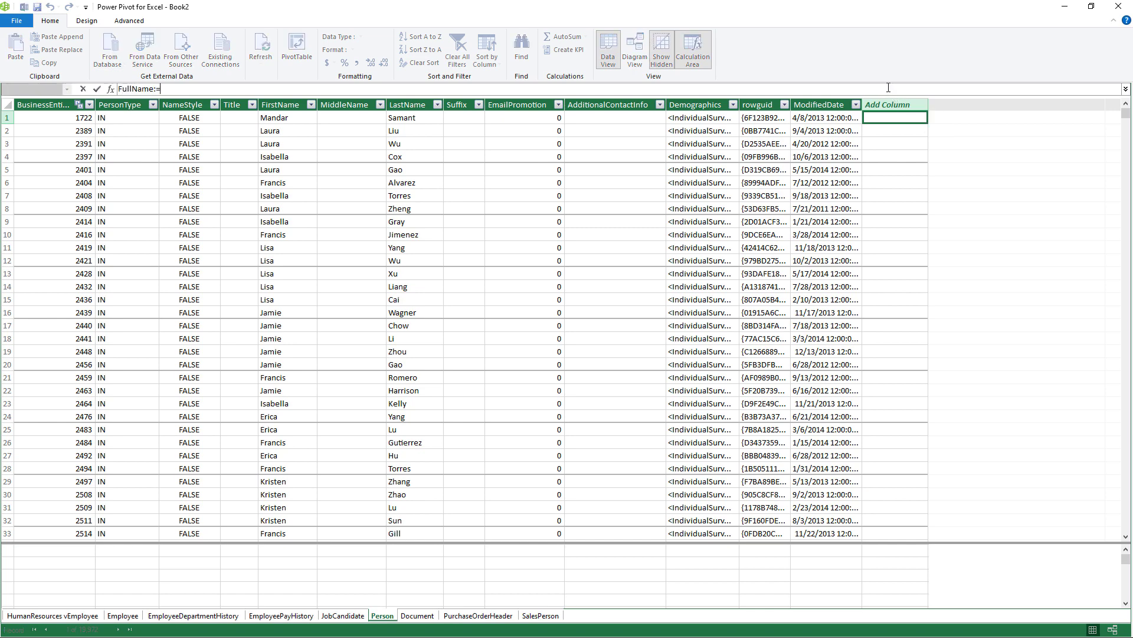
pyautogui.write('[FirstName]')
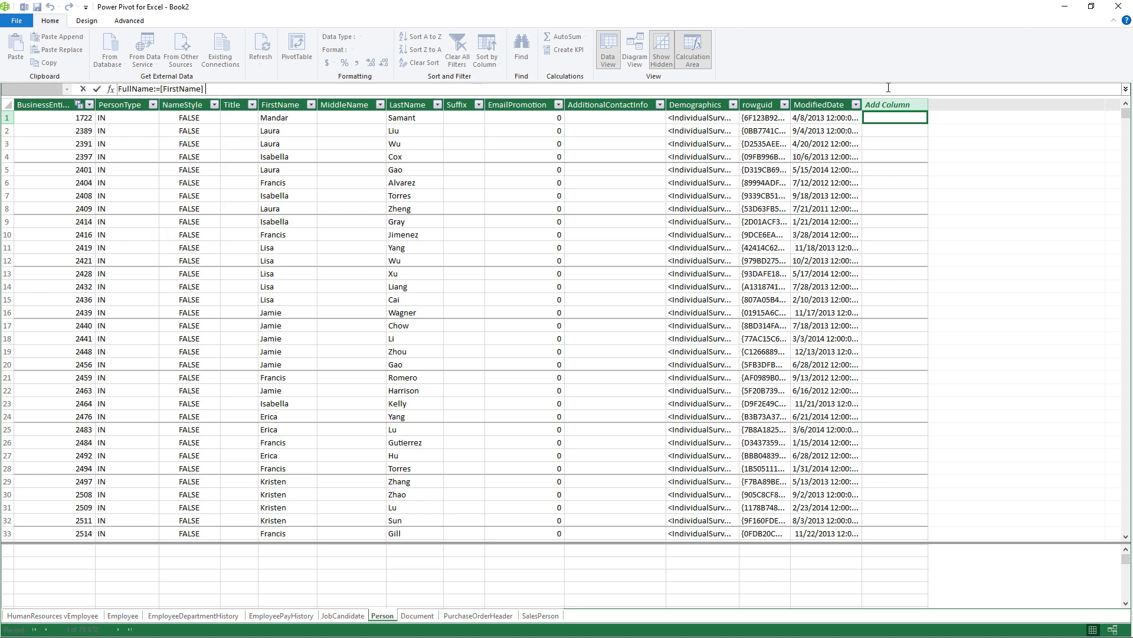
pyautogui.write('& ""')
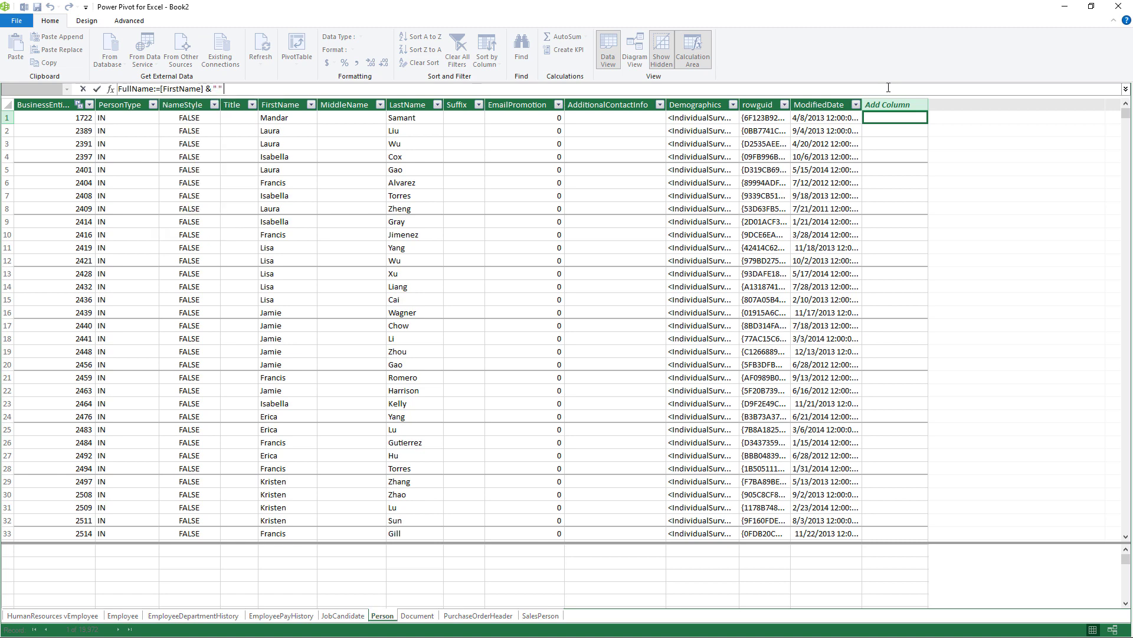
pyautogui.write('& [LastName]')
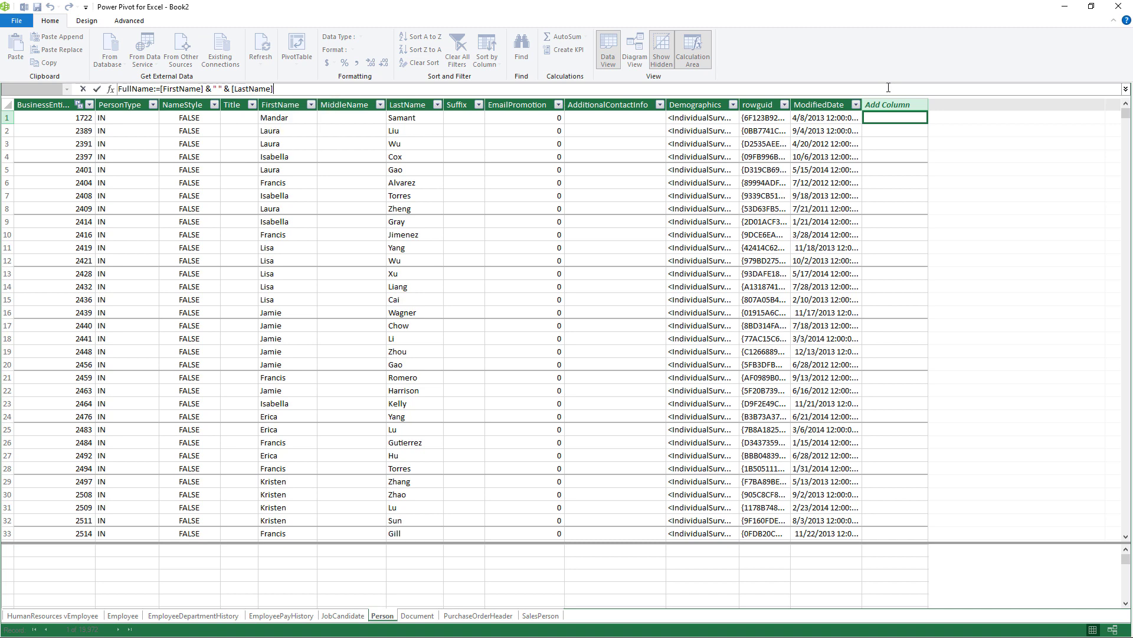
pyautogui.press('Return')
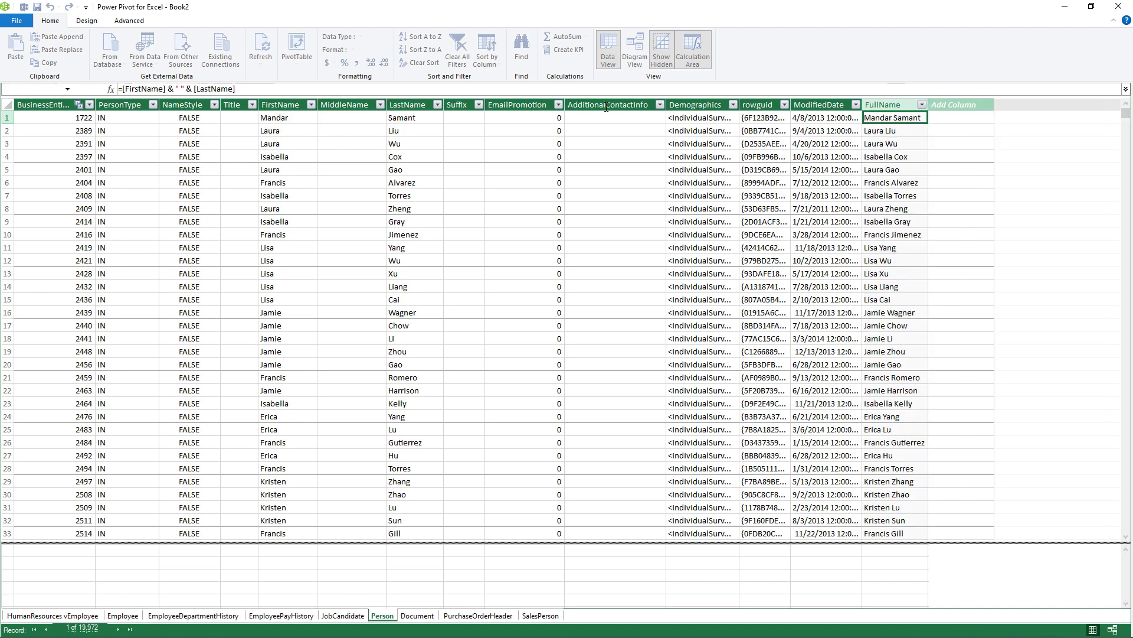
pyautogui.click(893, 117)
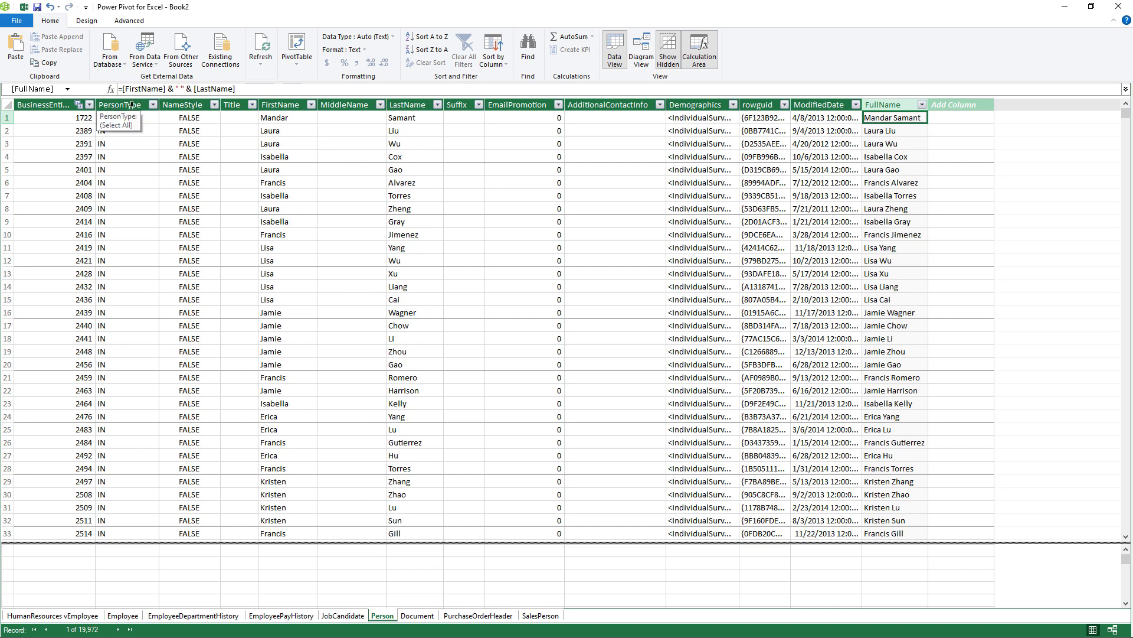
# - Start a plain PivotTable from the Power Pivot data model, targeting a new worksheet
pyautogui.rightClick(119, 104)
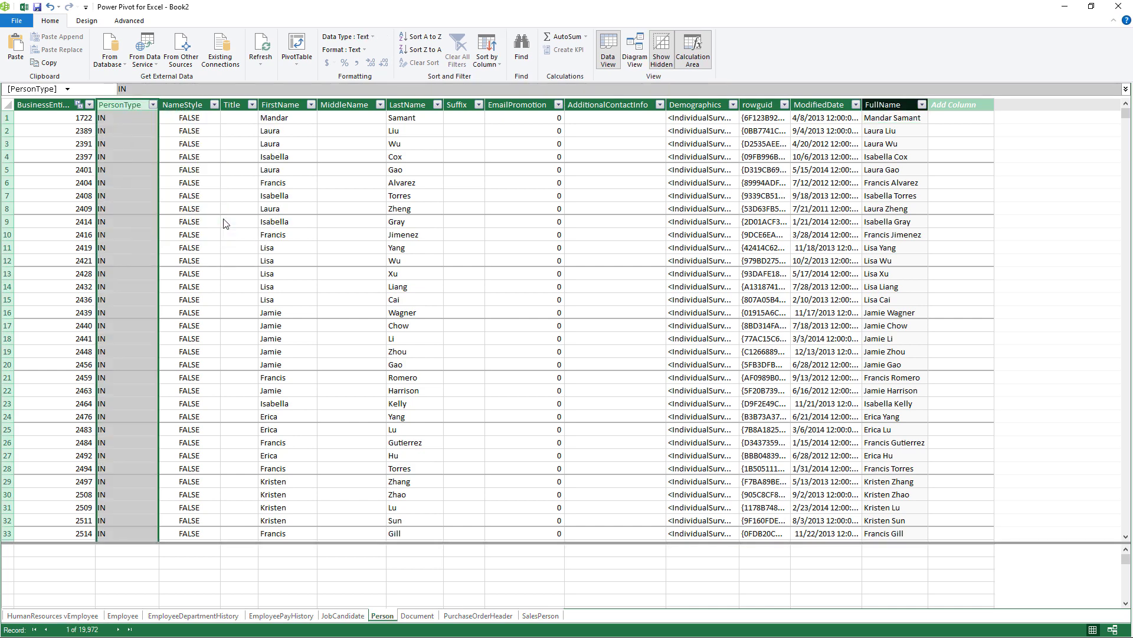
pyautogui.click(238, 169)
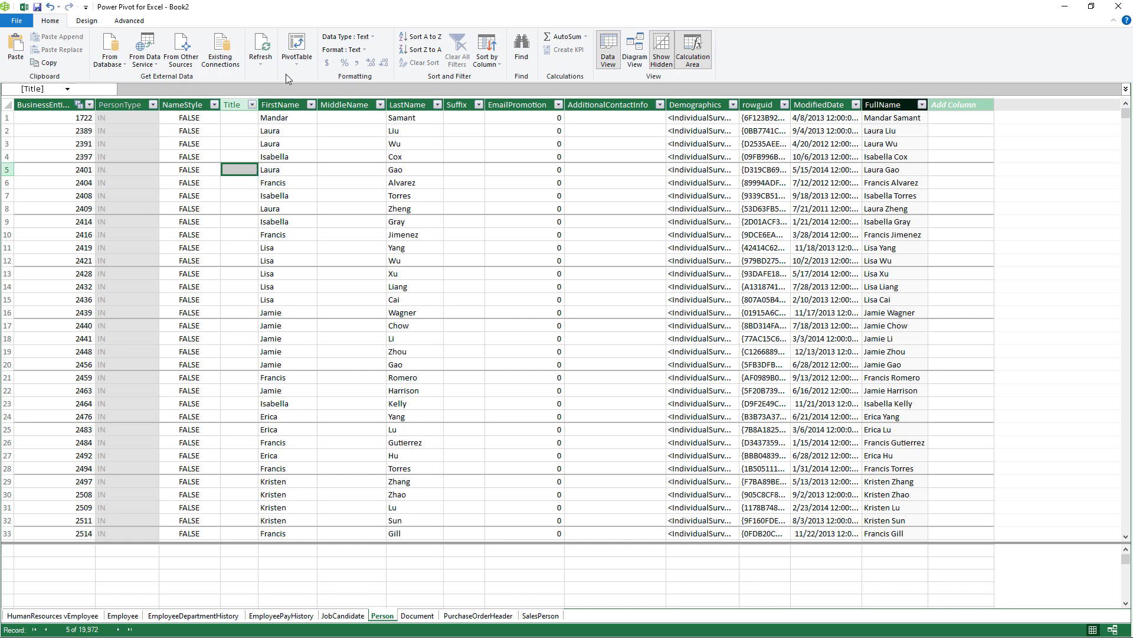
pyautogui.click(295, 49)
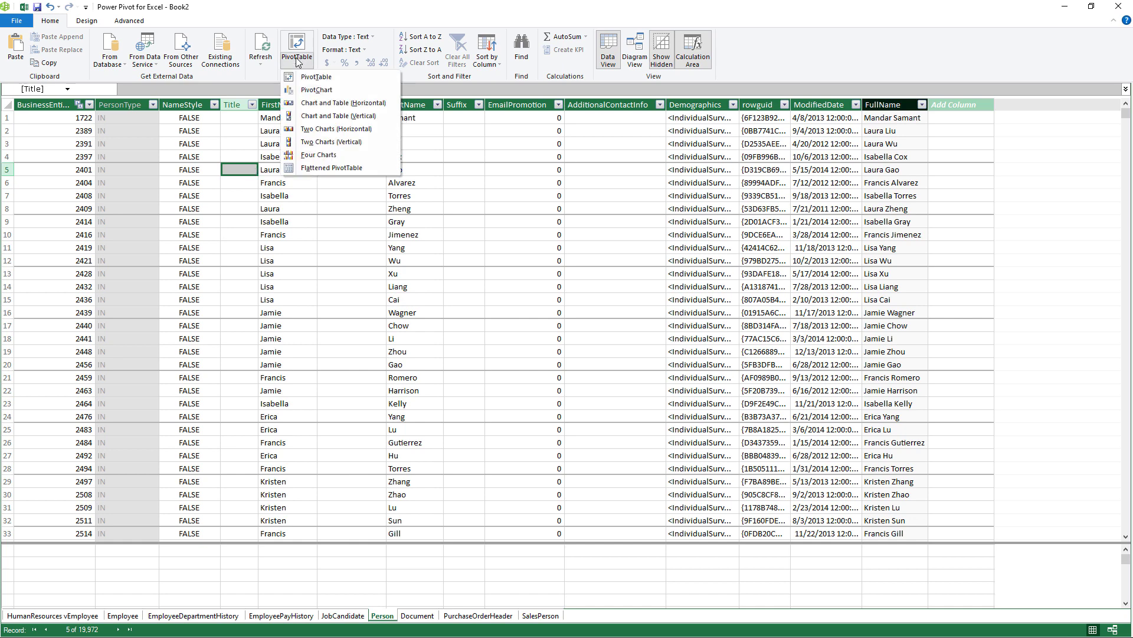
pyautogui.click(315, 76)
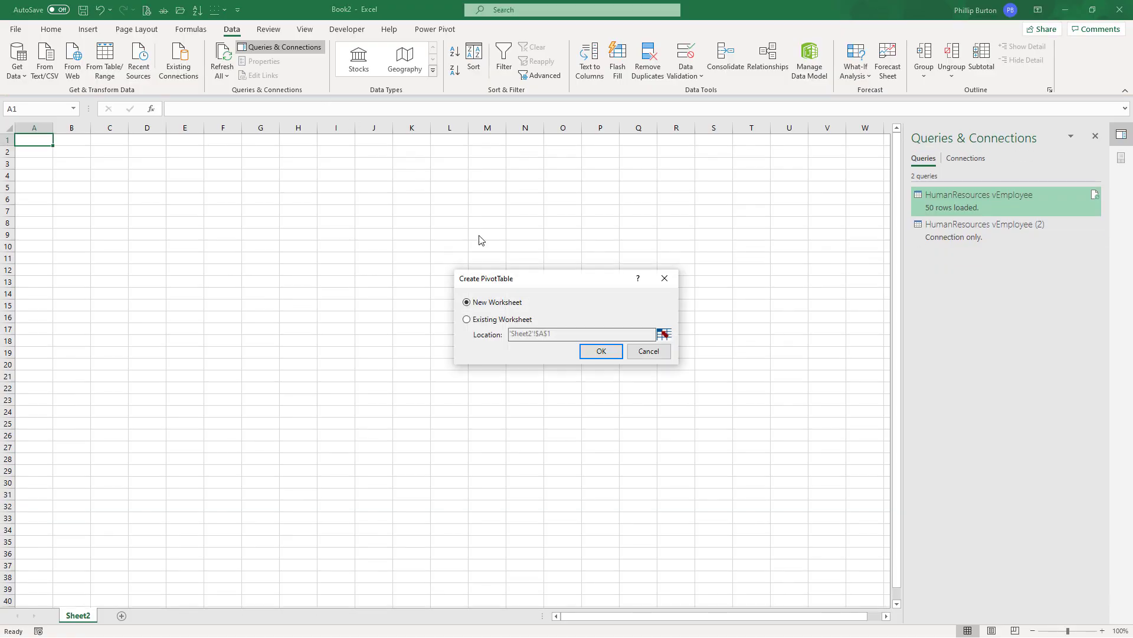
# - Build the PivotTable with Employee BusinessEntityID rows and Sum of SalesYTD, totalling $36,277,591.90
pyautogui.click(600, 351)
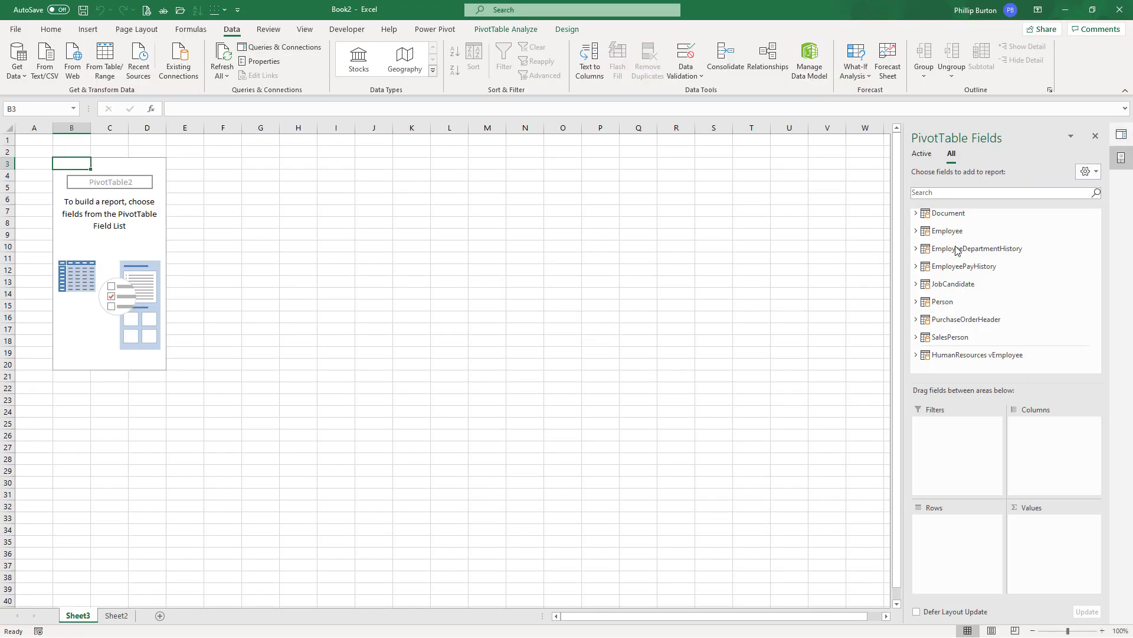
pyautogui.moveTo(1032, 371)
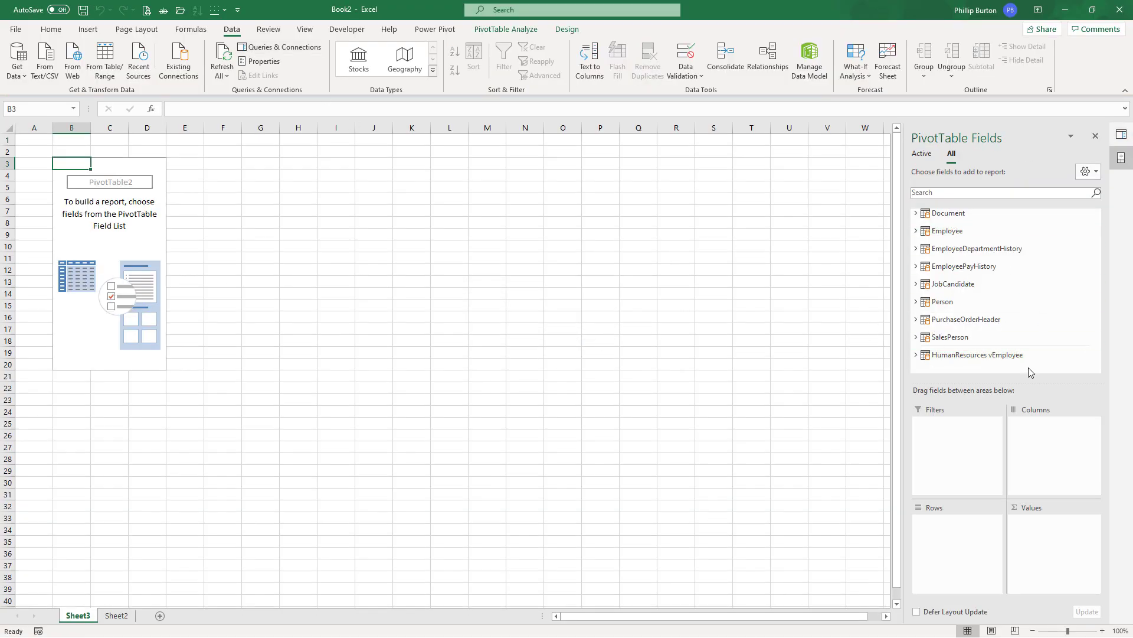
pyautogui.click(916, 212)
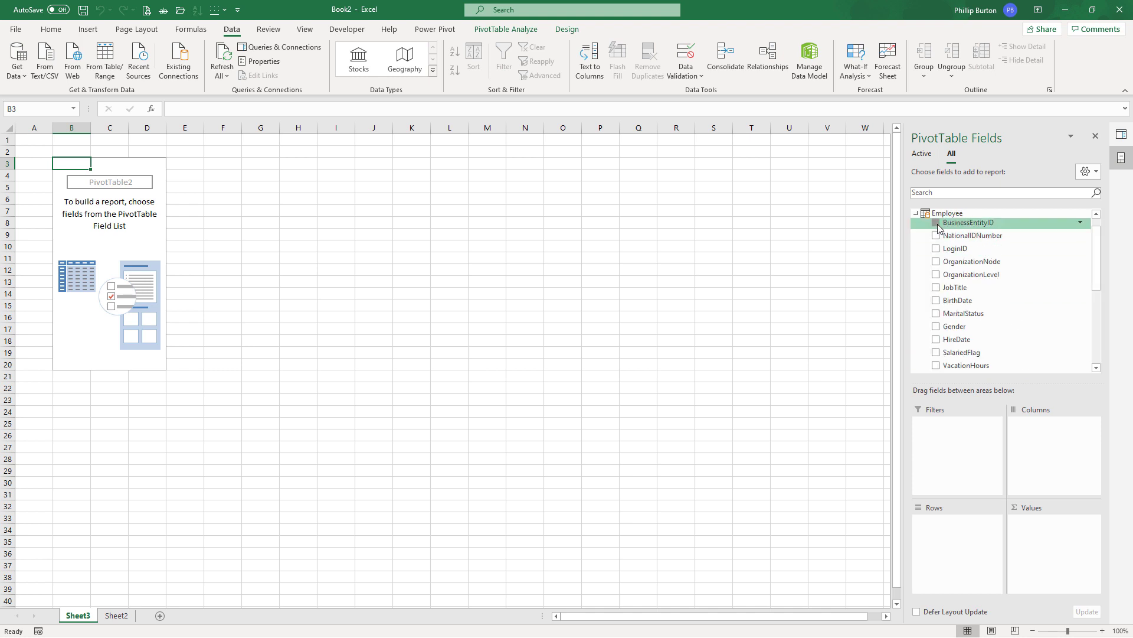
pyautogui.click(936, 223)
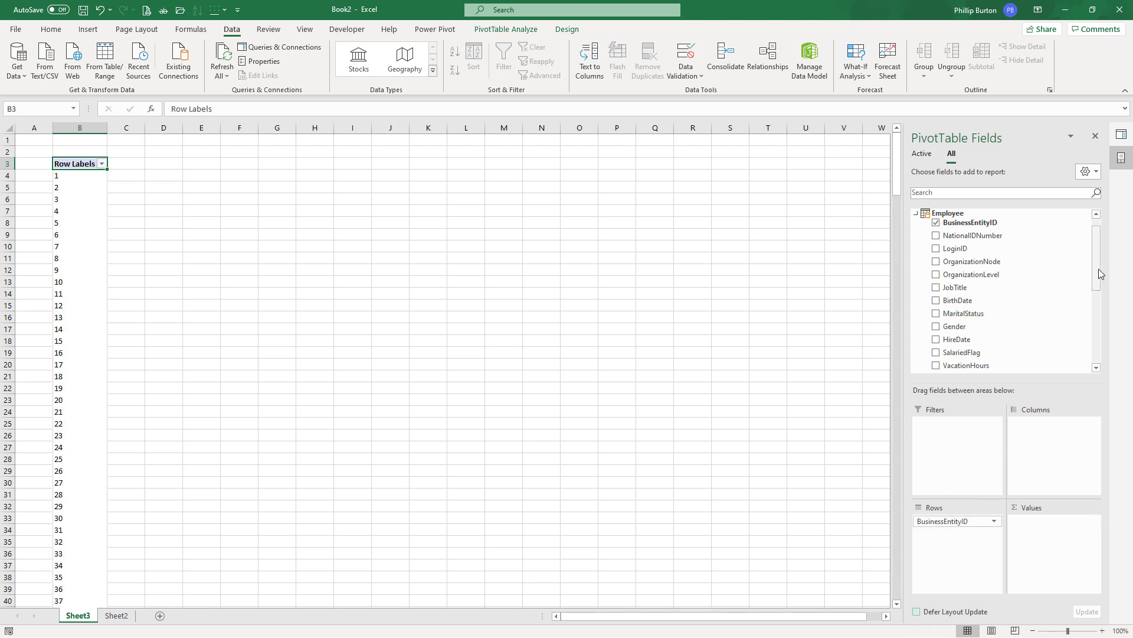
pyautogui.scroll(-3)
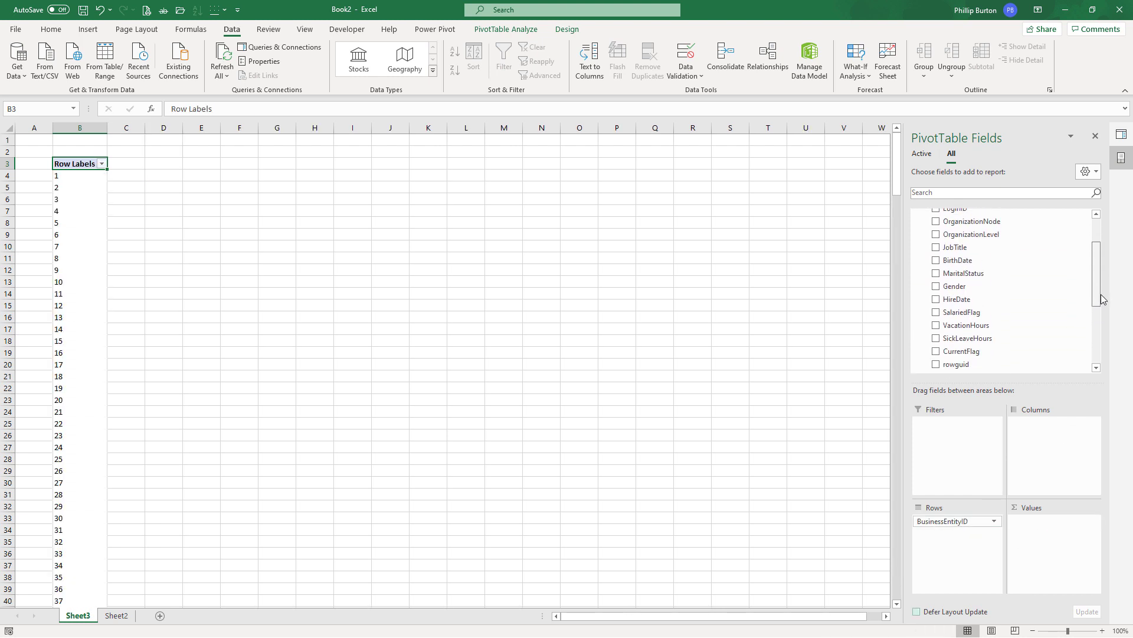
pyautogui.scroll(3)
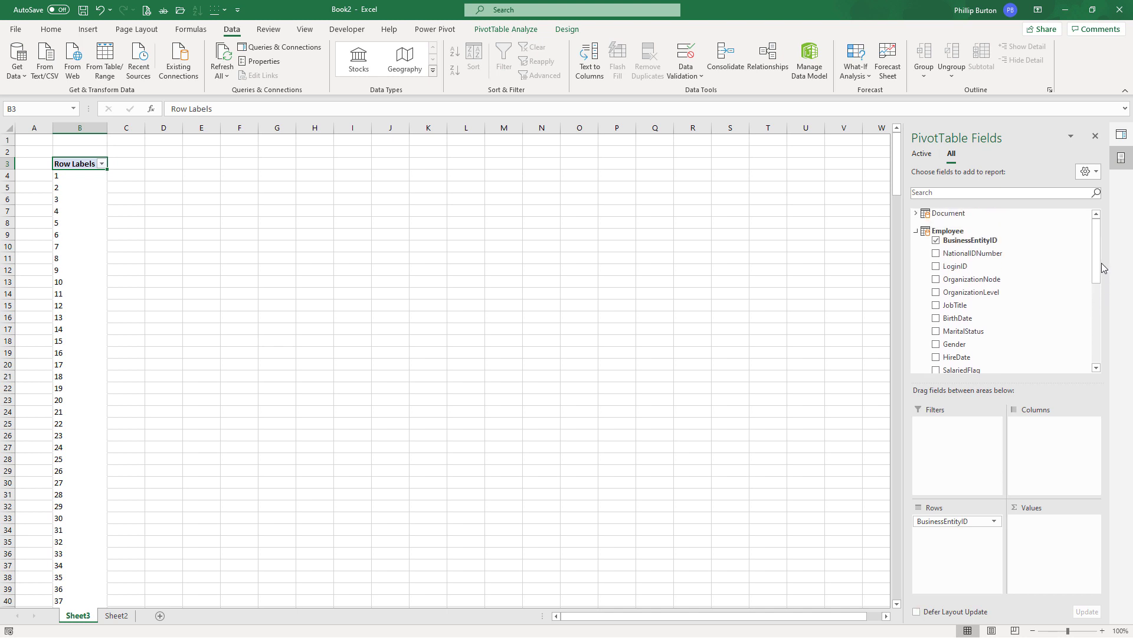
pyautogui.scroll(-3)
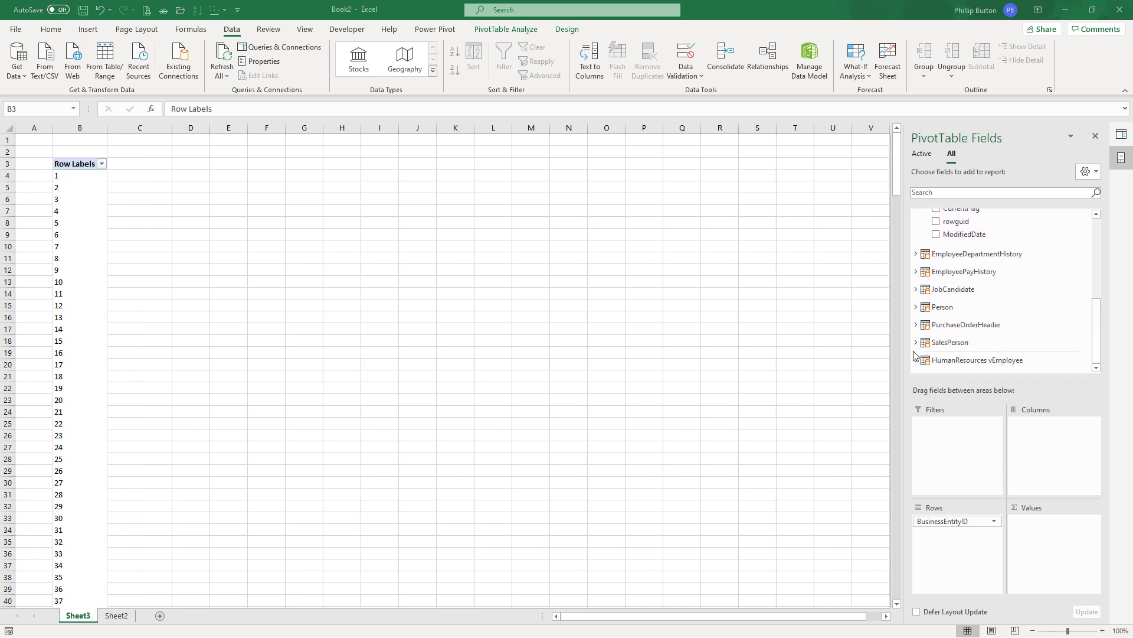
pyautogui.click(949, 343)
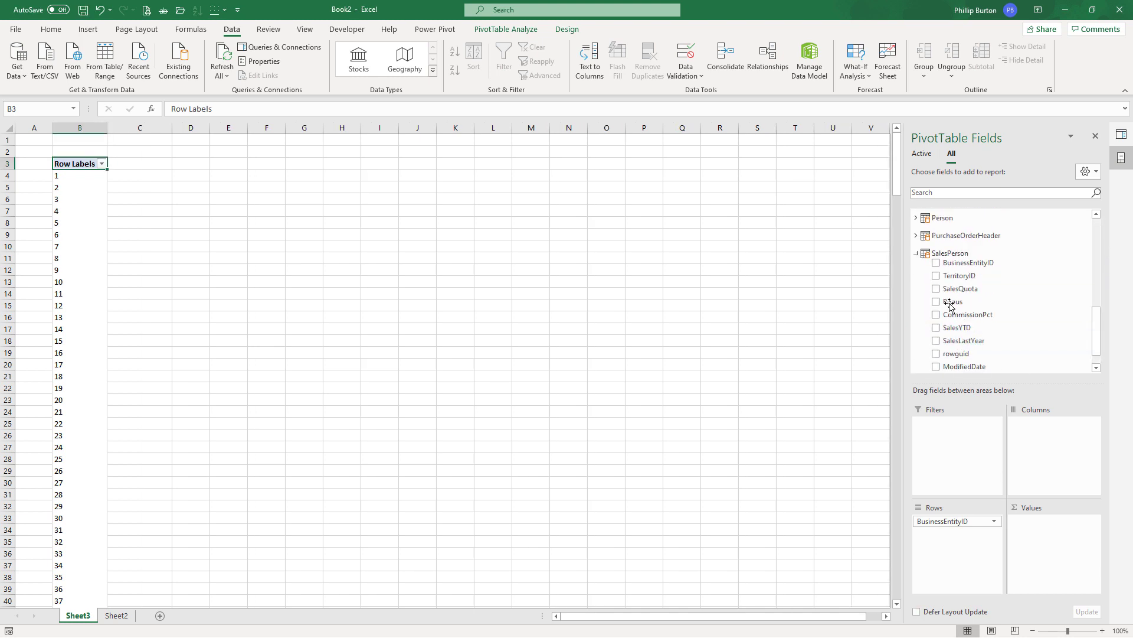
pyautogui.click(937, 327)
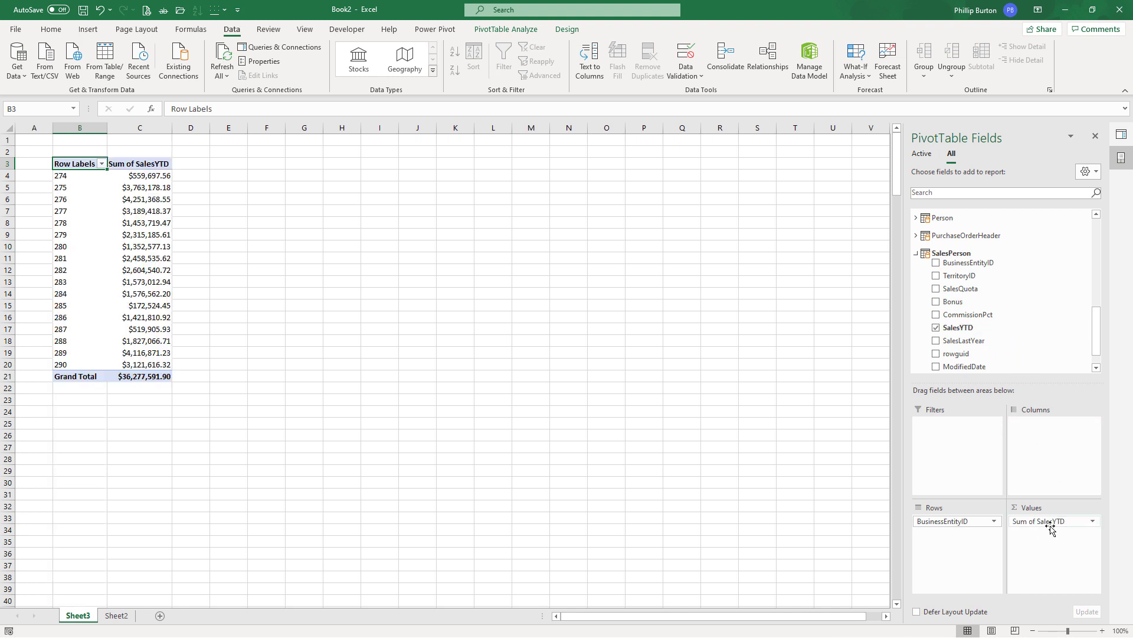
pyautogui.moveTo(76, 178)
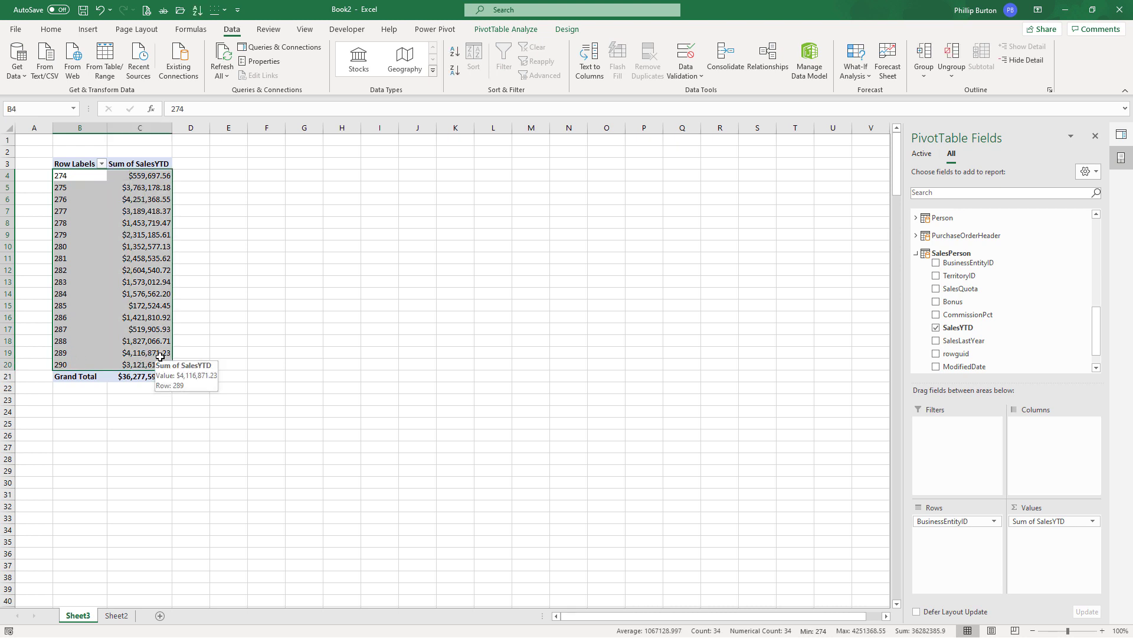
pyautogui.moveTo(33, 353)
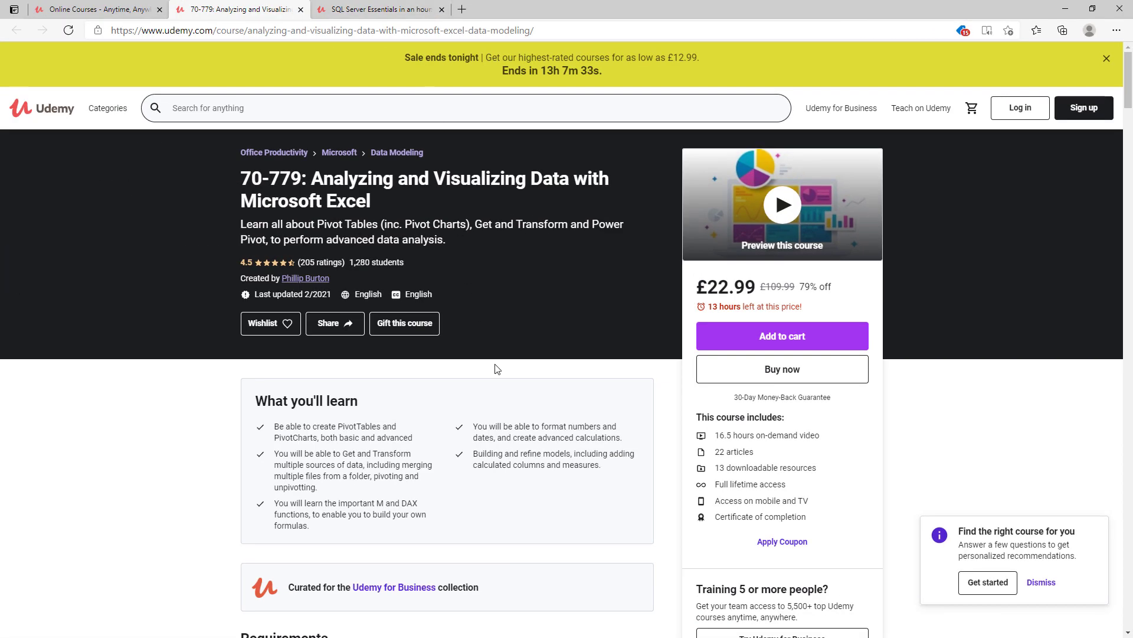
# - Browse the Excel course content, then the SQL Server Essentials course's SELECT statement lectures on Udemy
pyautogui.scroll(-3)
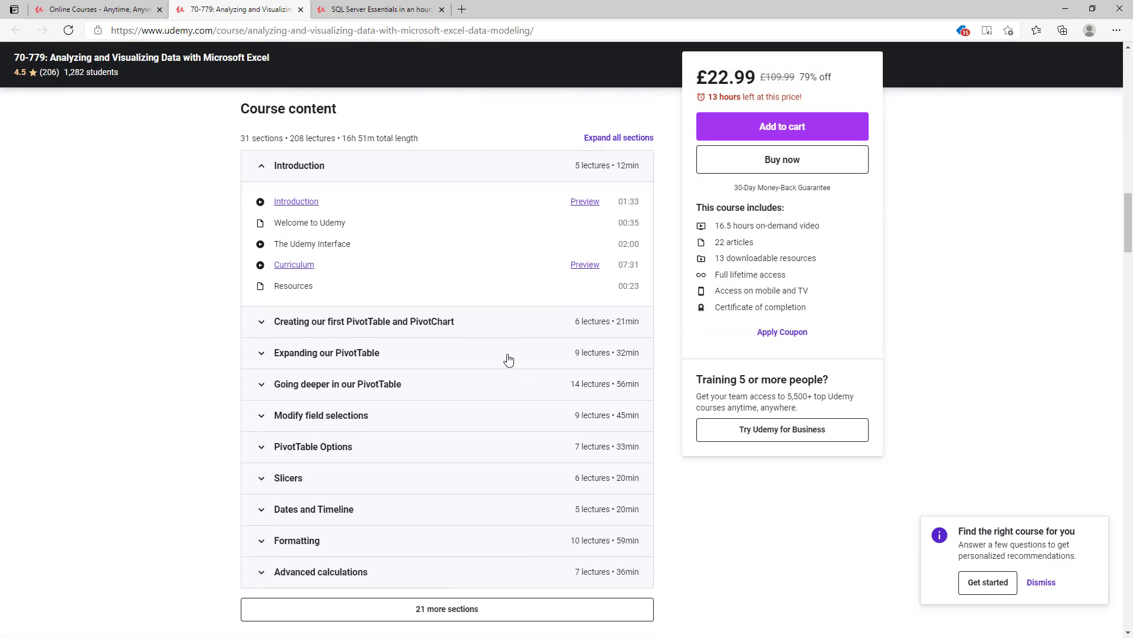
pyautogui.scroll(-3)
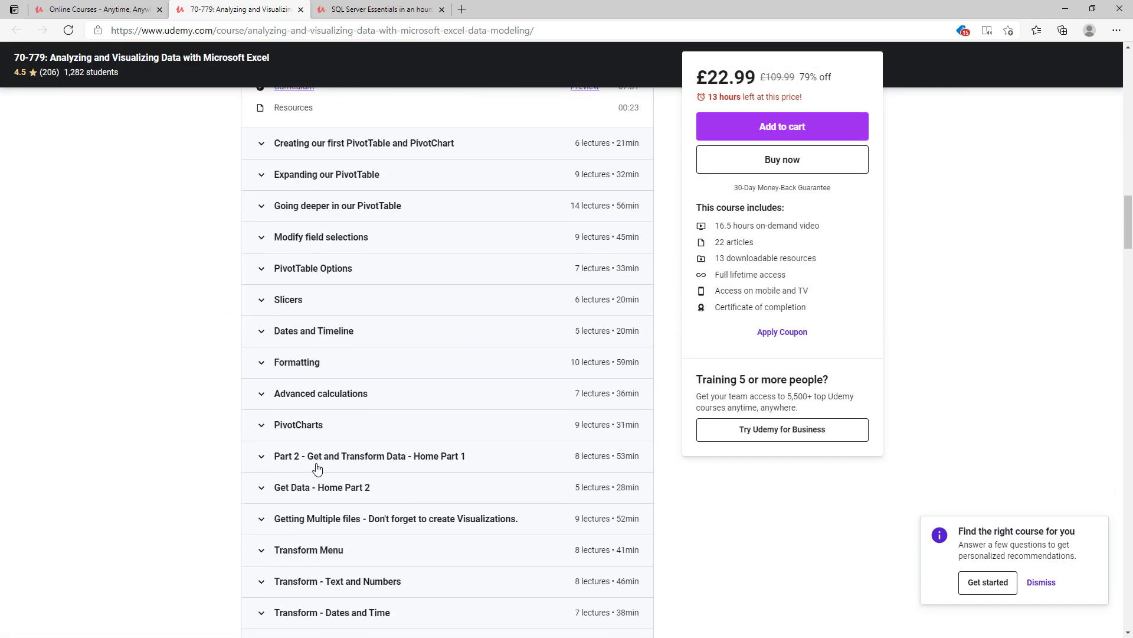
pyautogui.moveTo(415, 468)
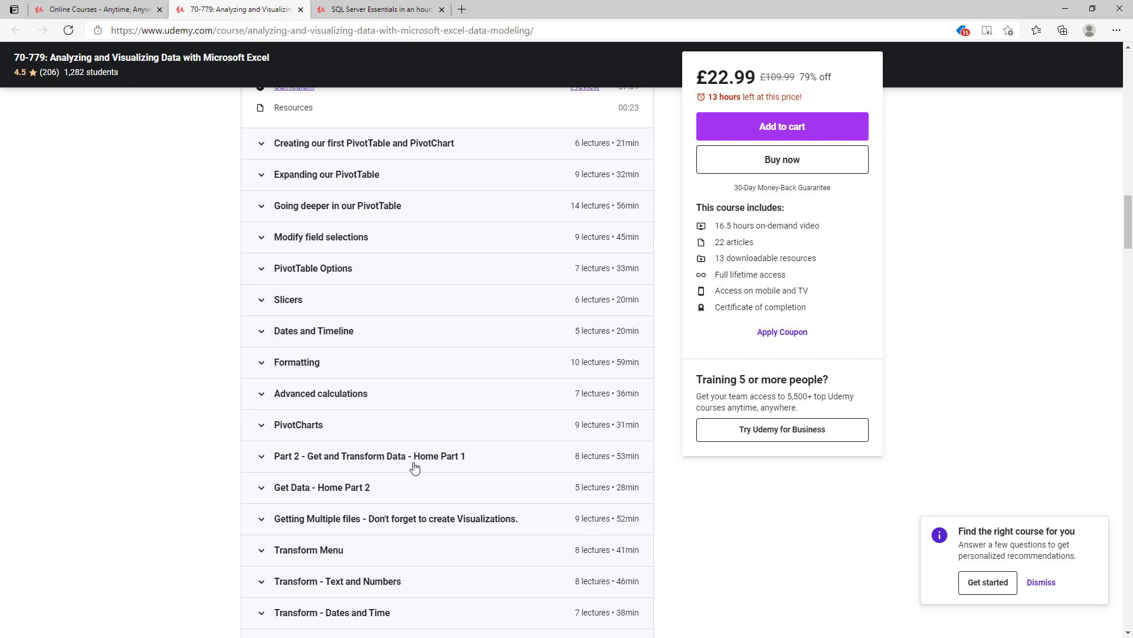
pyautogui.scroll(-3)
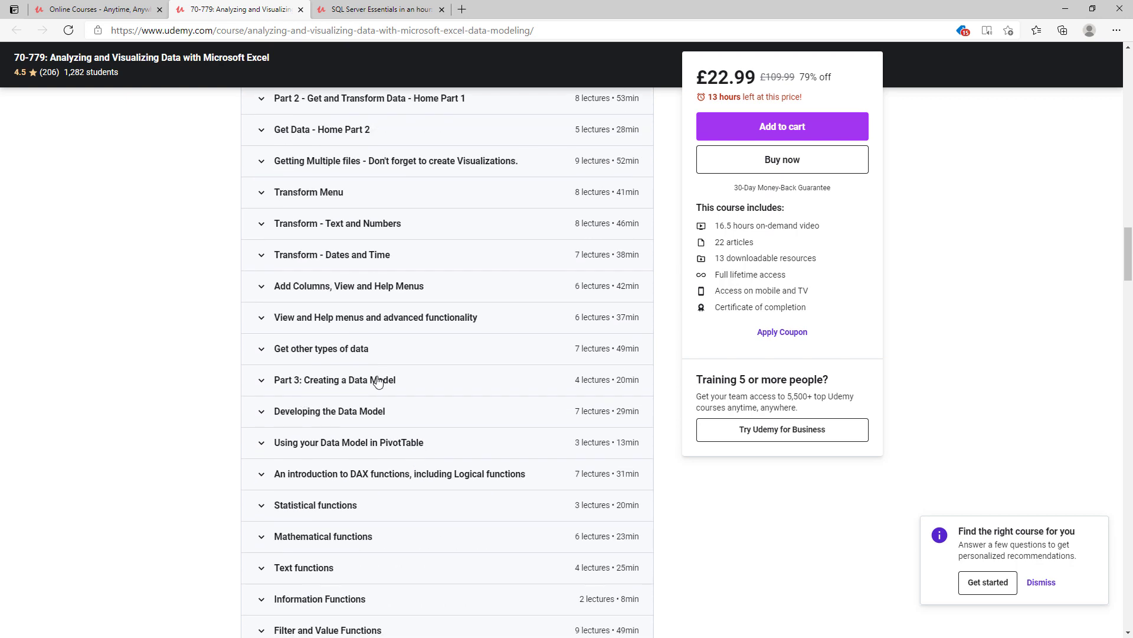
pyautogui.moveTo(374, 372)
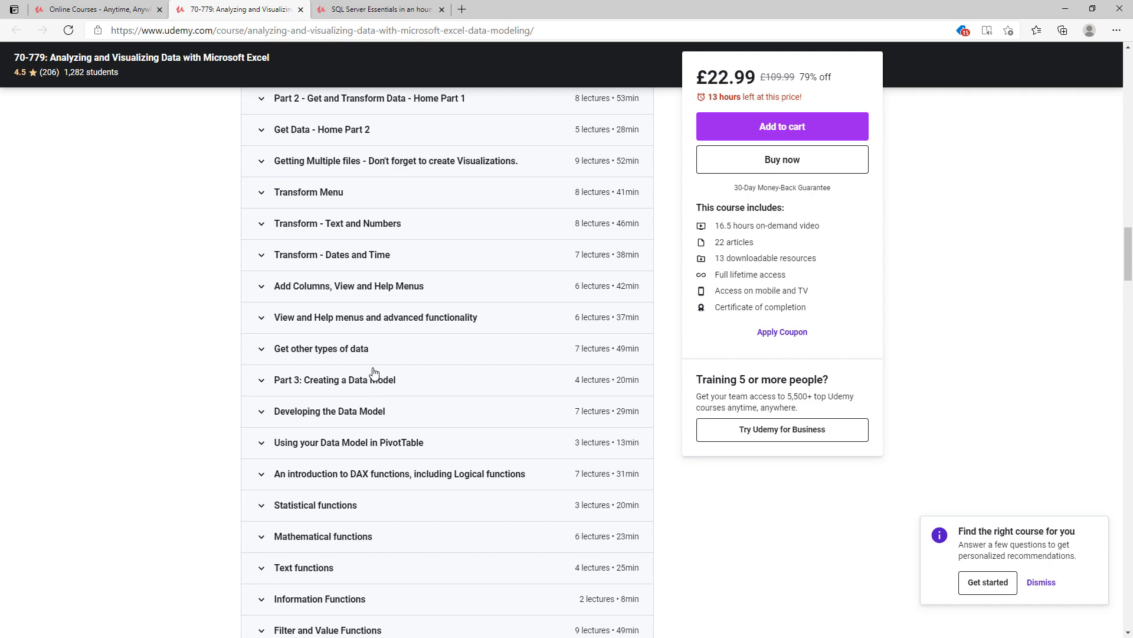
pyautogui.click(376, 9)
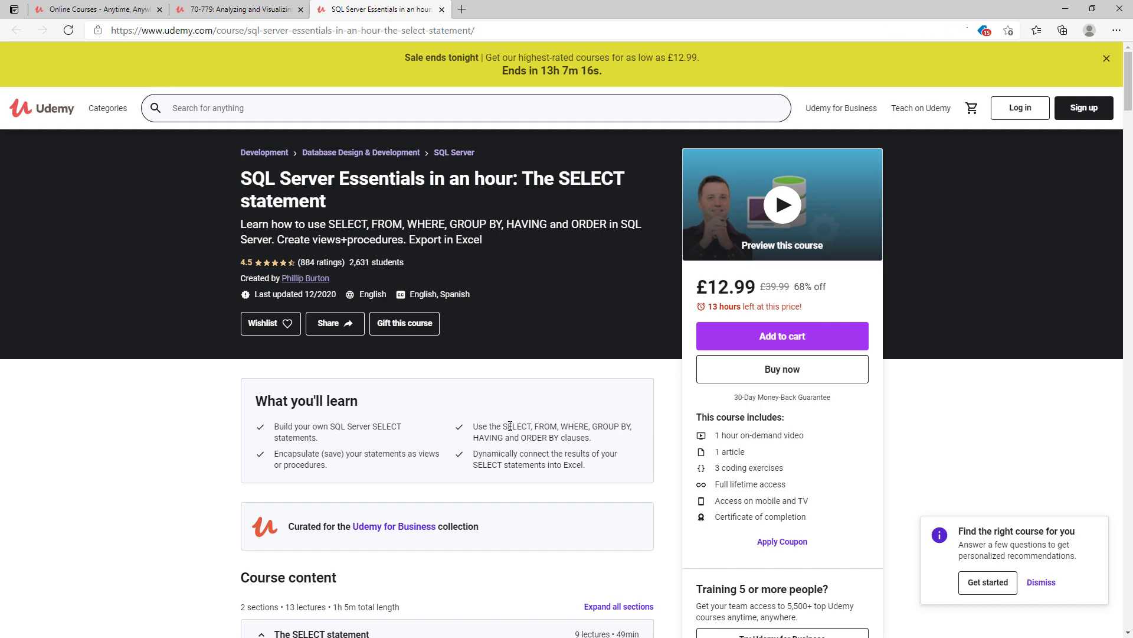
pyautogui.scroll(-3)
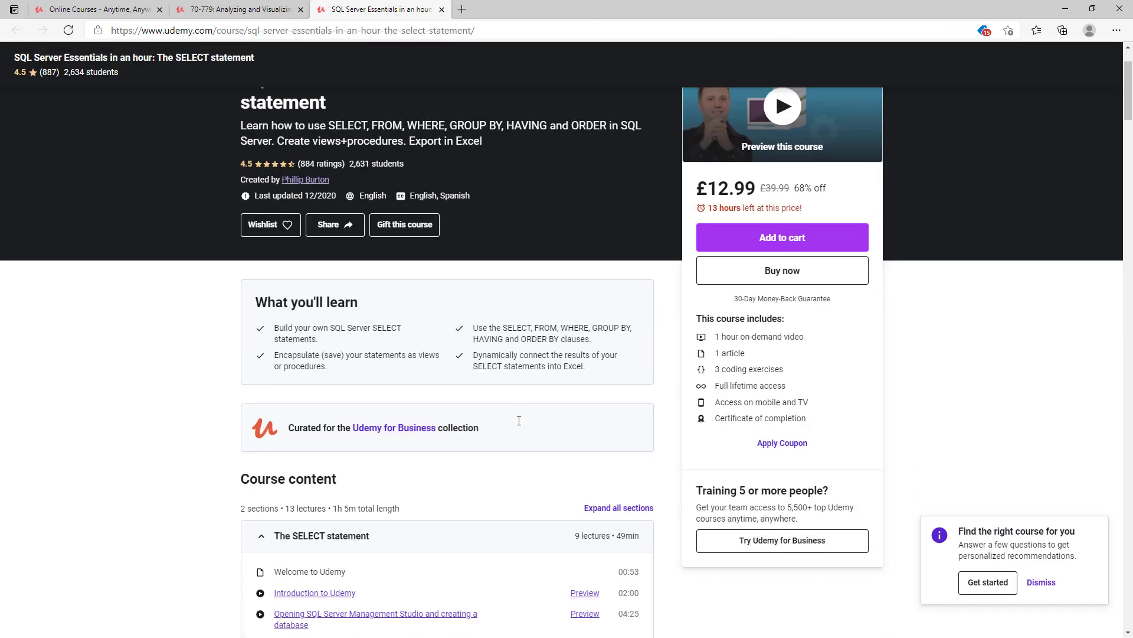
pyautogui.scroll(-3)
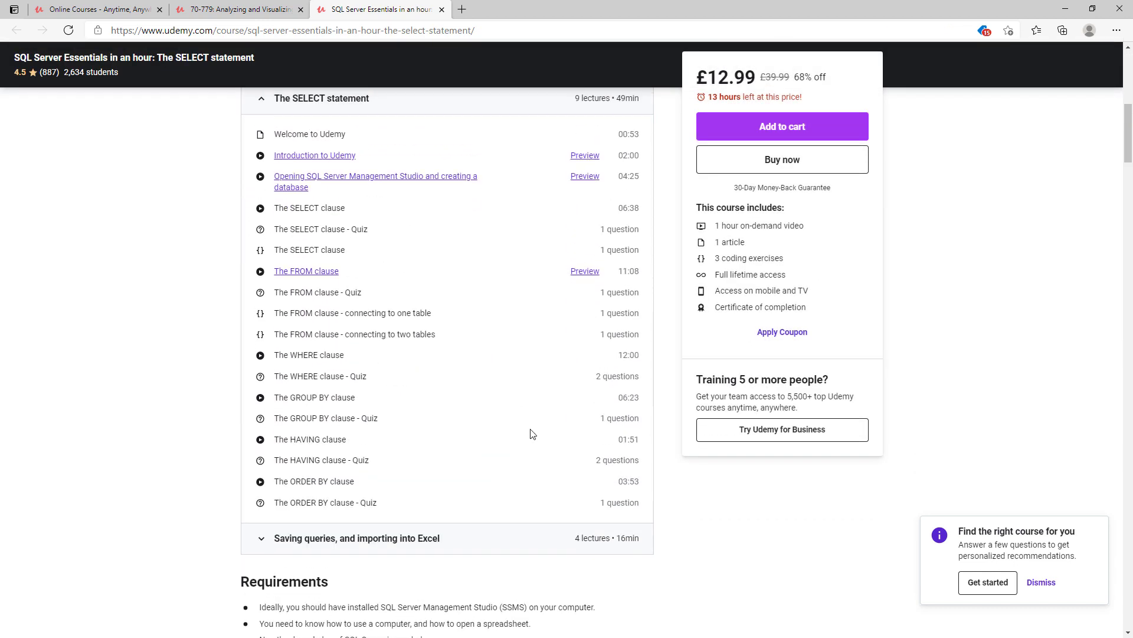